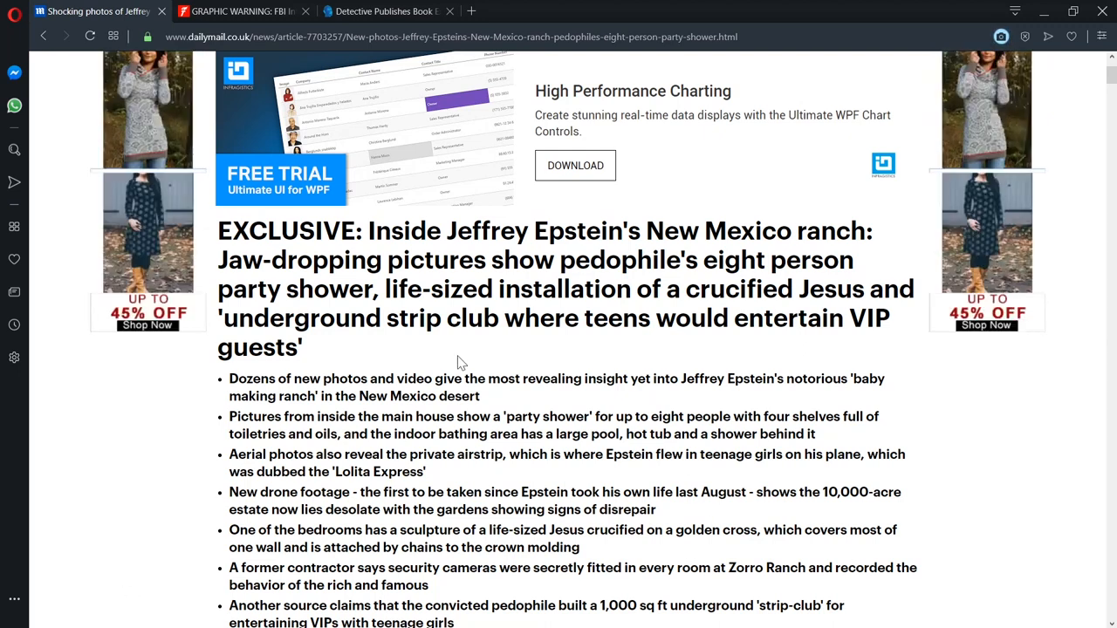
Step: Scroll the Daily Mail article past the aerial ranch view to the party shower images and crucifix
scroll(up, 3)
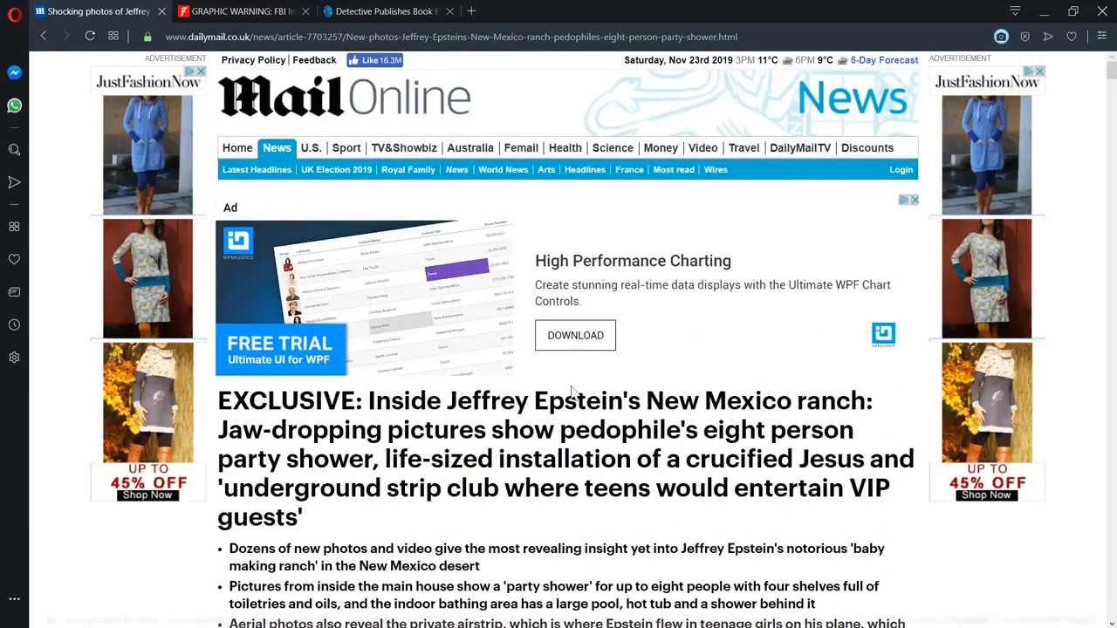
scroll(down, 3)
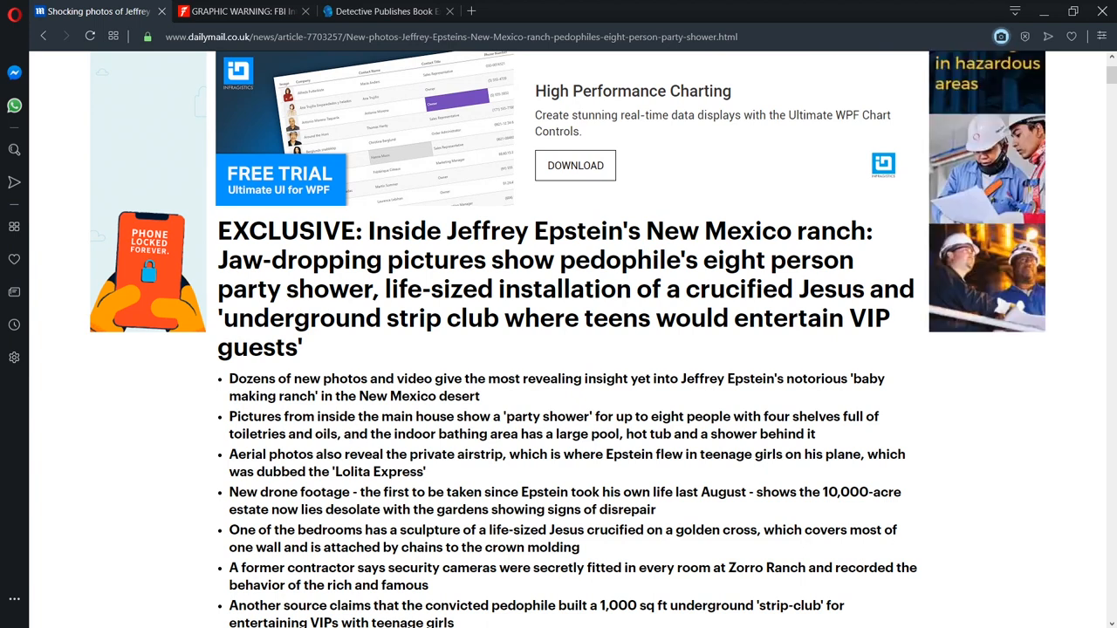
mouse_move(1015, 279)
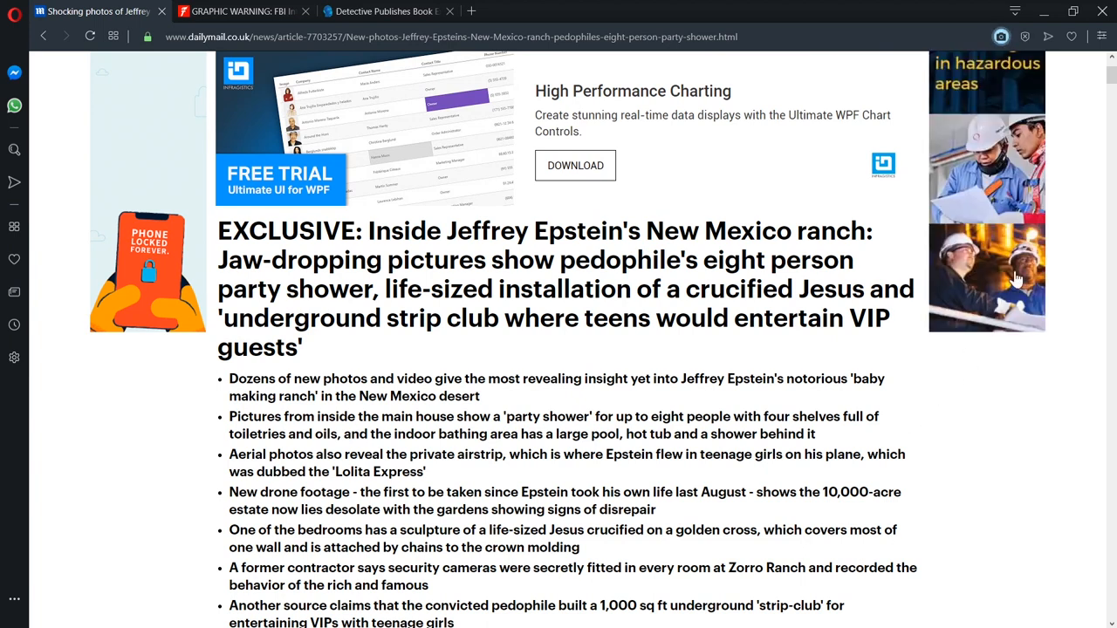
mouse_move(885, 479)
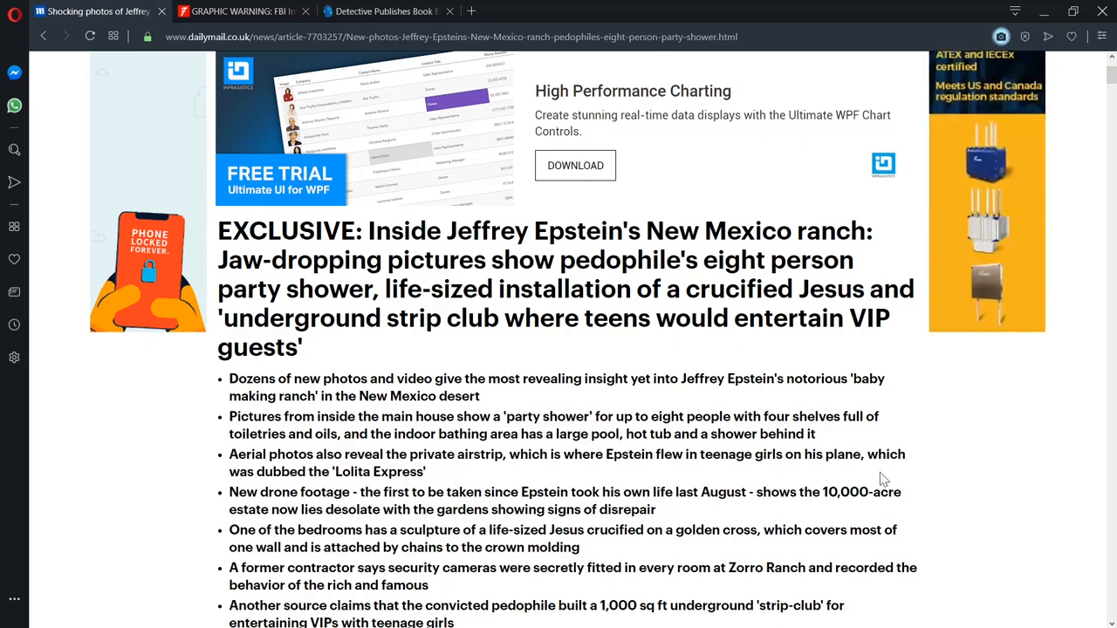
scroll(down, 3)
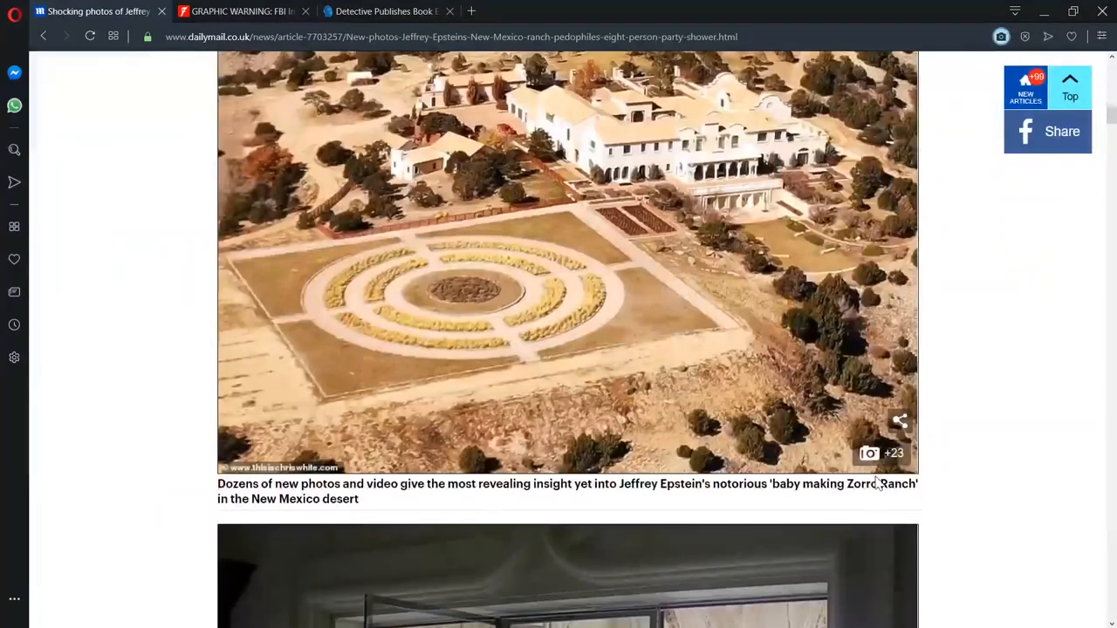
scroll(up, 3)
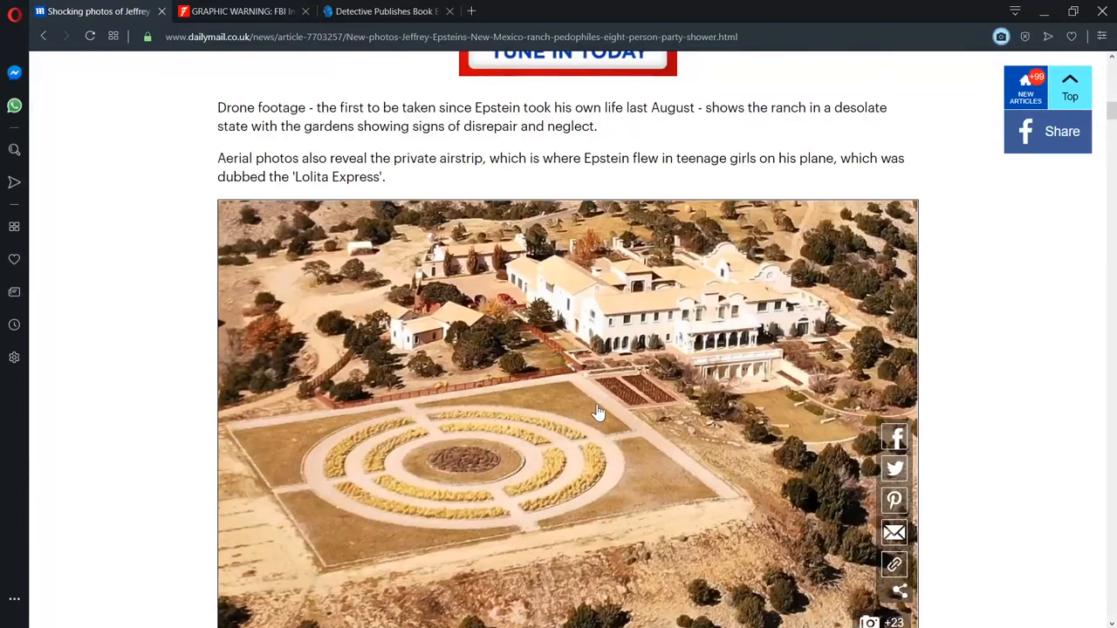
mouse_move(610, 402)
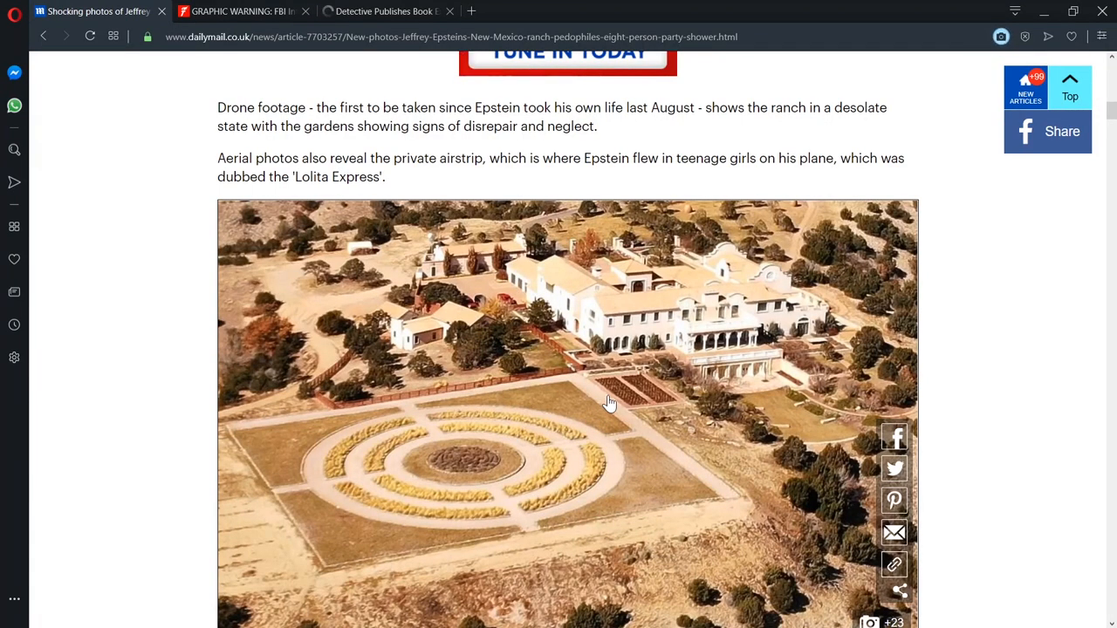
scroll(down, 3)
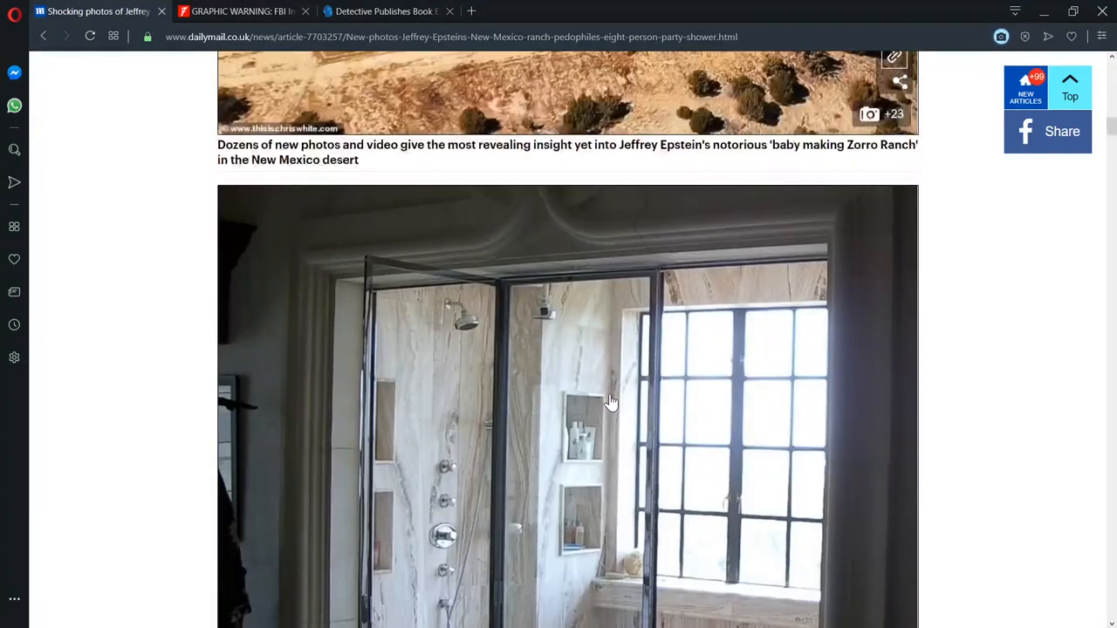
scroll(down, 3)
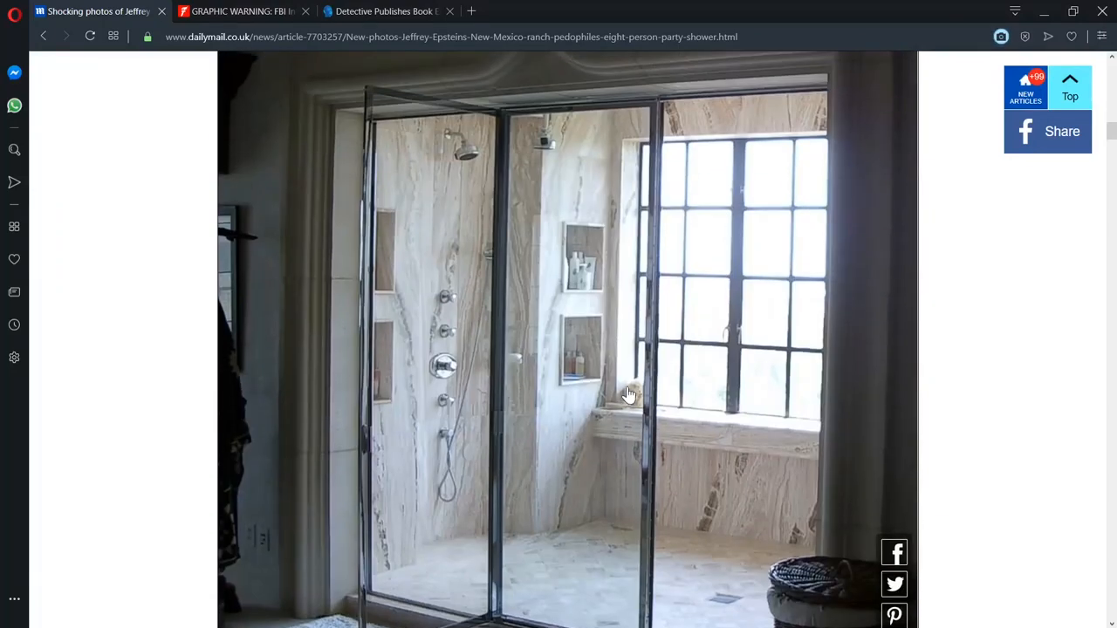
mouse_move(853, 330)
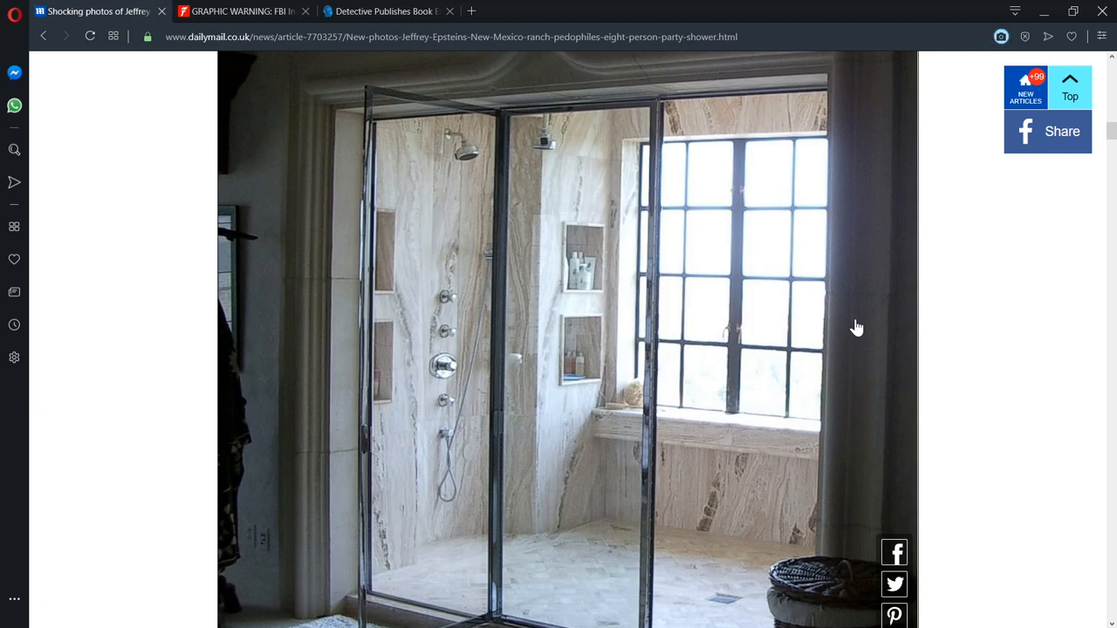
scroll(down, 3)
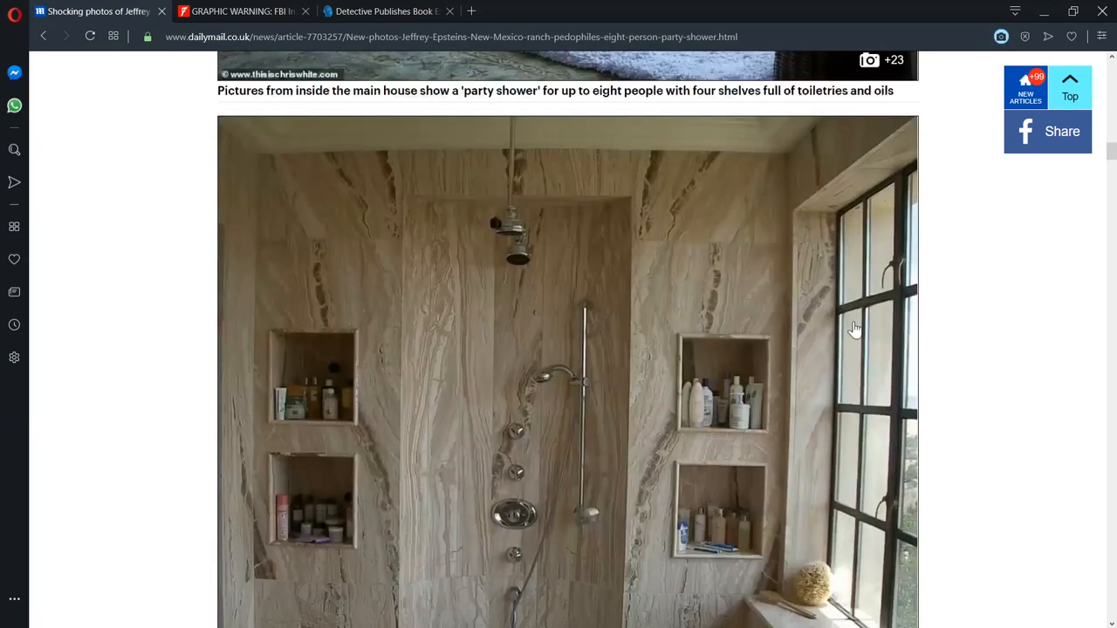
scroll(down, 3)
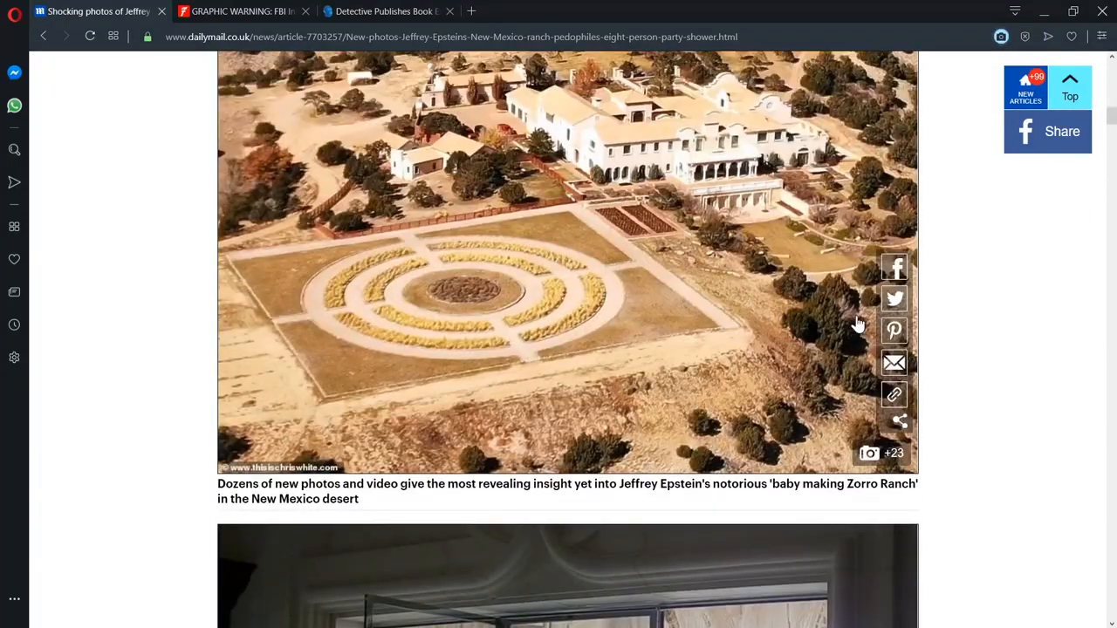
scroll(down, 3)
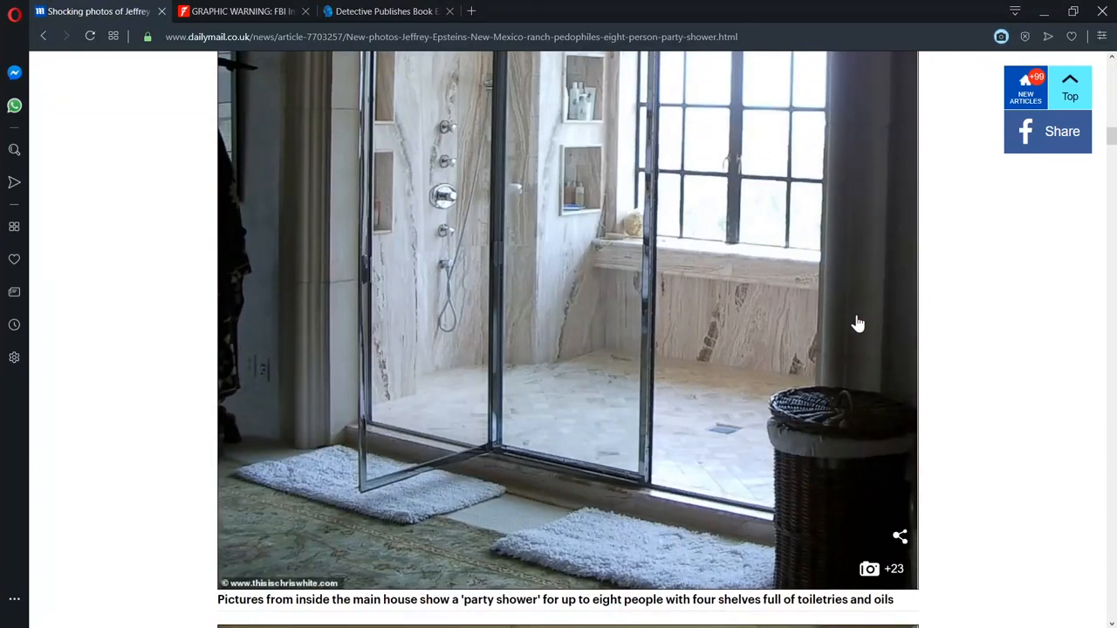
scroll(down, 3)
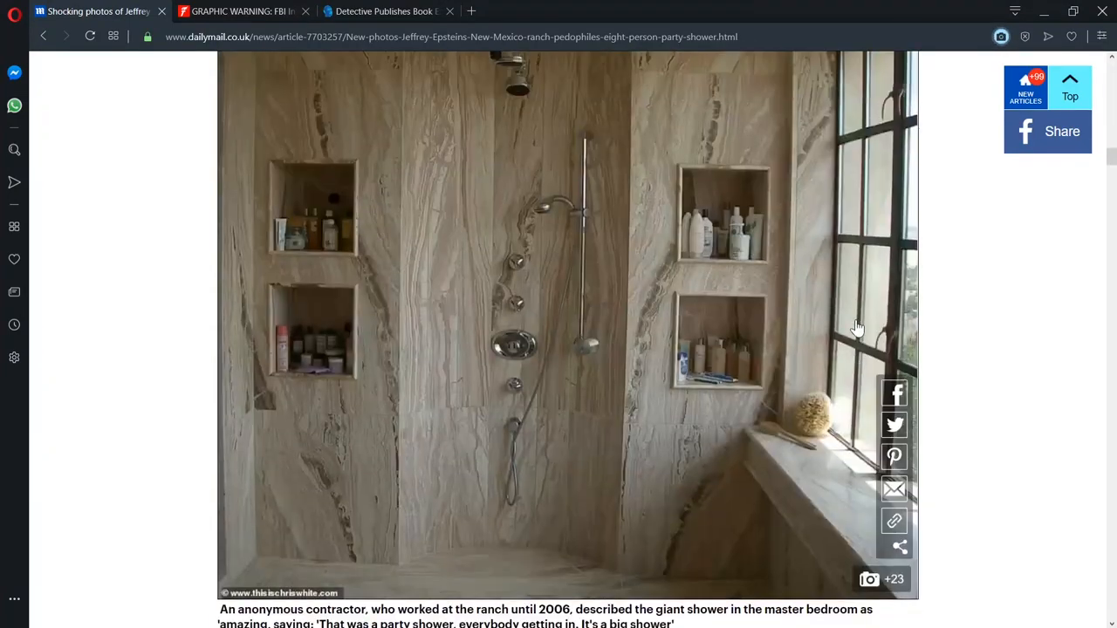
scroll(down, 3)
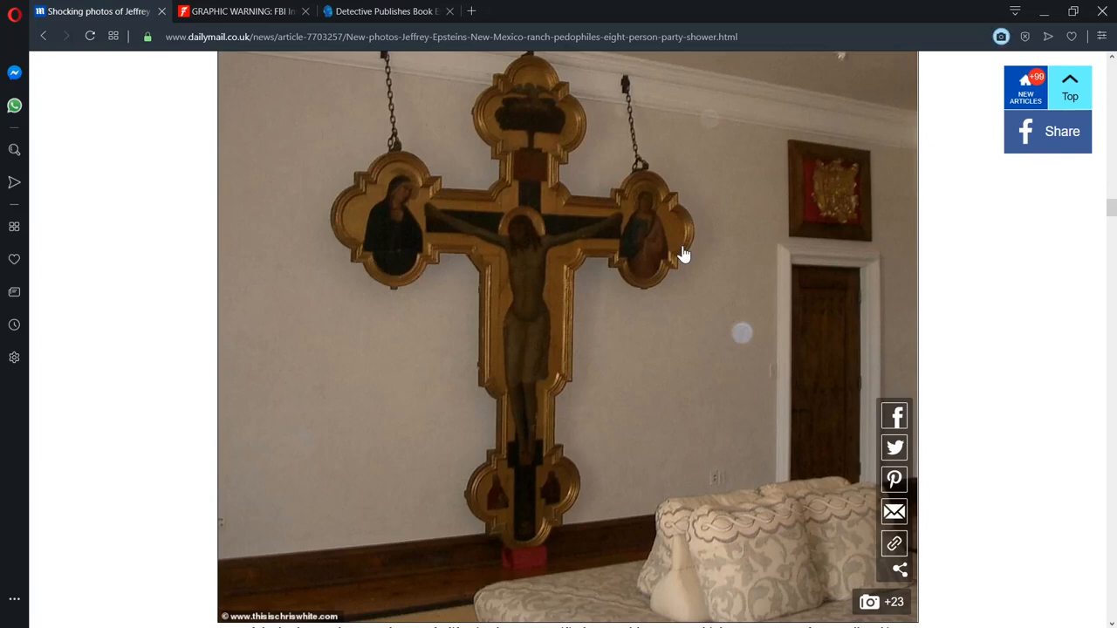
mouse_move(496, 205)
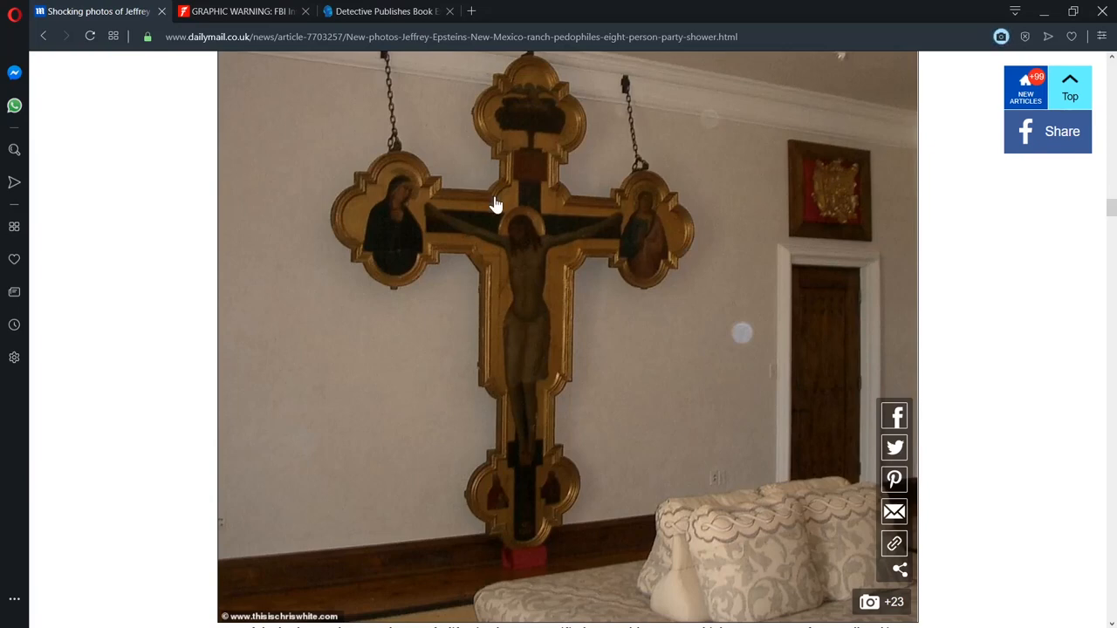
mouse_move(654, 369)
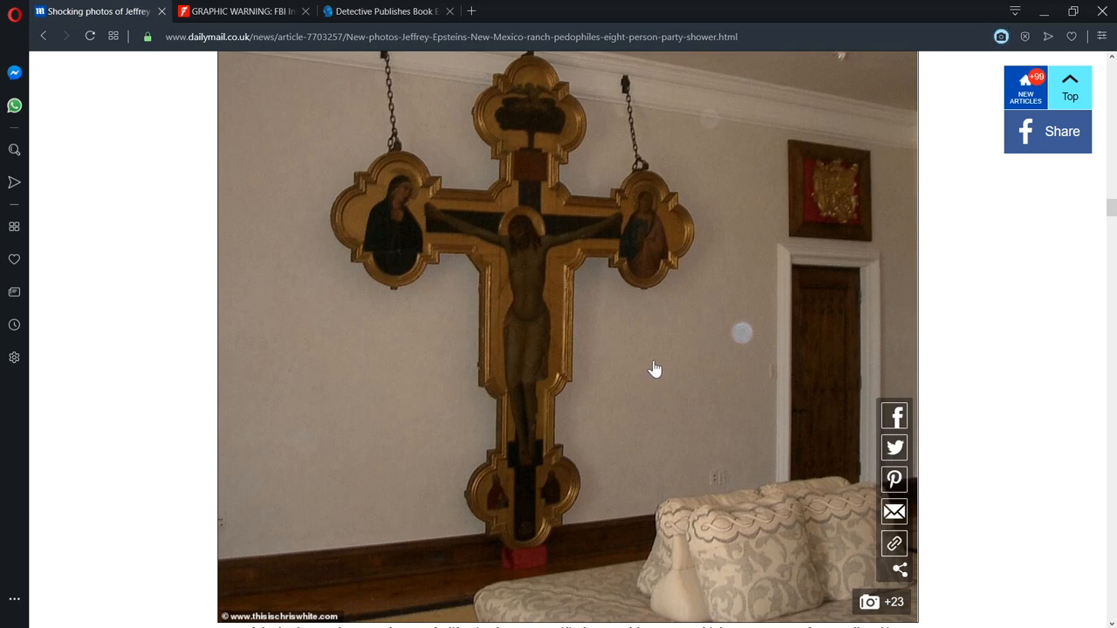
mouse_move(662, 366)
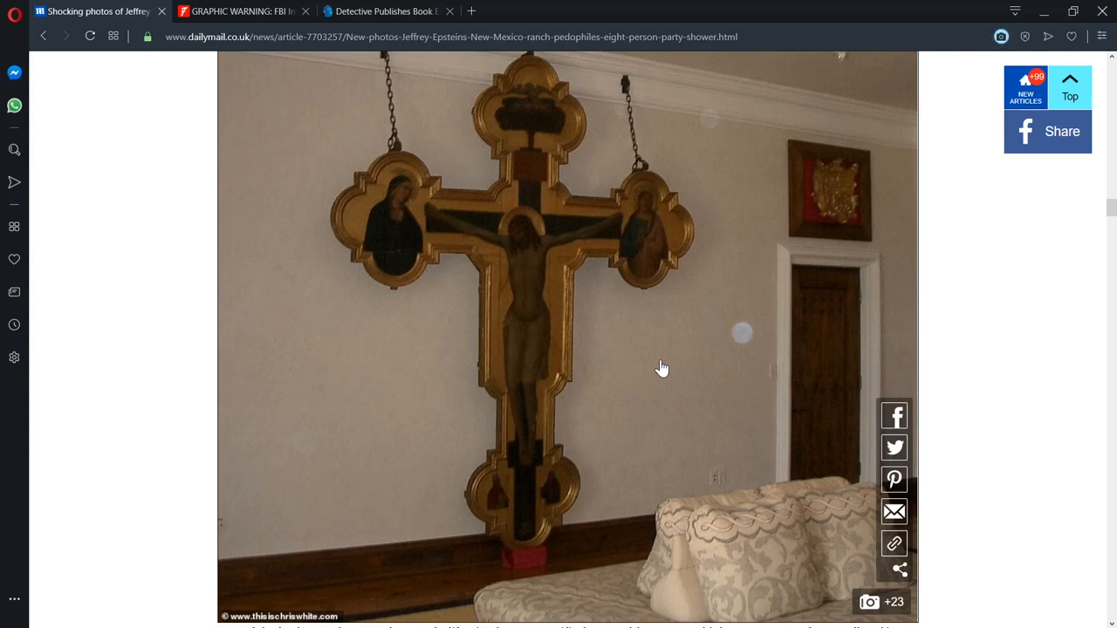
Step: Scroll from the crucifix to the staircase photo captioned about Epstein's underground club
scroll(down, 3)
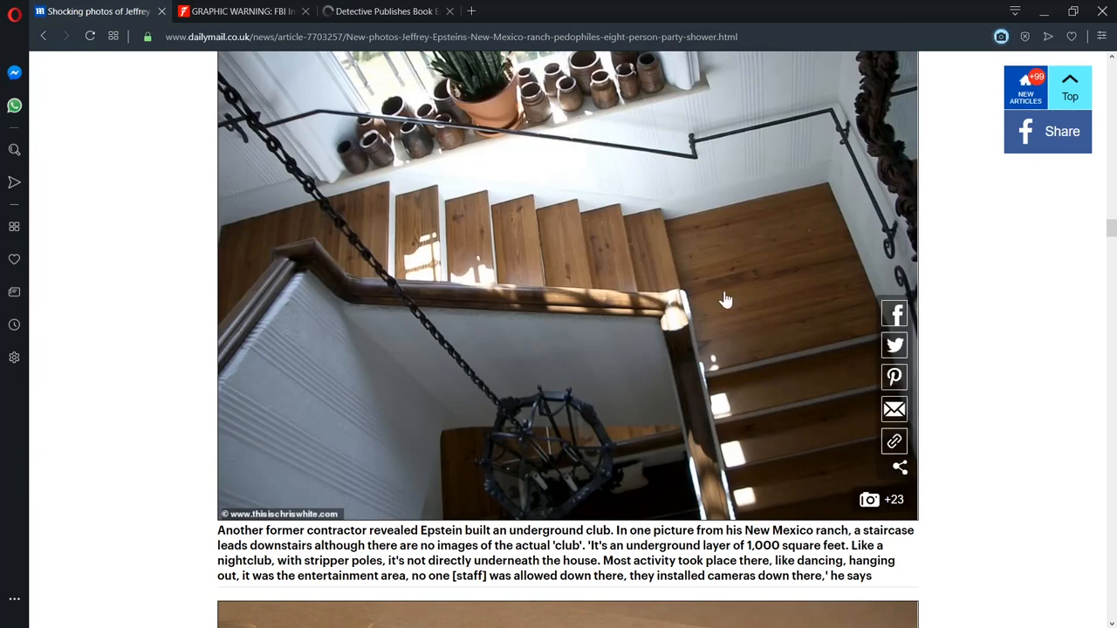
mouse_move(726, 312)
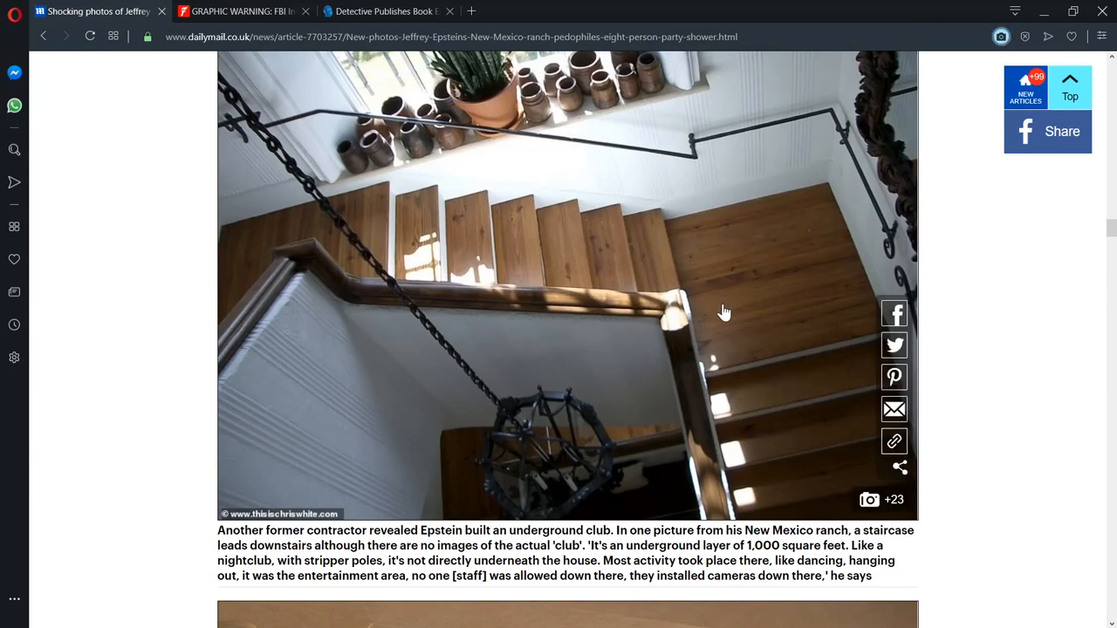
mouse_move(747, 344)
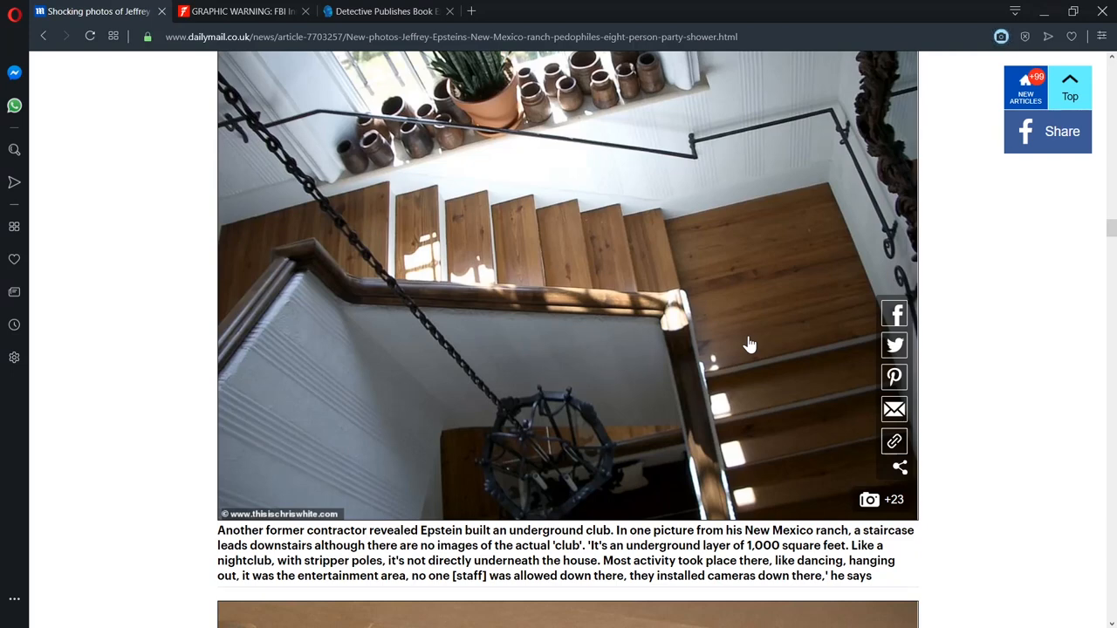
mouse_move(667, 438)
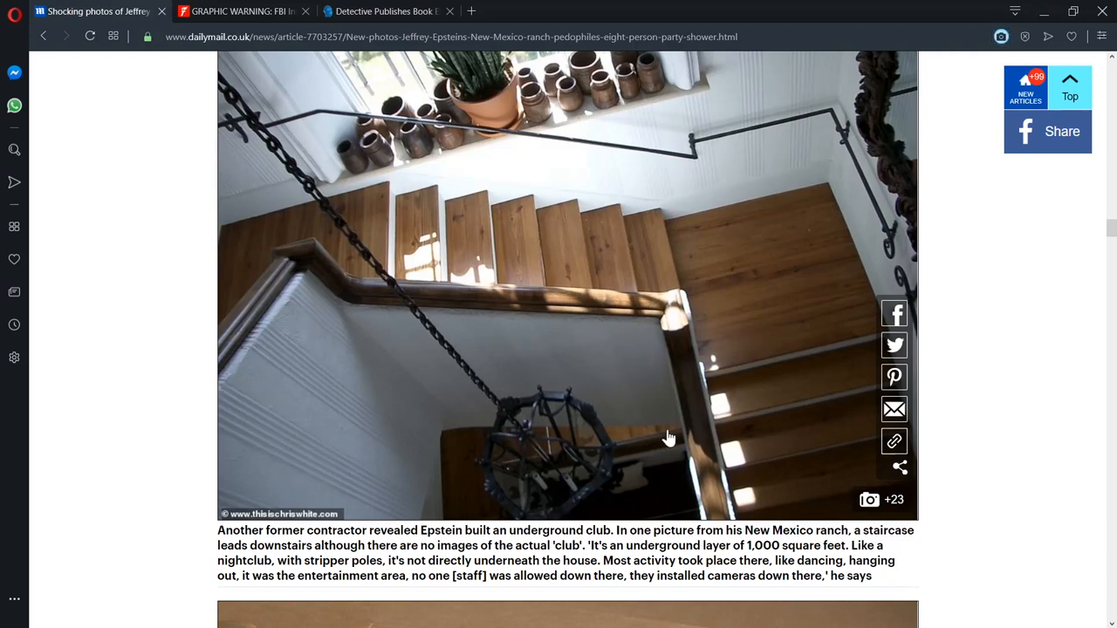
mouse_move(668, 438)
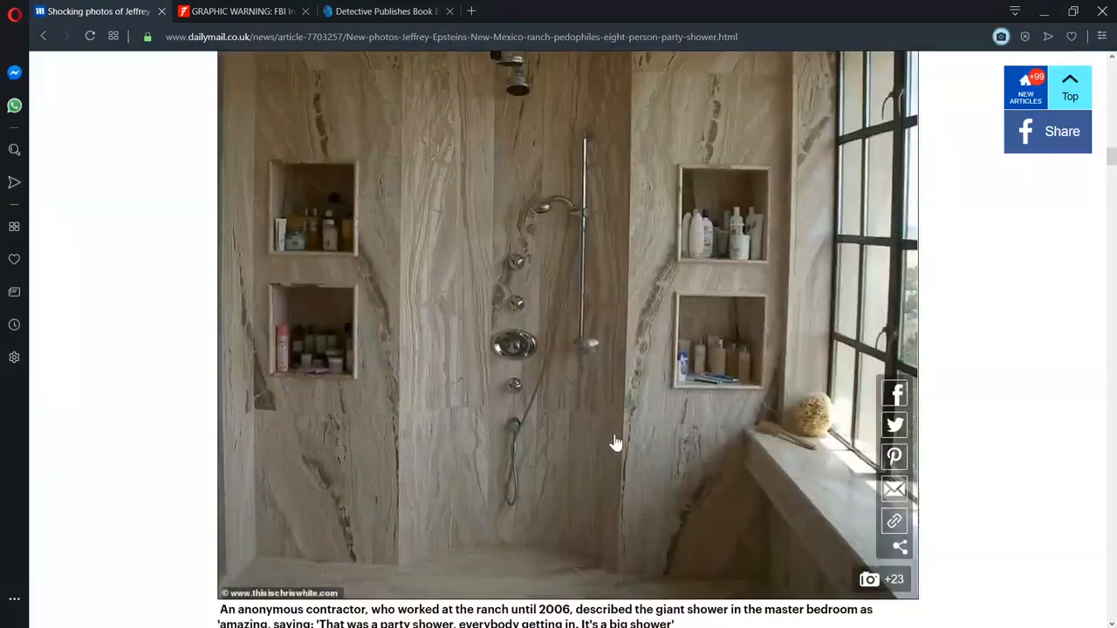
Step: Scroll through the marble party shower photos, contractor's 'party shower' quote and shelf close-ups
scroll(up, 3)
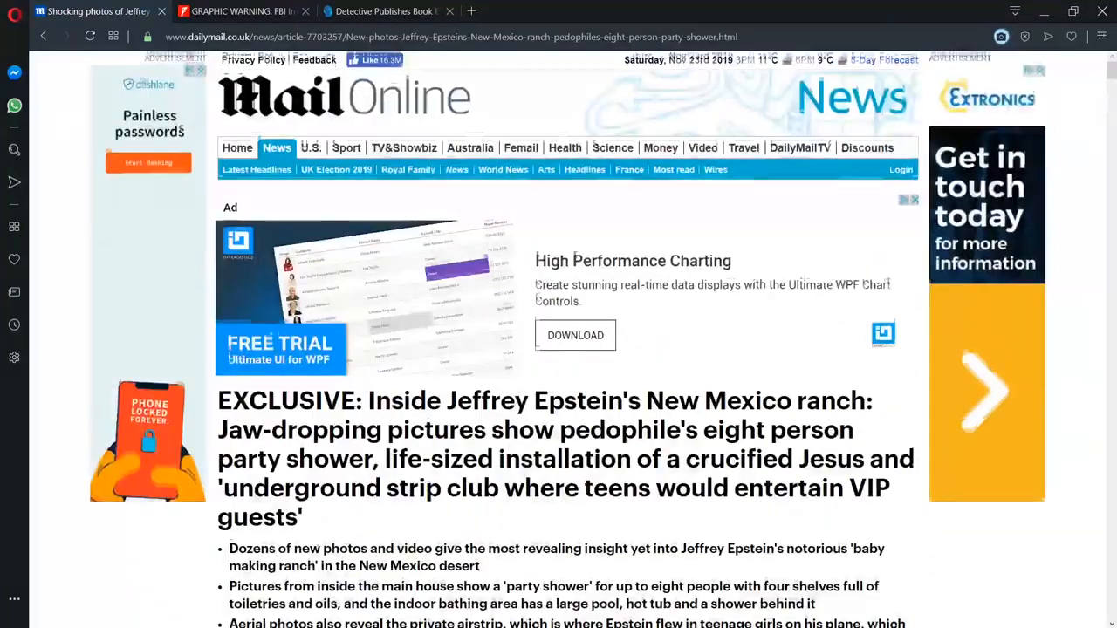
scroll(down, 3)
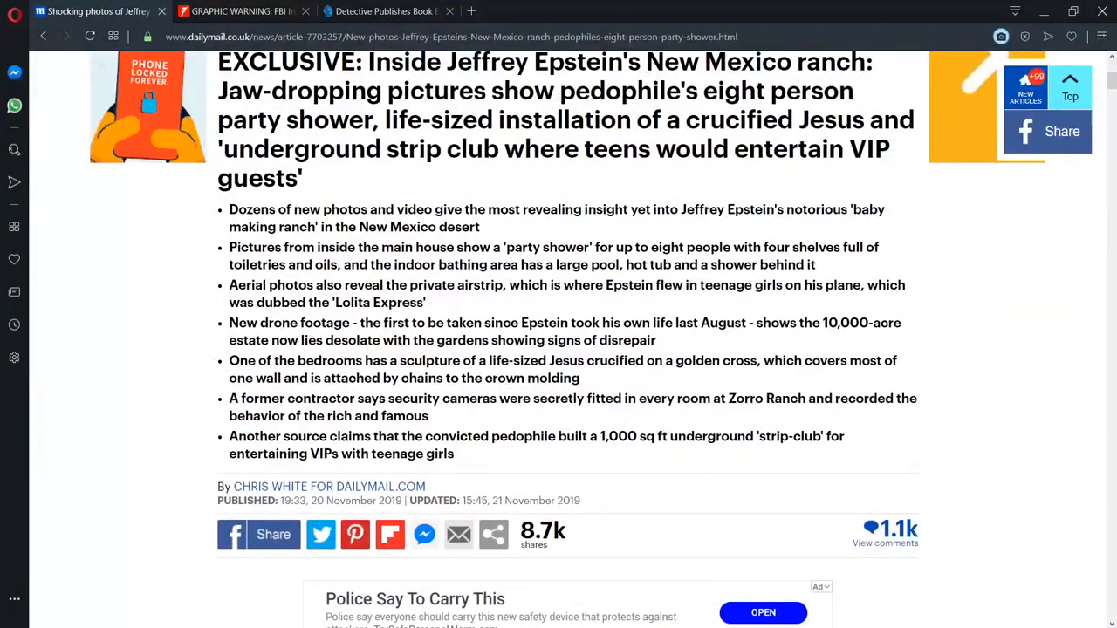
scroll(down, 3)
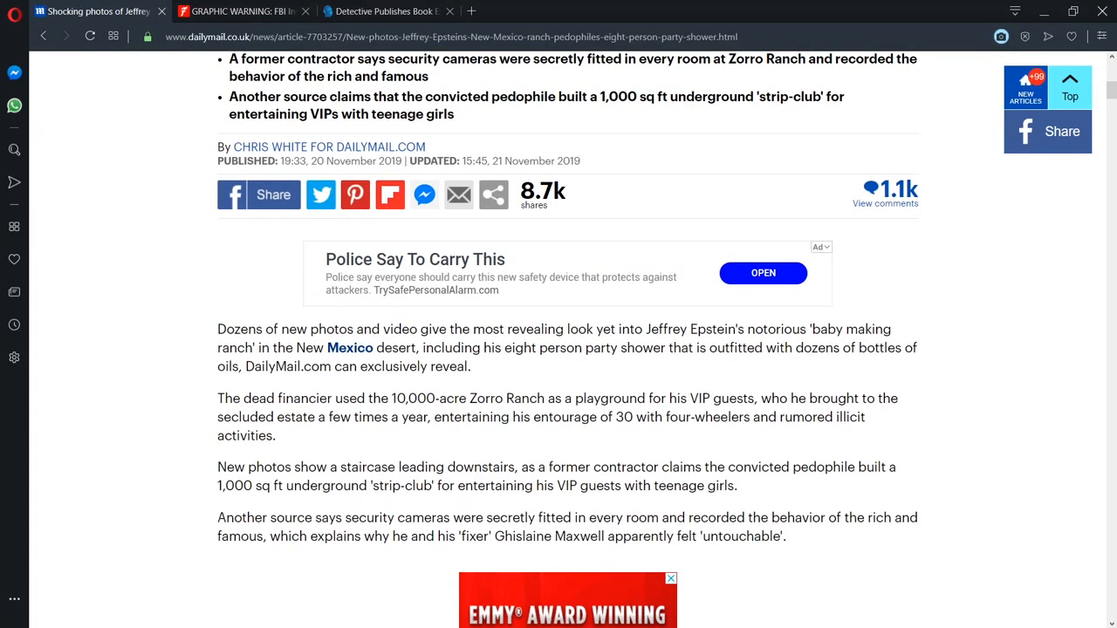
scroll(down, 3)
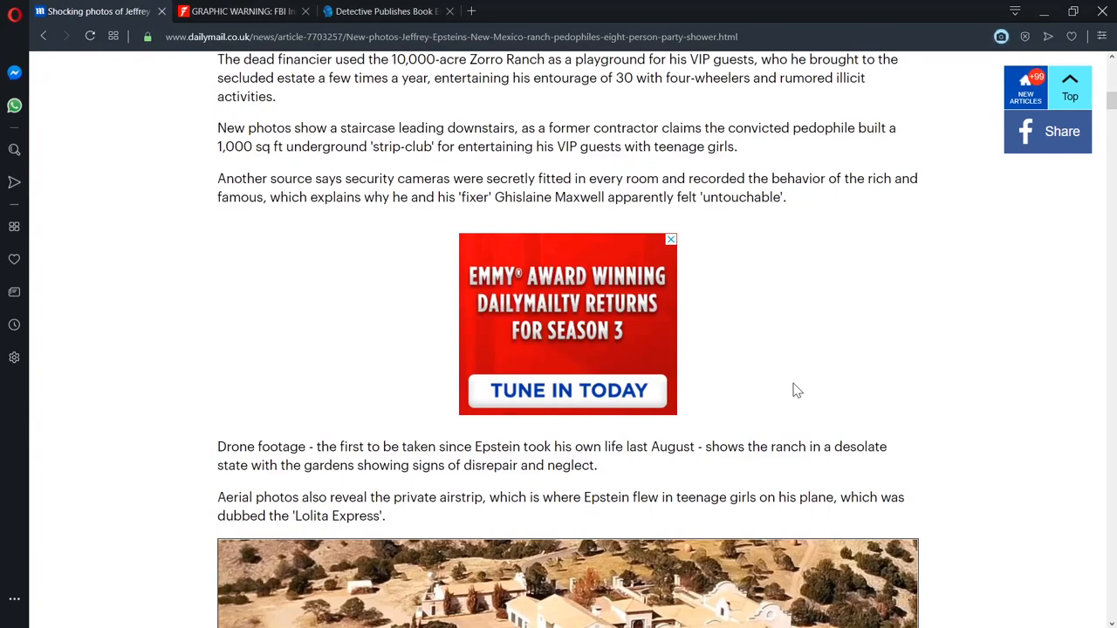
scroll(down, 3)
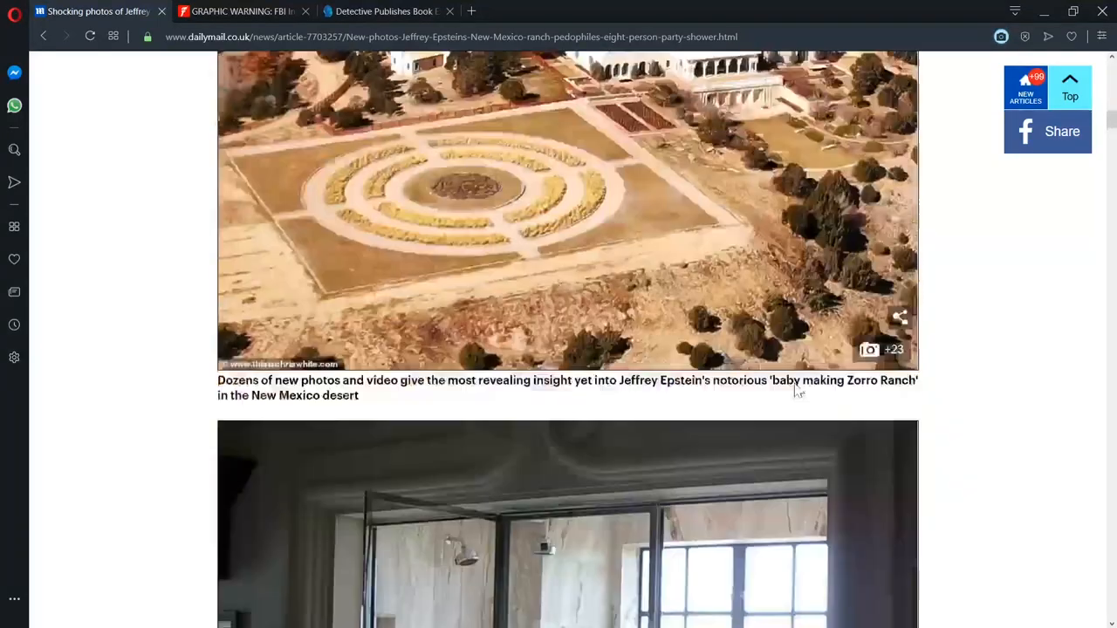
scroll(down, 3)
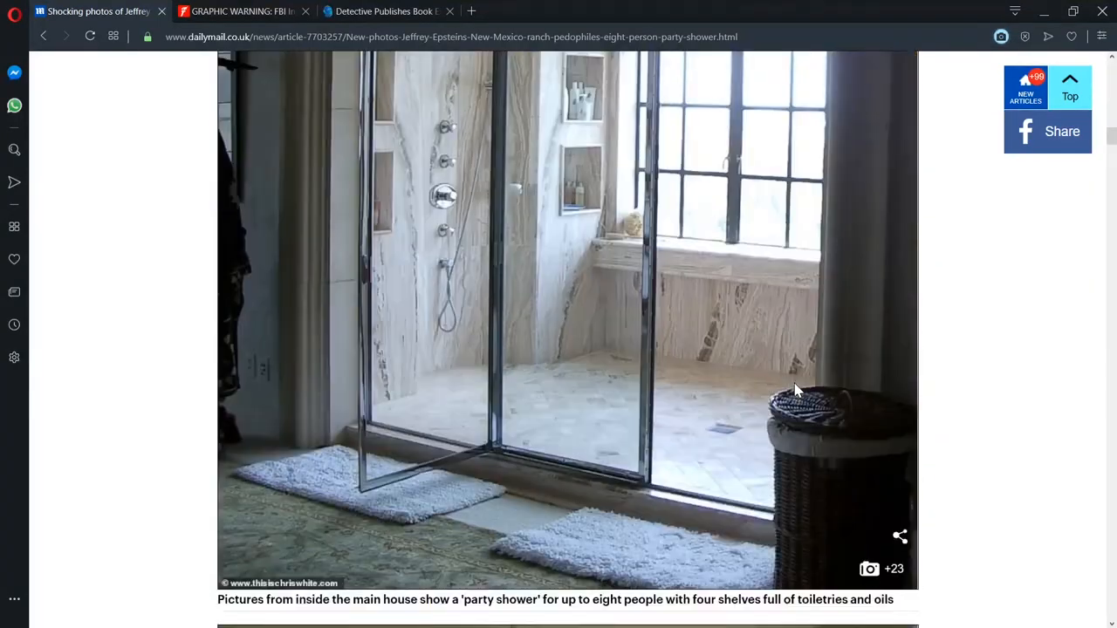
scroll(down, 3)
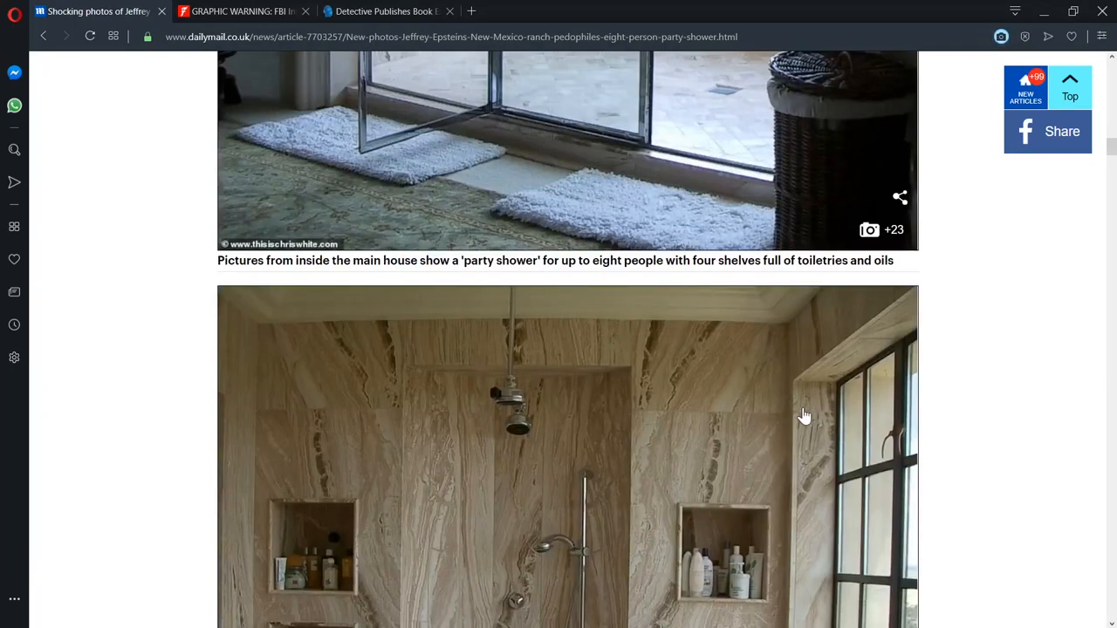
scroll(down, 3)
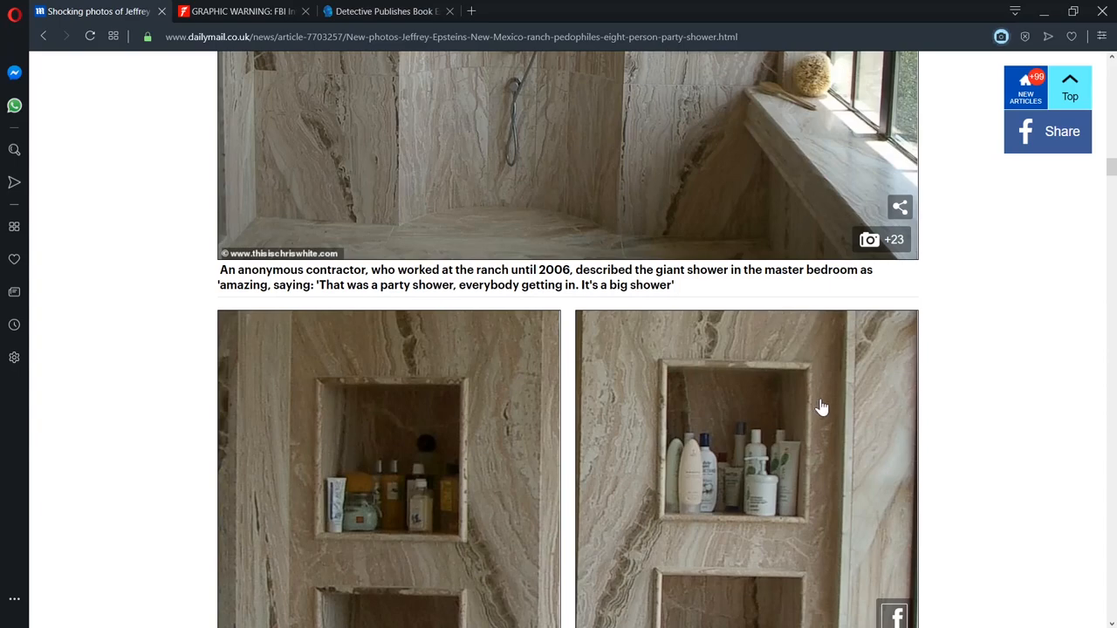
scroll(down, 3)
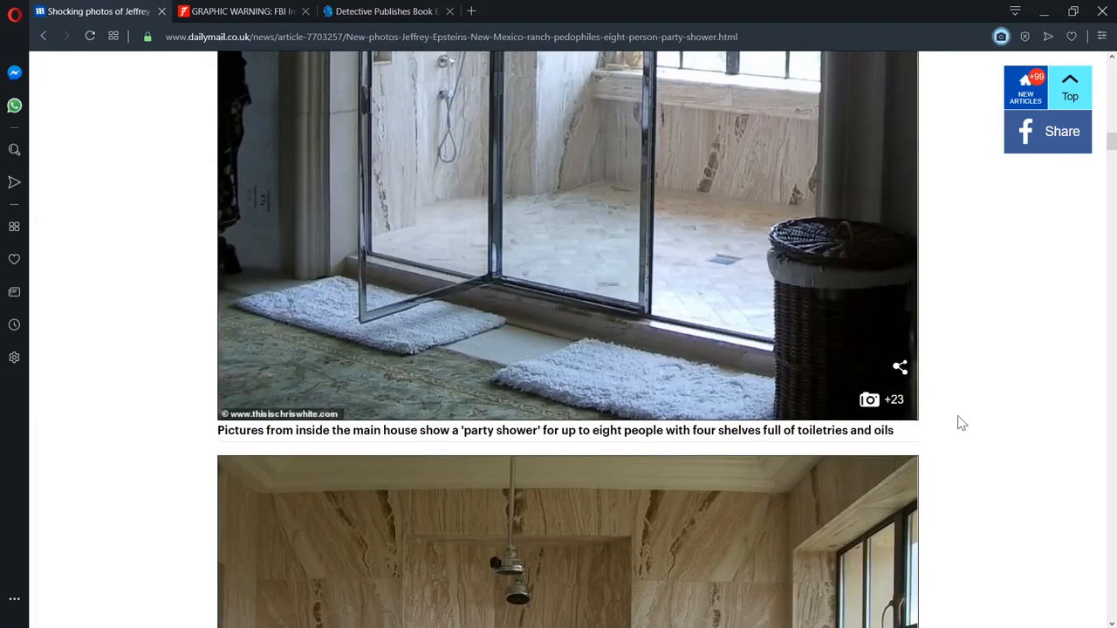
mouse_move(1033, 418)
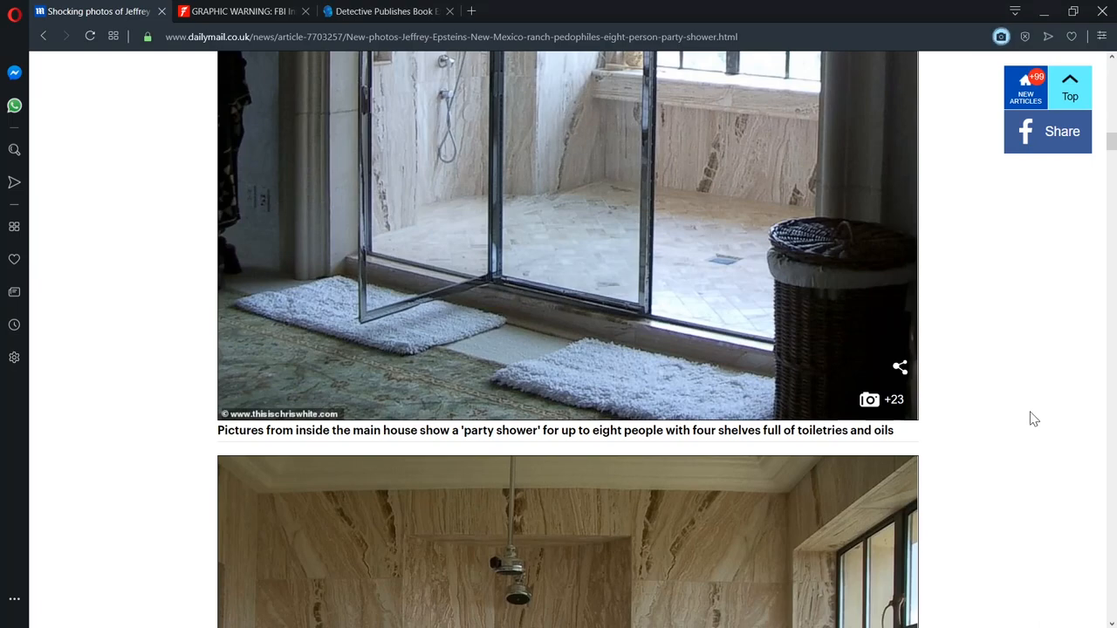
scroll(down, 3)
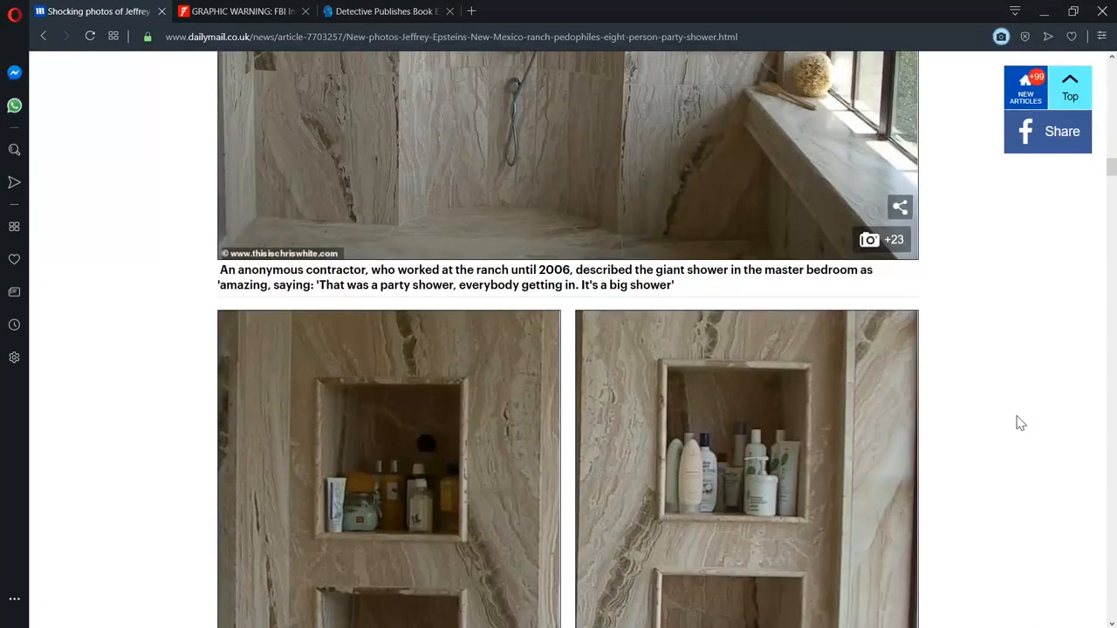
Step: Scroll to the indoor pool and hot tub image and the framed shower close-up
scroll(down, 3)
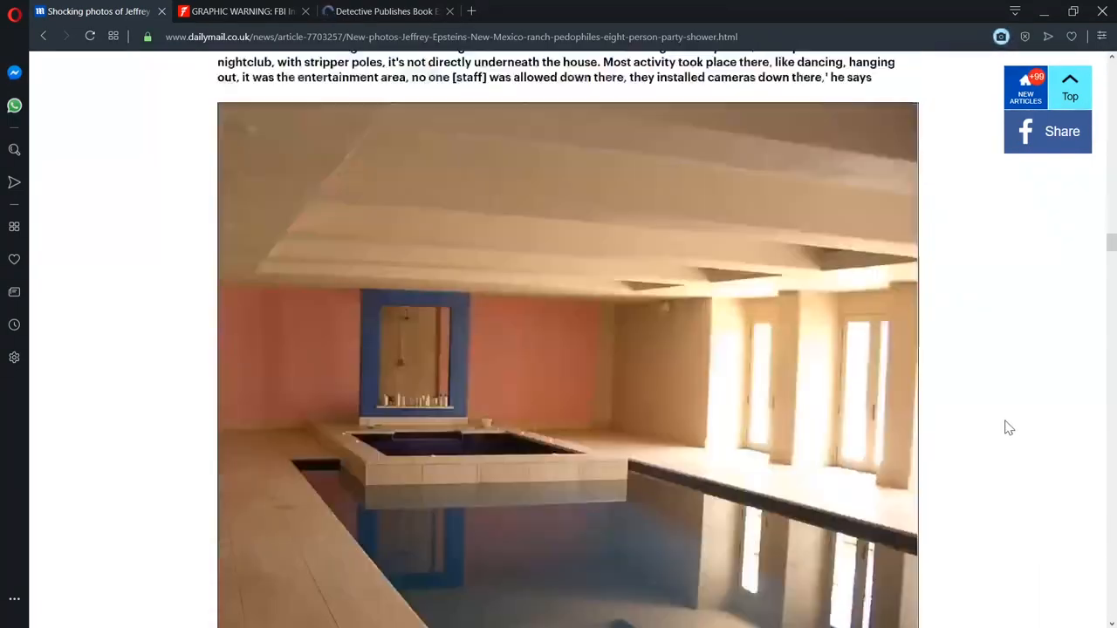
scroll(down, 3)
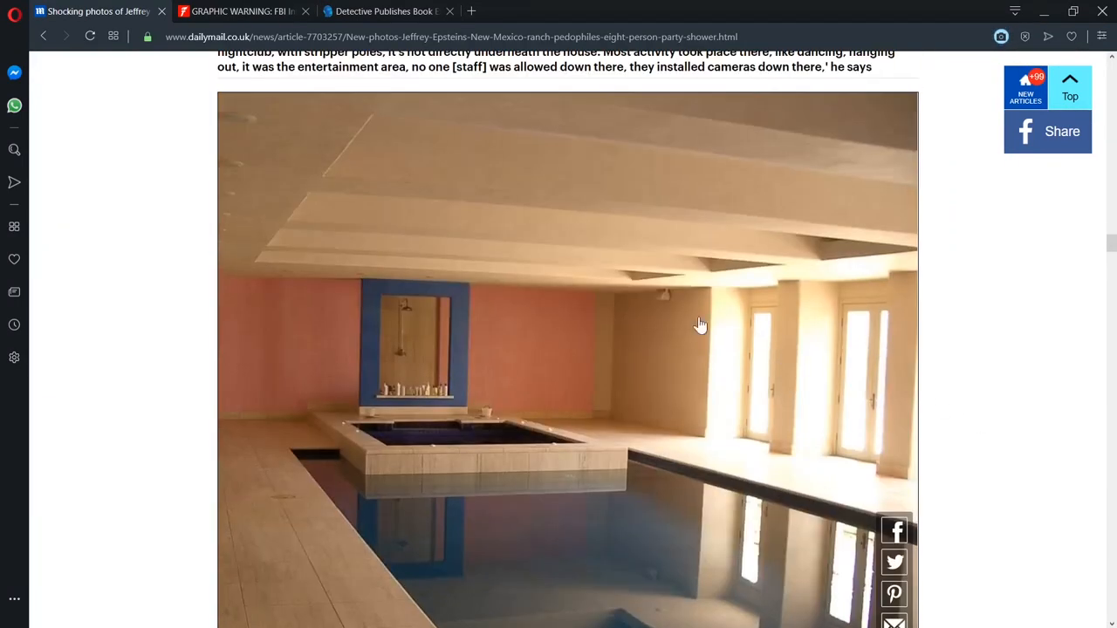
mouse_move(690, 473)
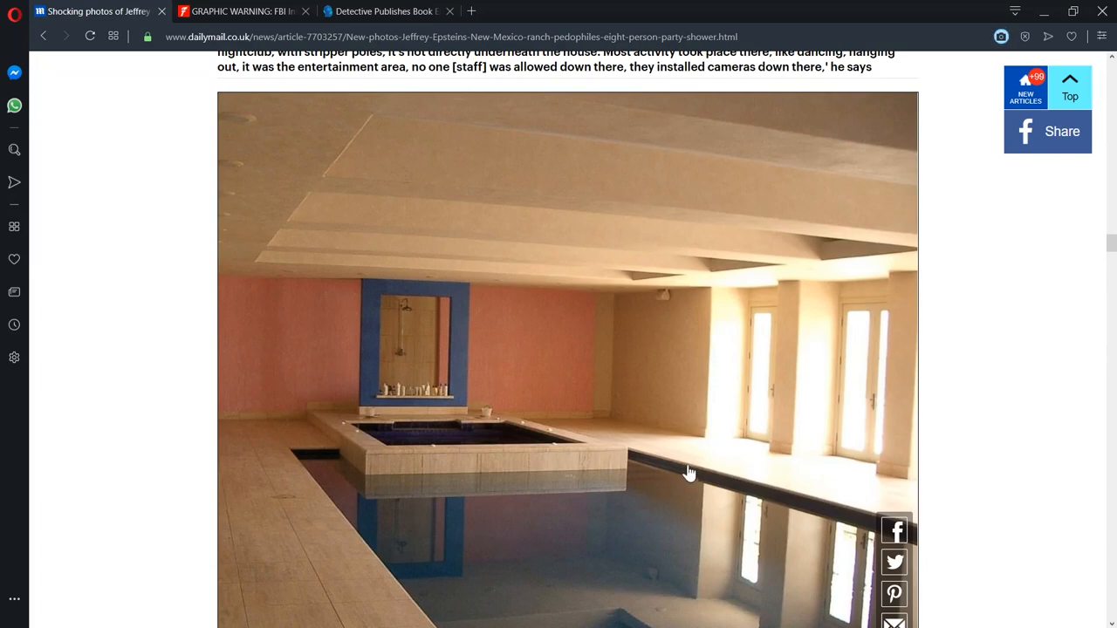
mouse_move(520, 504)
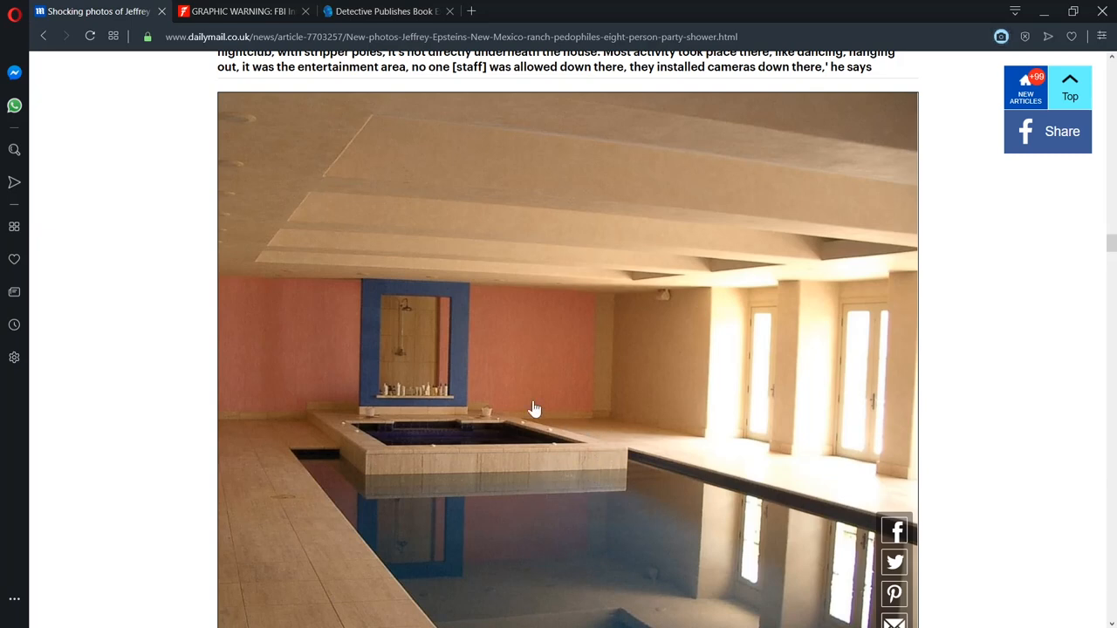
mouse_move(476, 340)
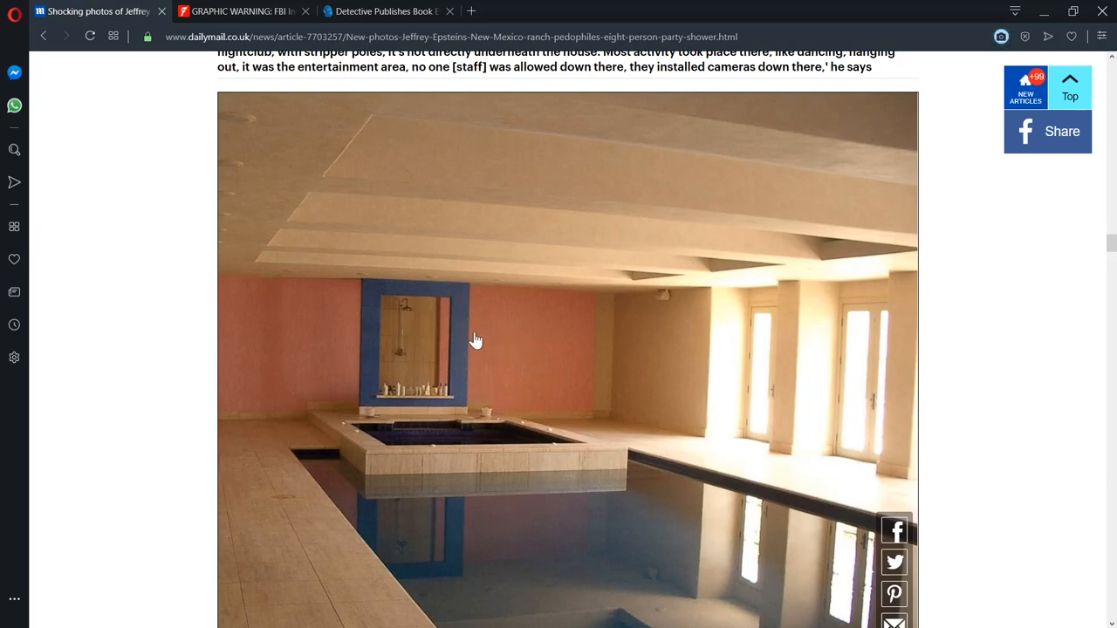
scroll(down, 3)
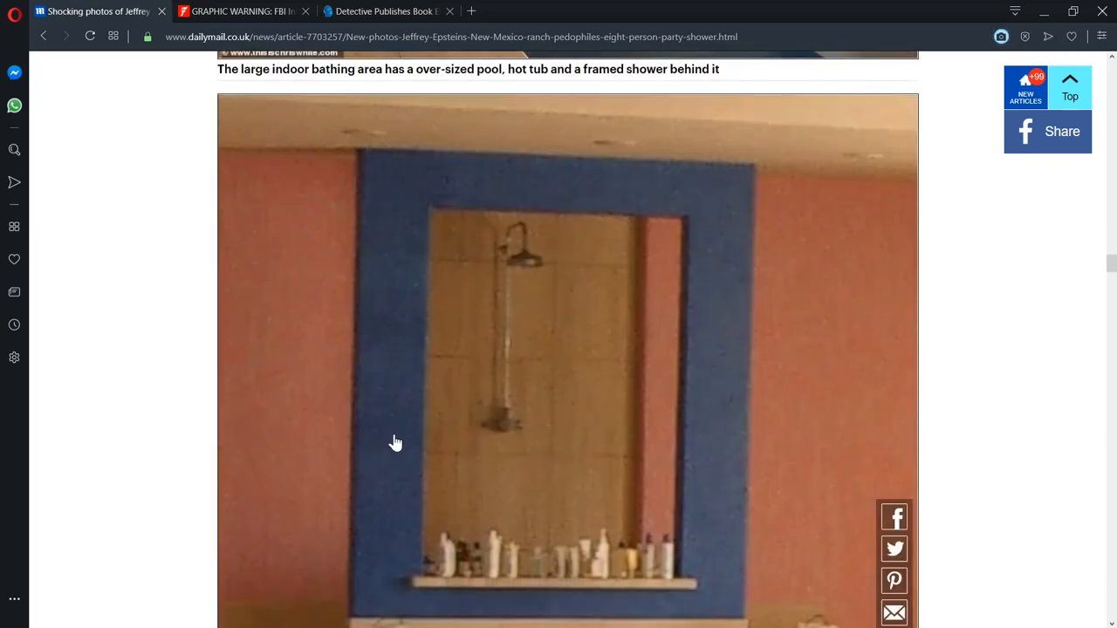
Step: Read past the contractor's claims and the Epstein portrait in the Daily Mail article
scroll(down, 3)
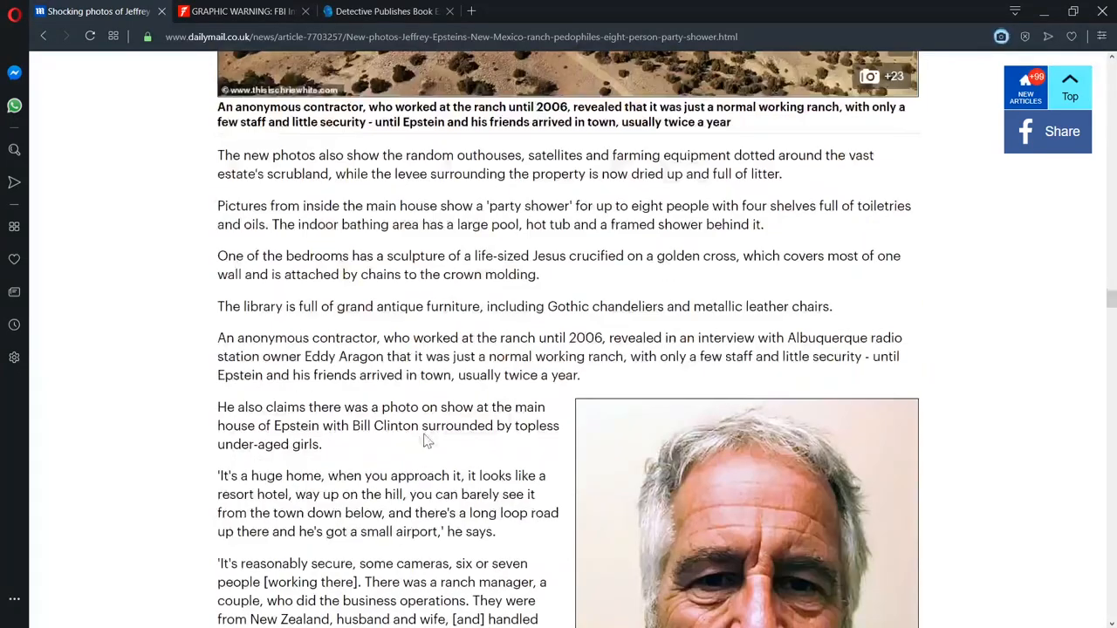
scroll(down, 3)
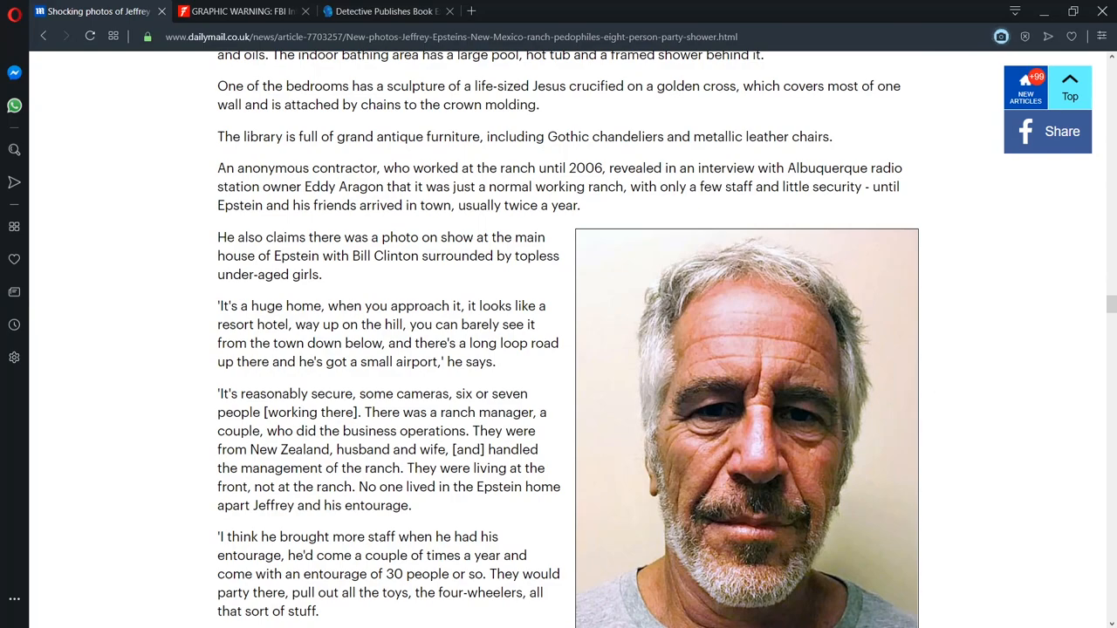
scroll(down, 3)
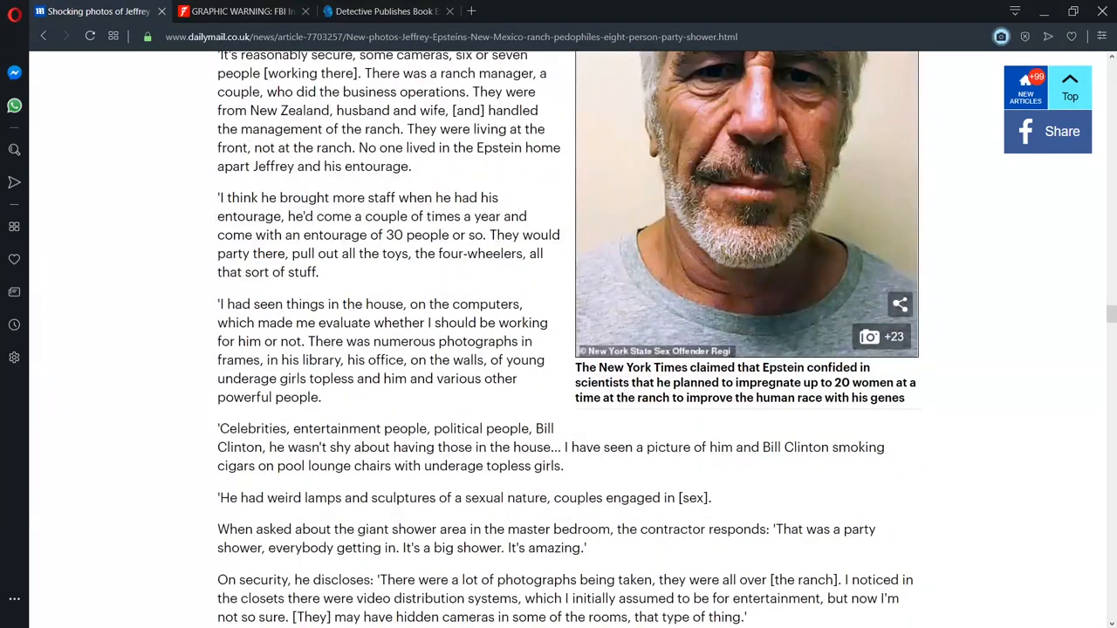
scroll(up, 3)
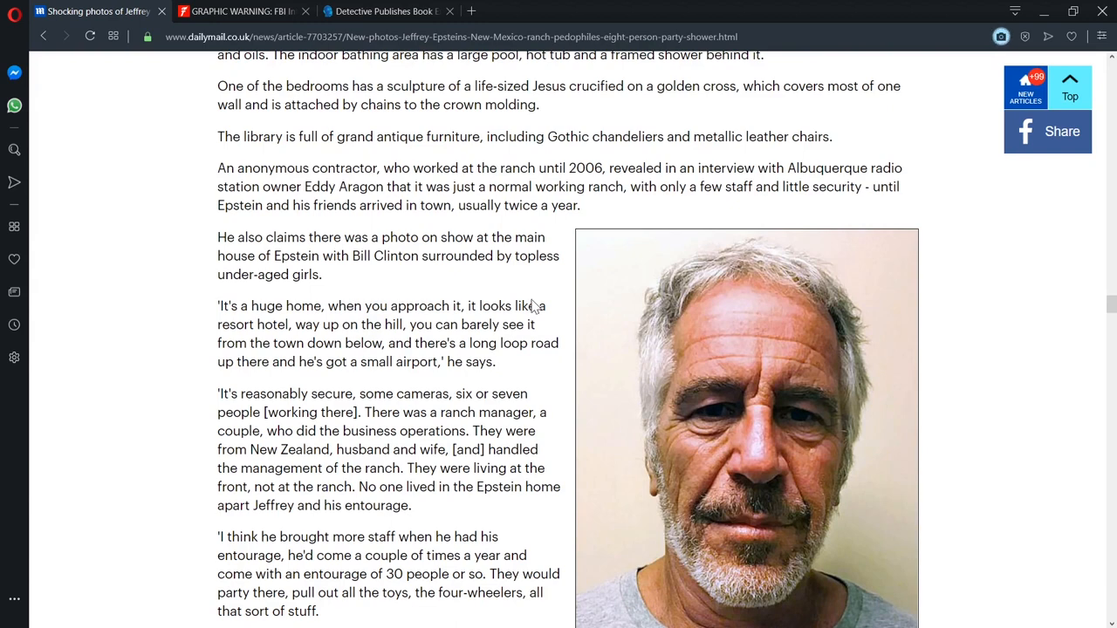
drag(217, 238, 322, 274)
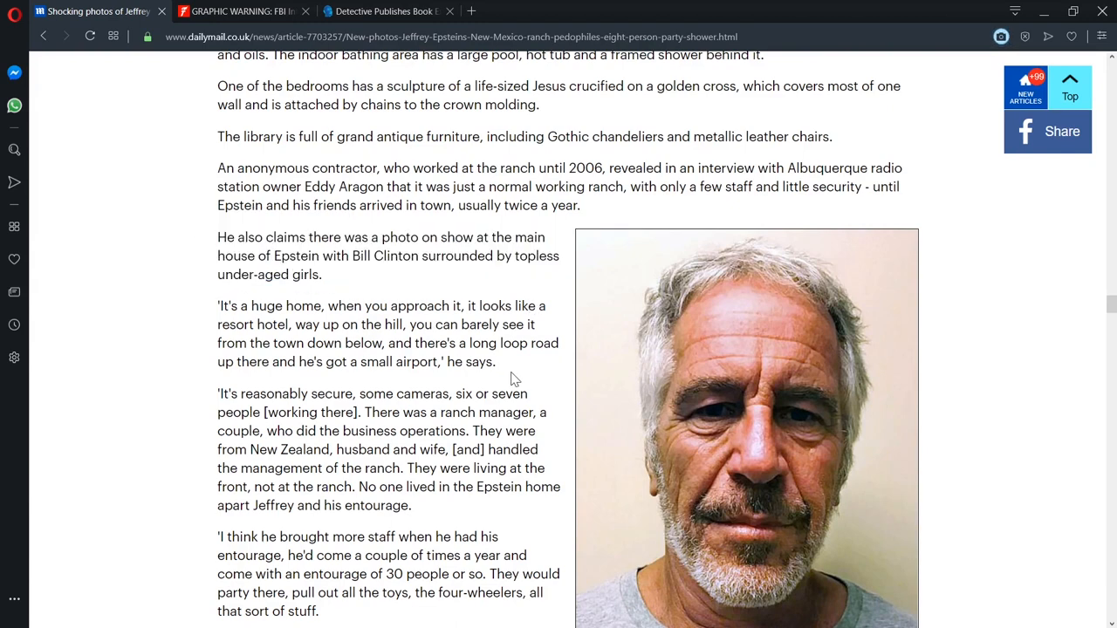
scroll(down, 3)
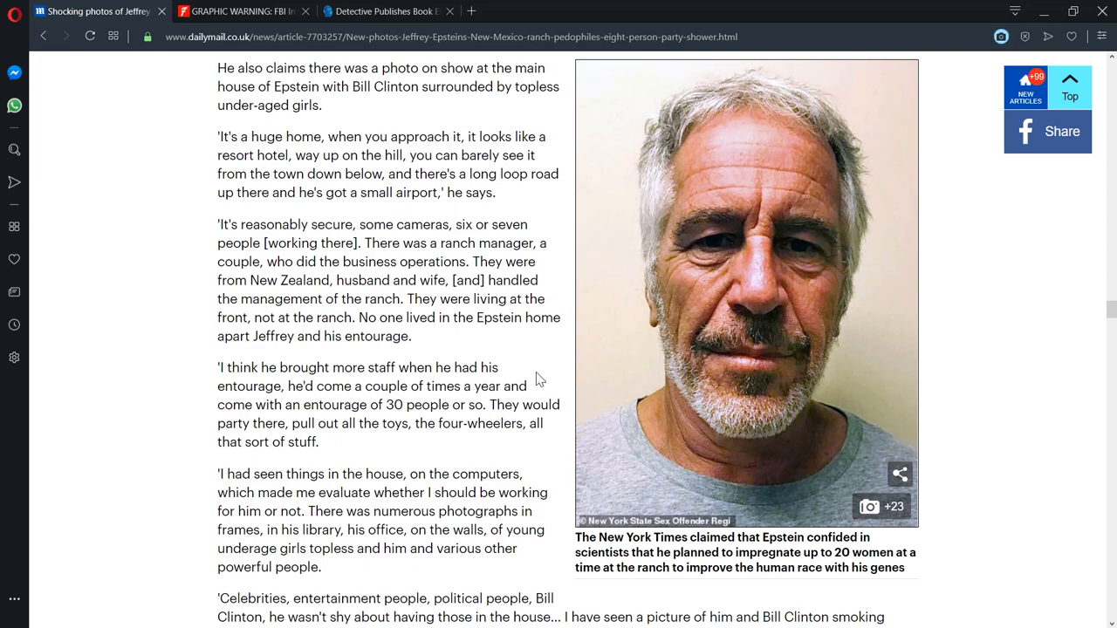
scroll(down, 3)
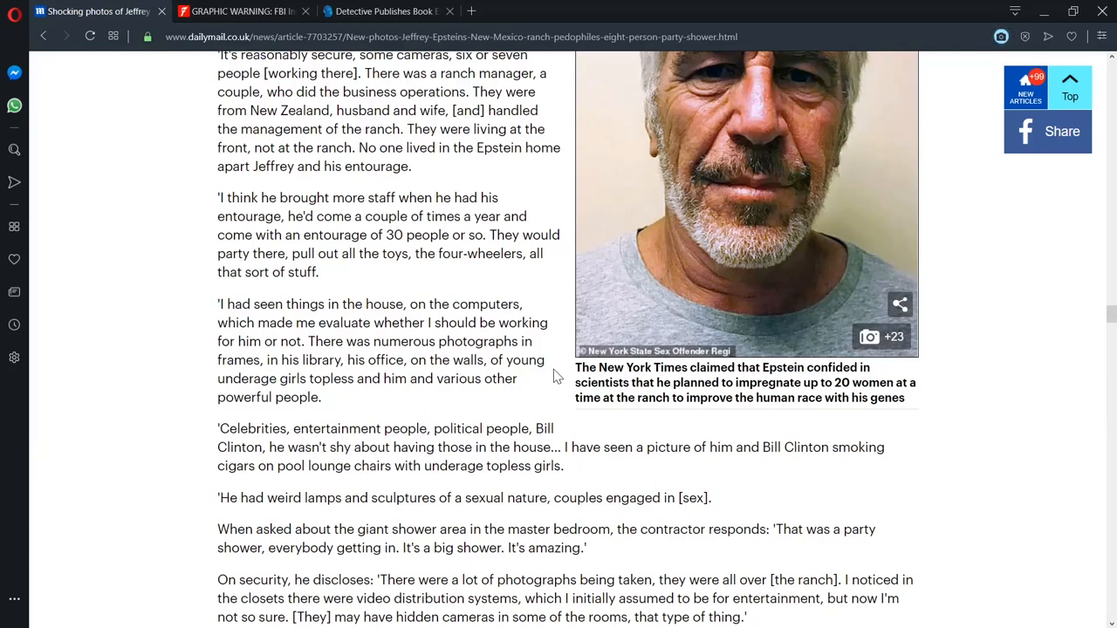
mouse_move(565, 376)
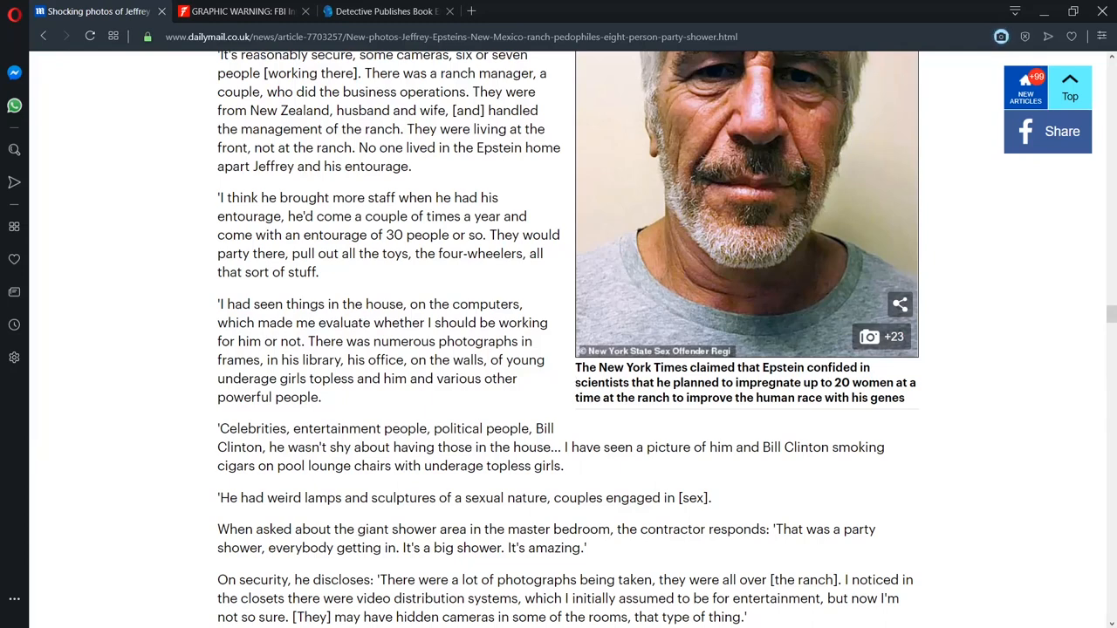
mouse_move(590, 397)
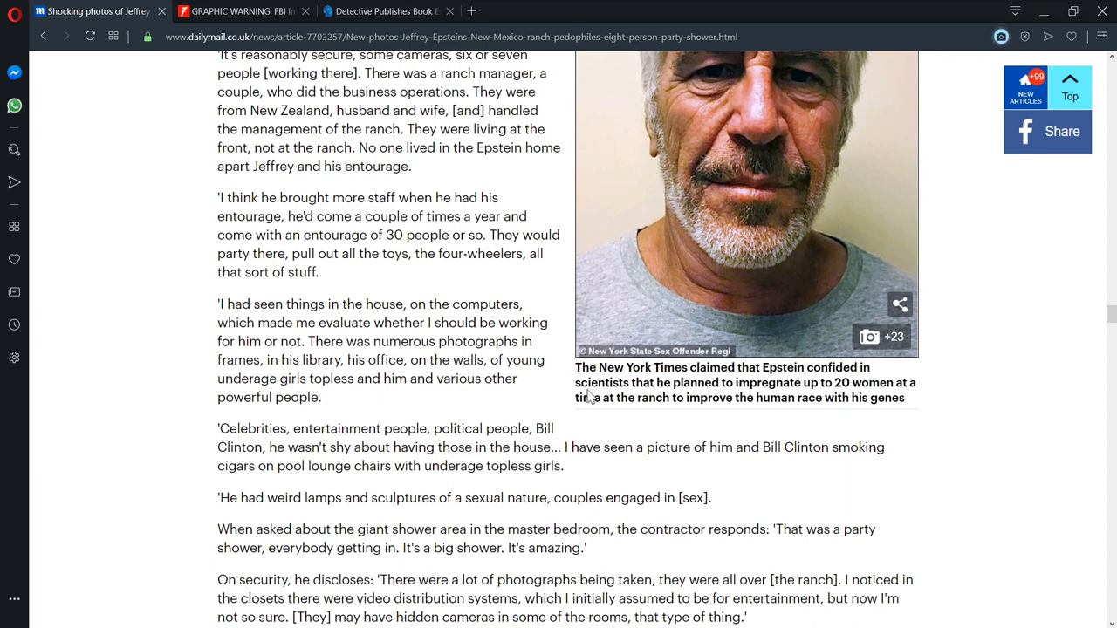
Step: Scroll past the pillow-stacked hallway and library photos to the hidden cameras and underground club text
scroll(down, 3)
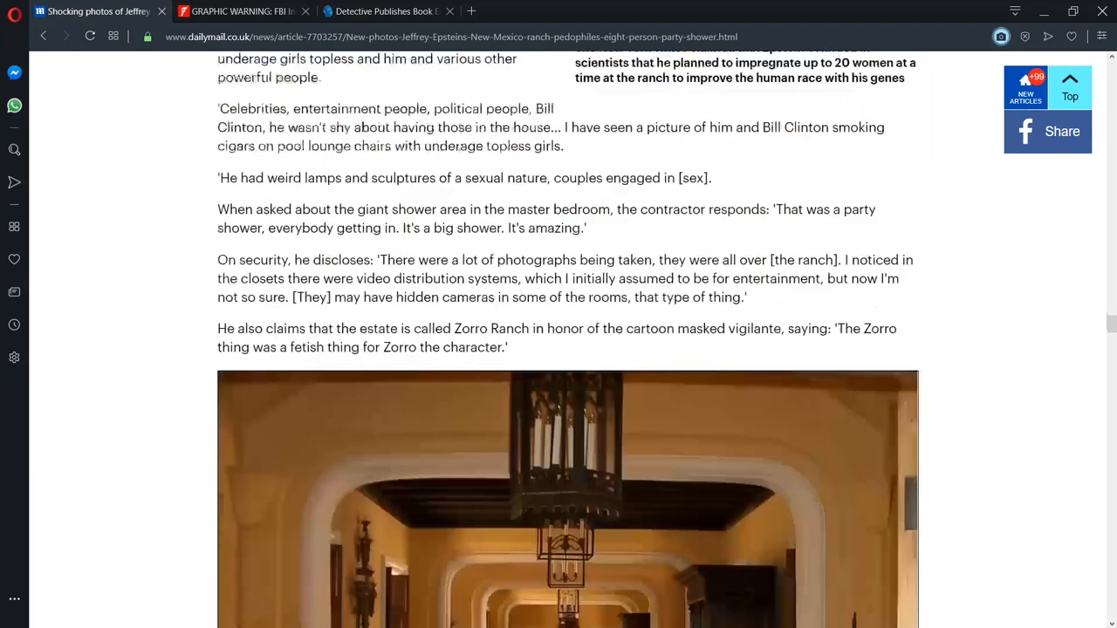
scroll(down, 3)
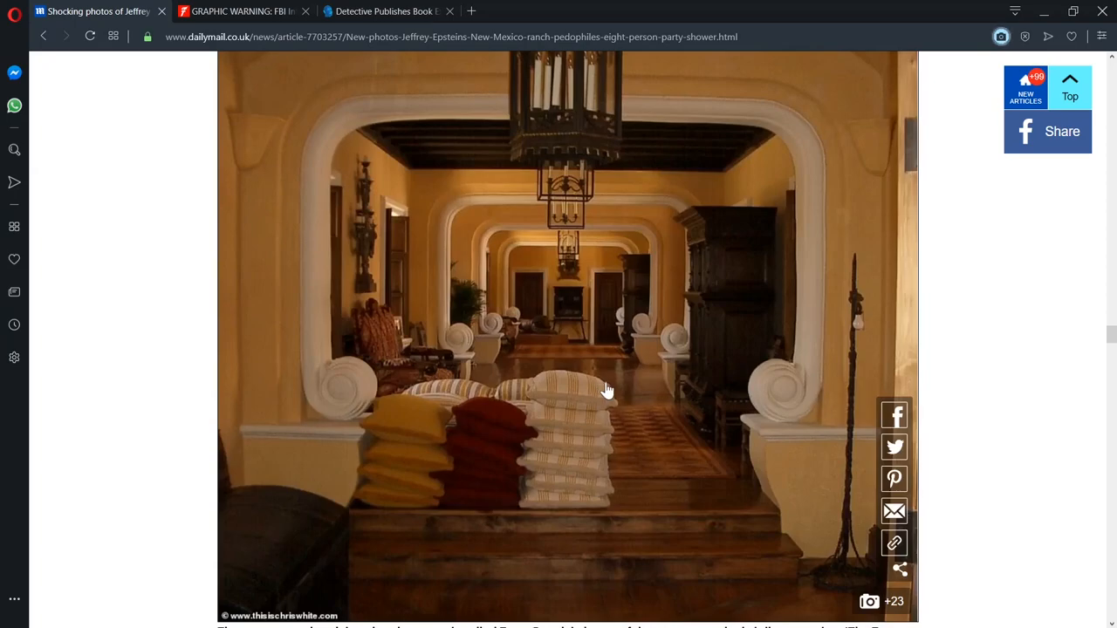
scroll(down, 3)
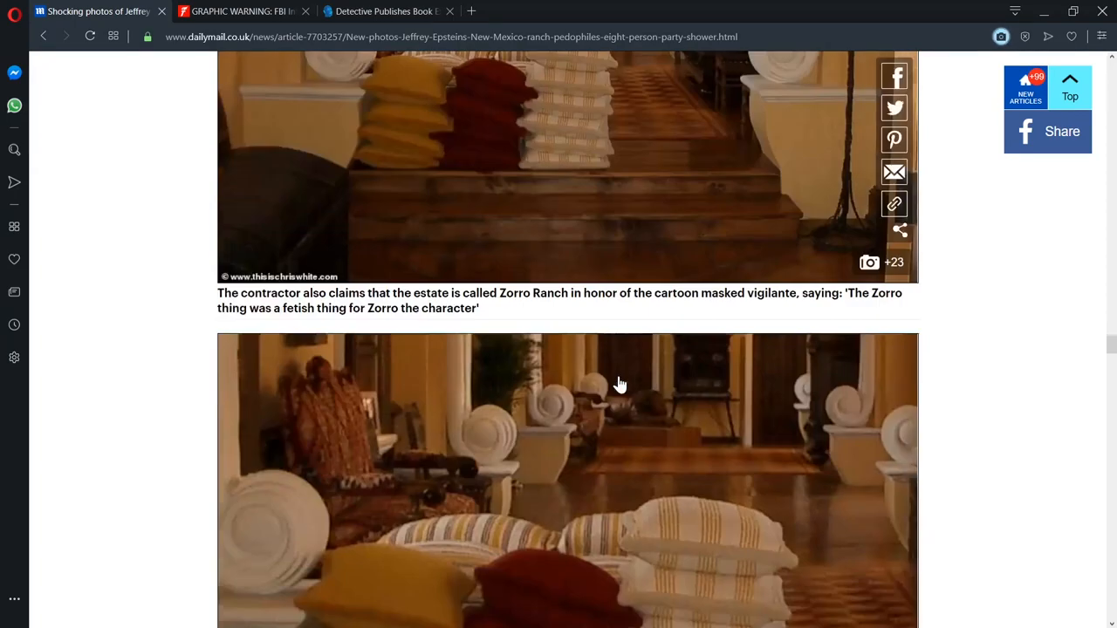
scroll(down, 3)
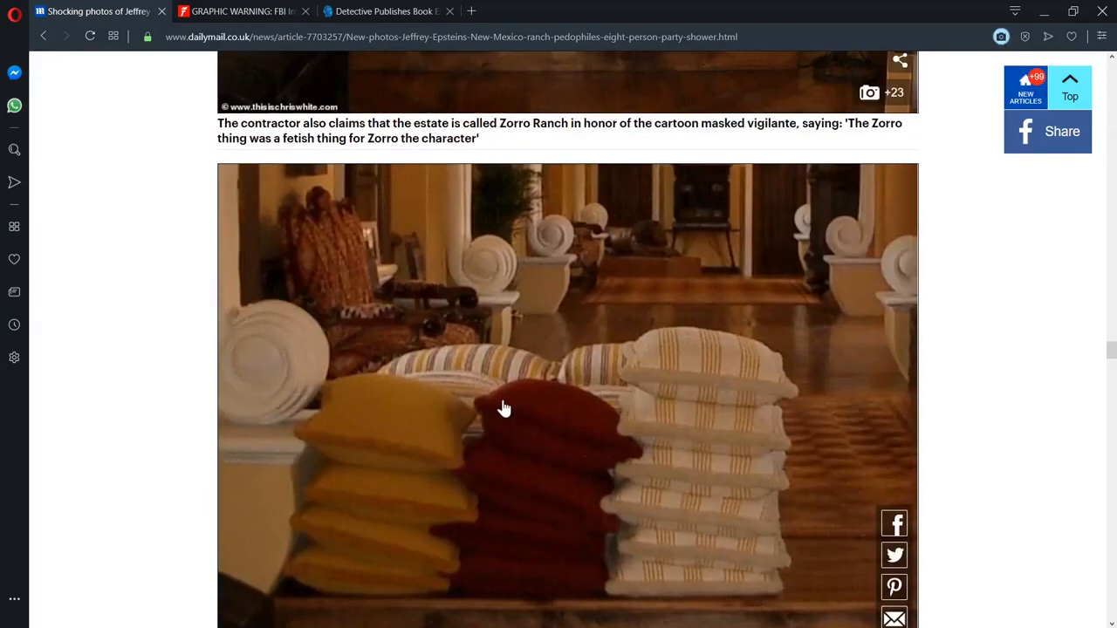
scroll(up, 3)
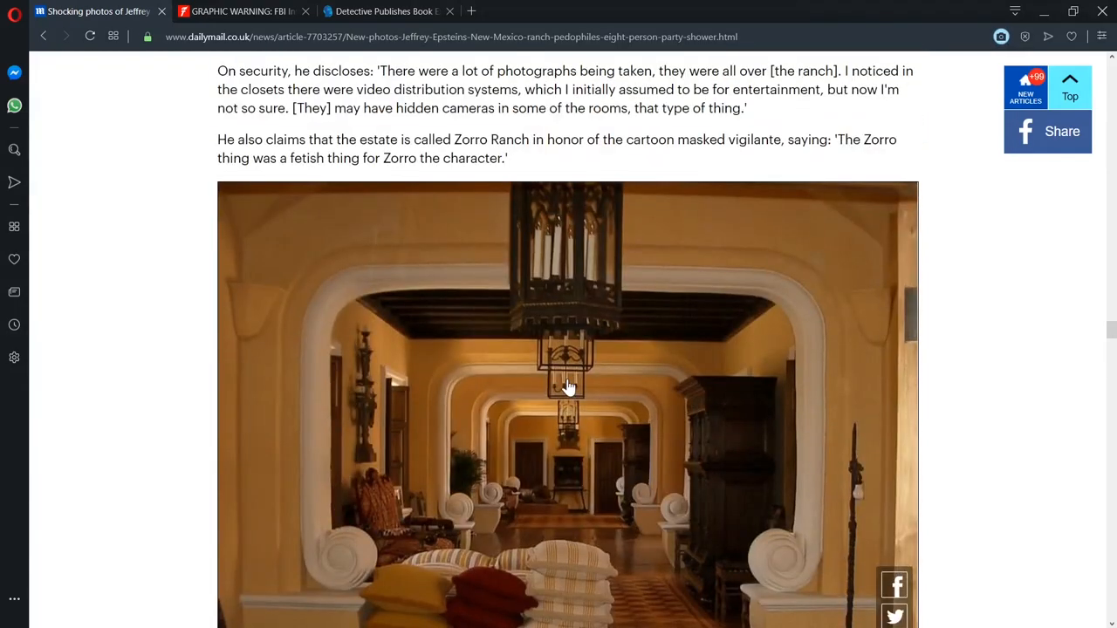
scroll(down, 3)
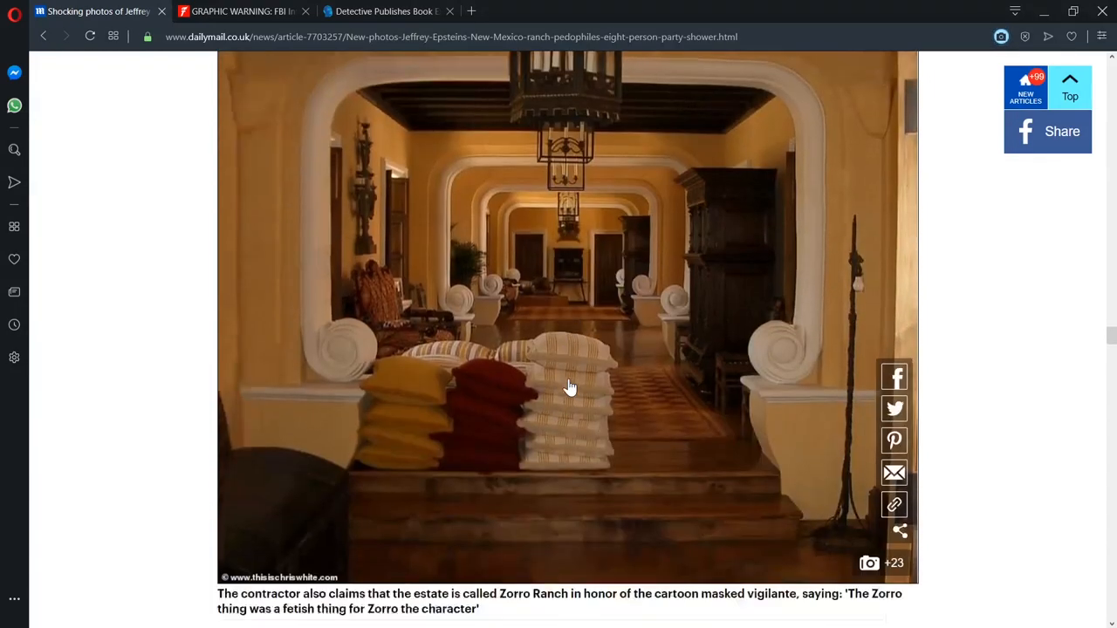
scroll(down, 3)
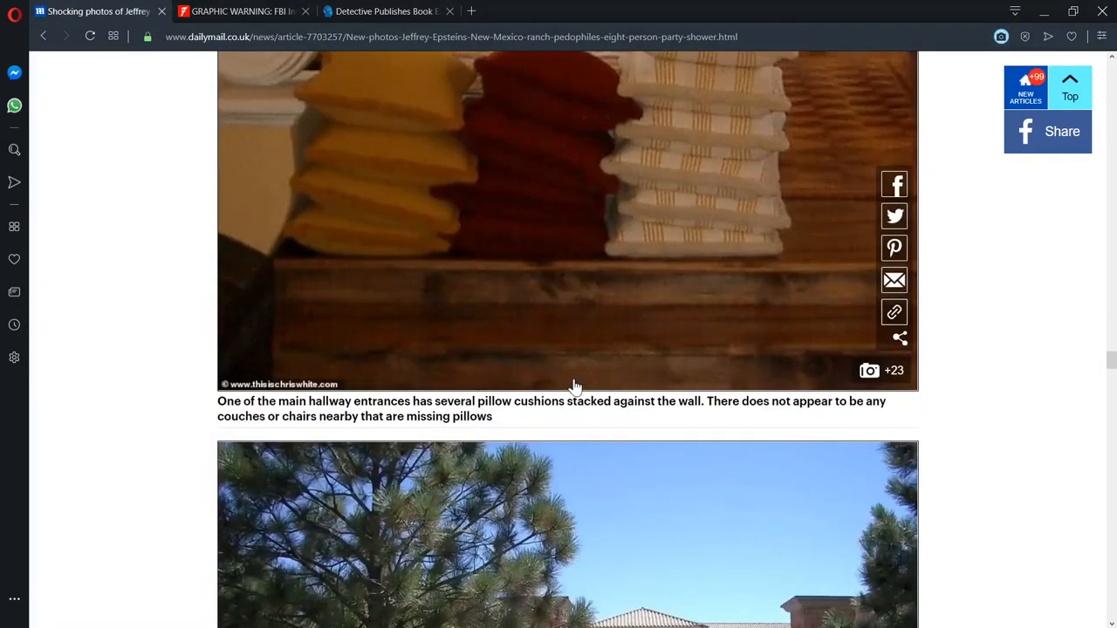
scroll(up, 3)
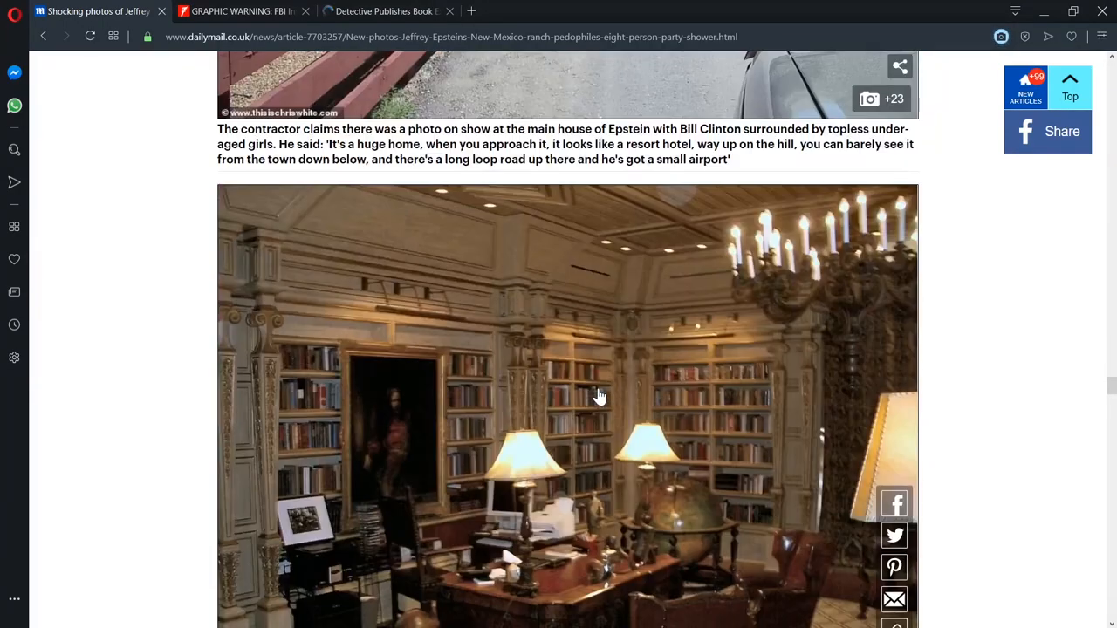
scroll(down, 3)
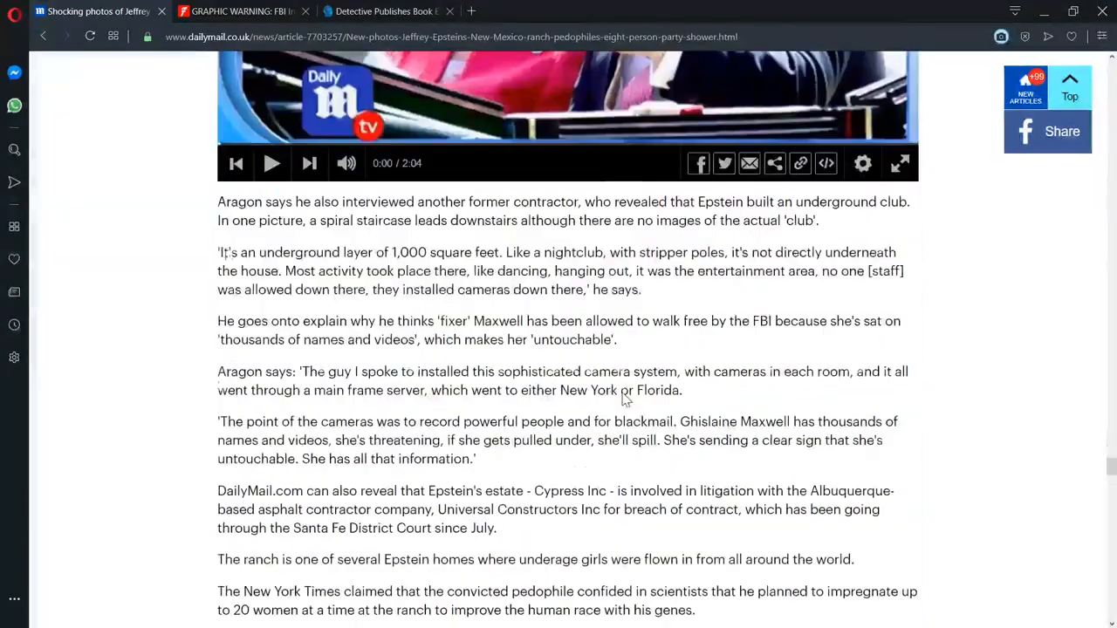
Step: Scroll to the closing Virginia Giuffre lawsuit paragraph and the Prince Andrew related articles
scroll(down, 3)
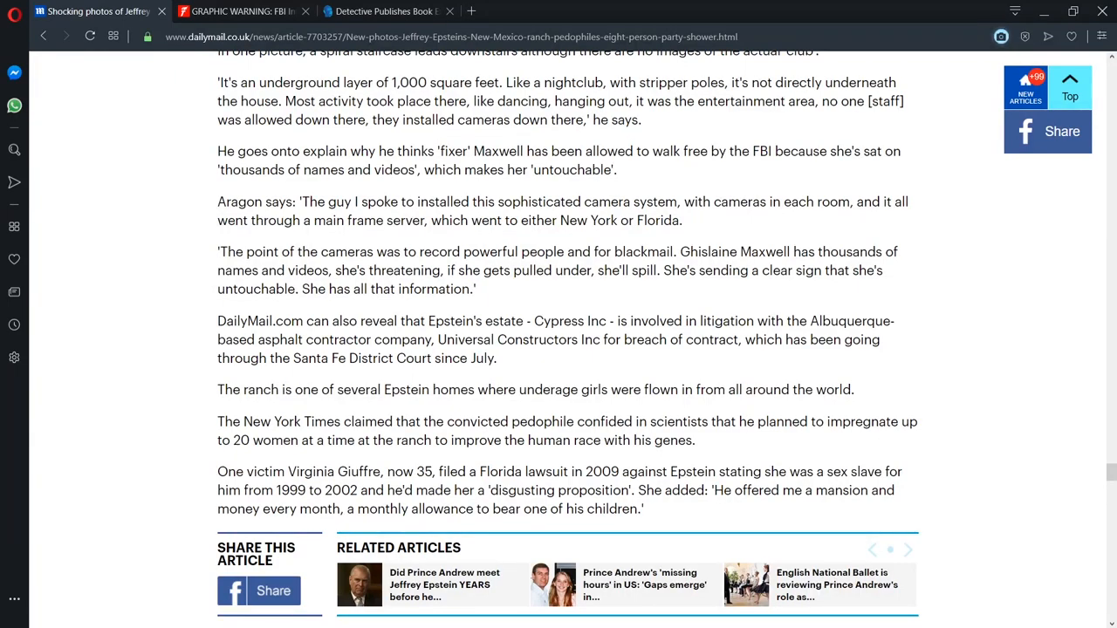
scroll(up, 3)
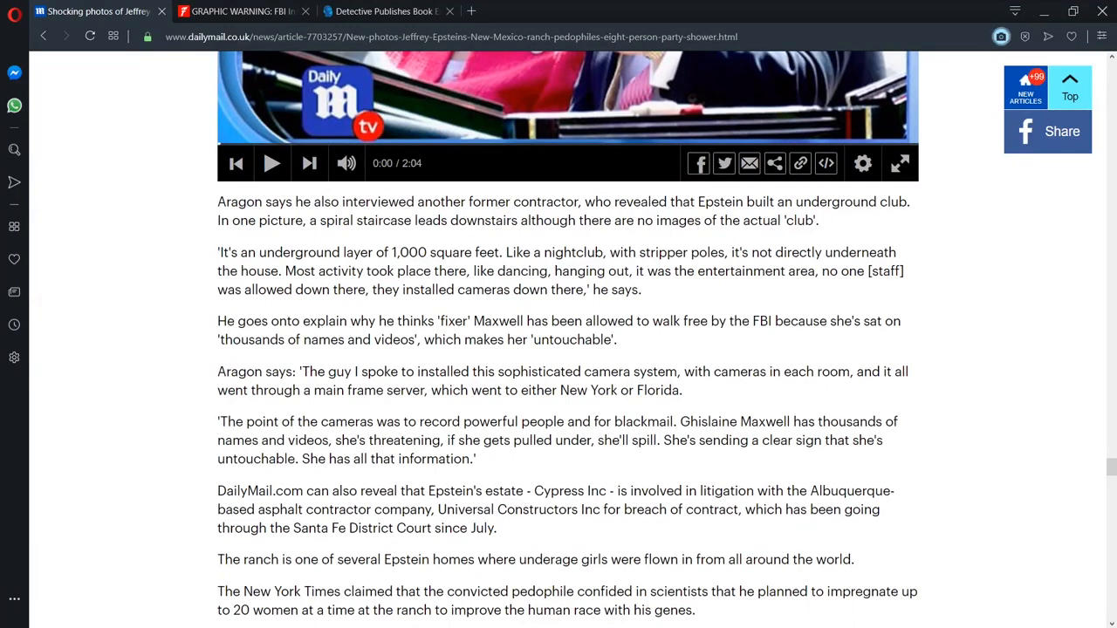
mouse_move(644, 289)
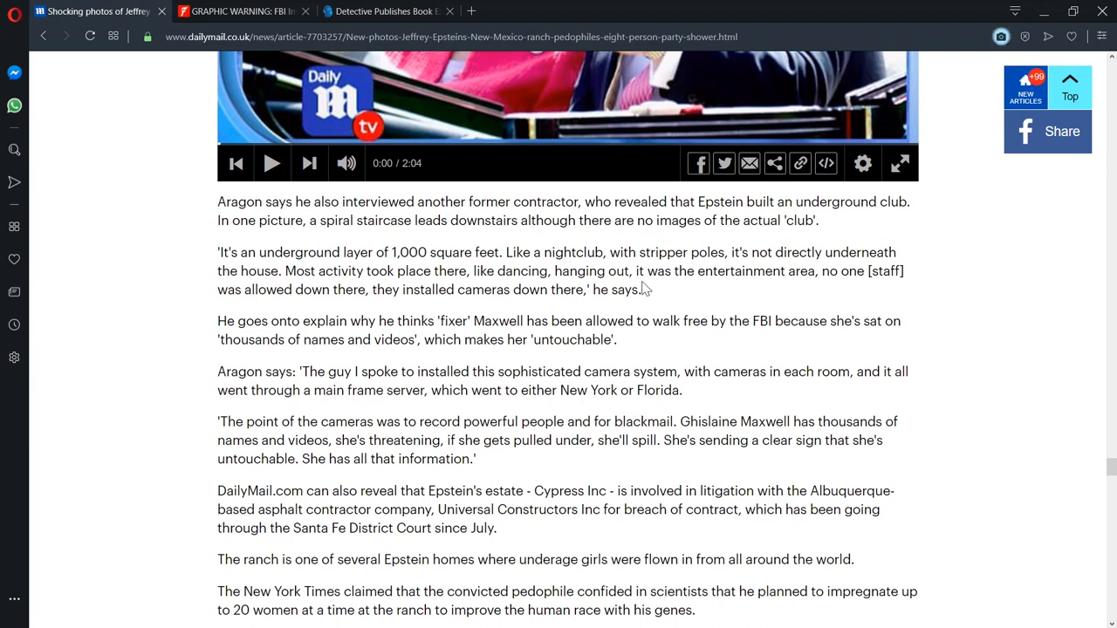
mouse_move(653, 288)
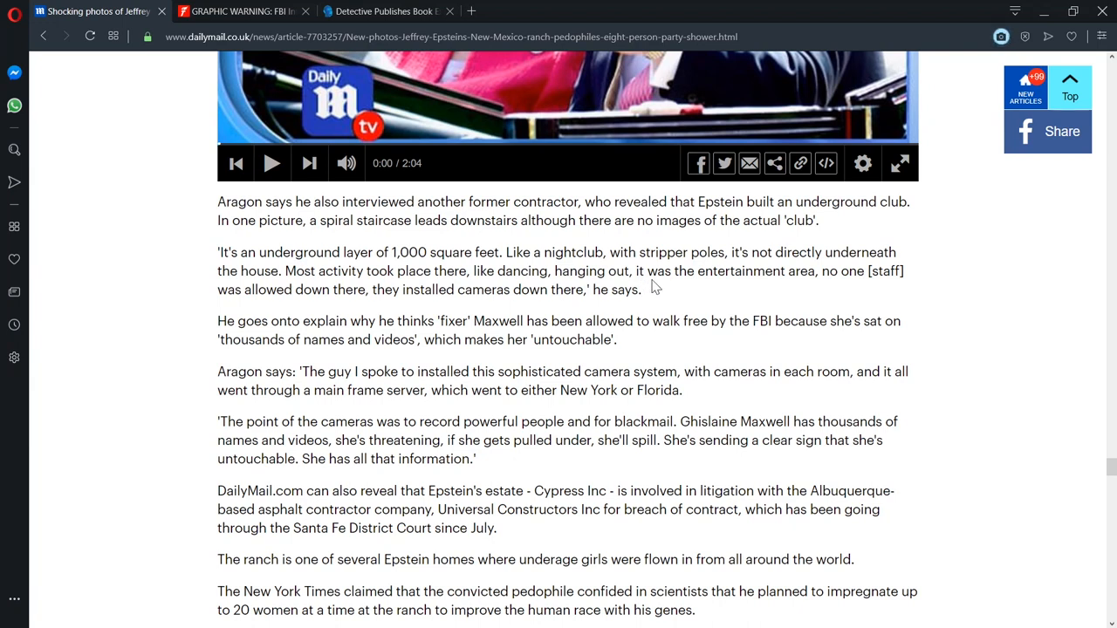
mouse_move(595, 315)
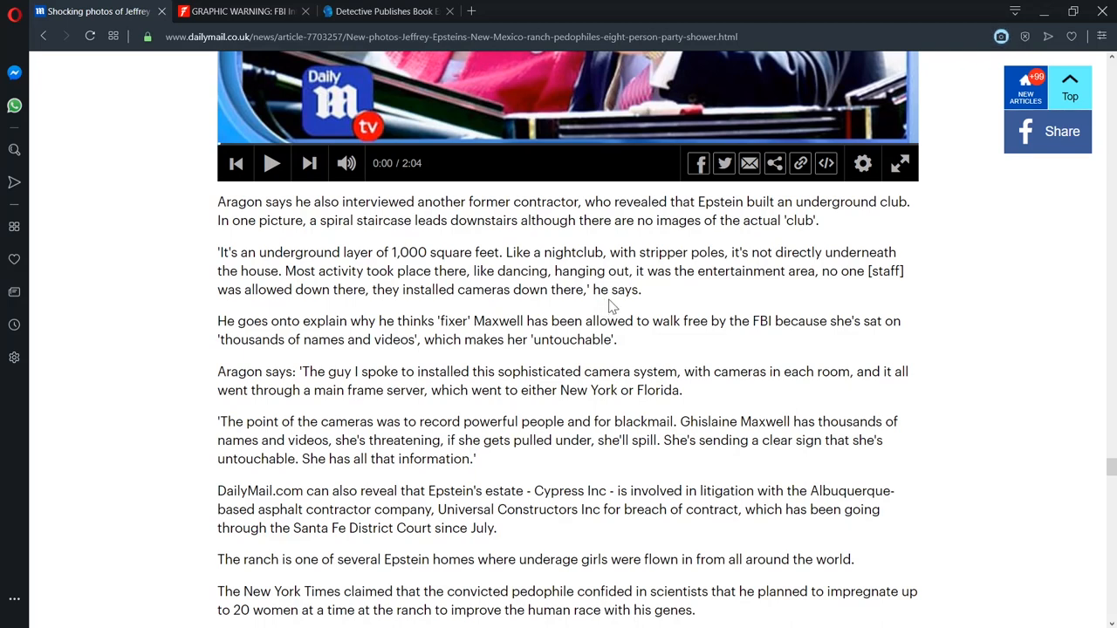
mouse_move(639, 339)
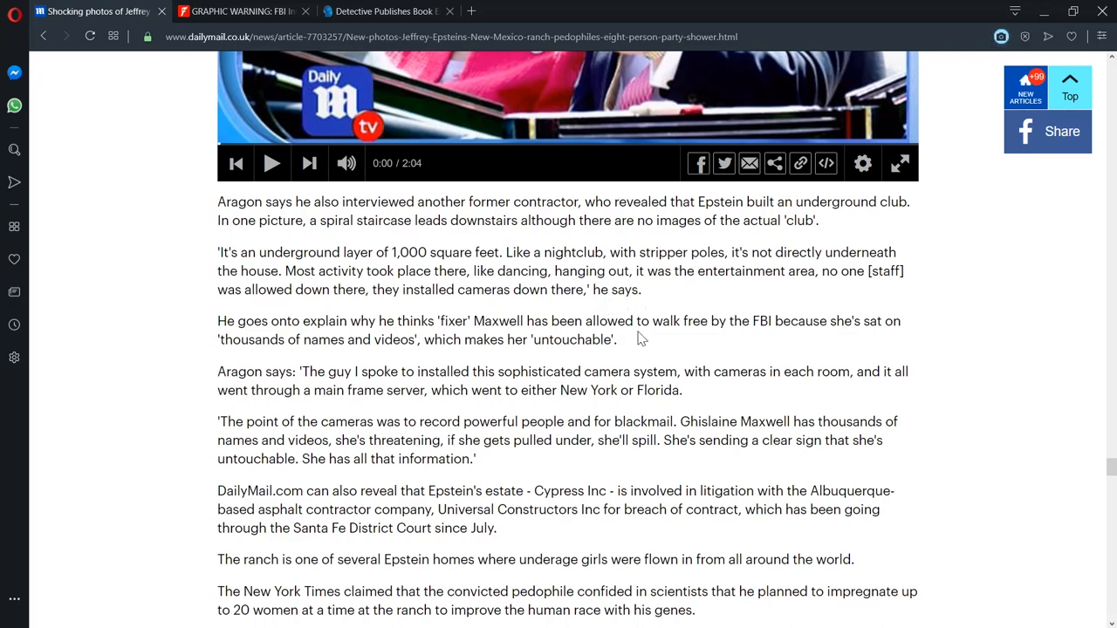
mouse_move(654, 343)
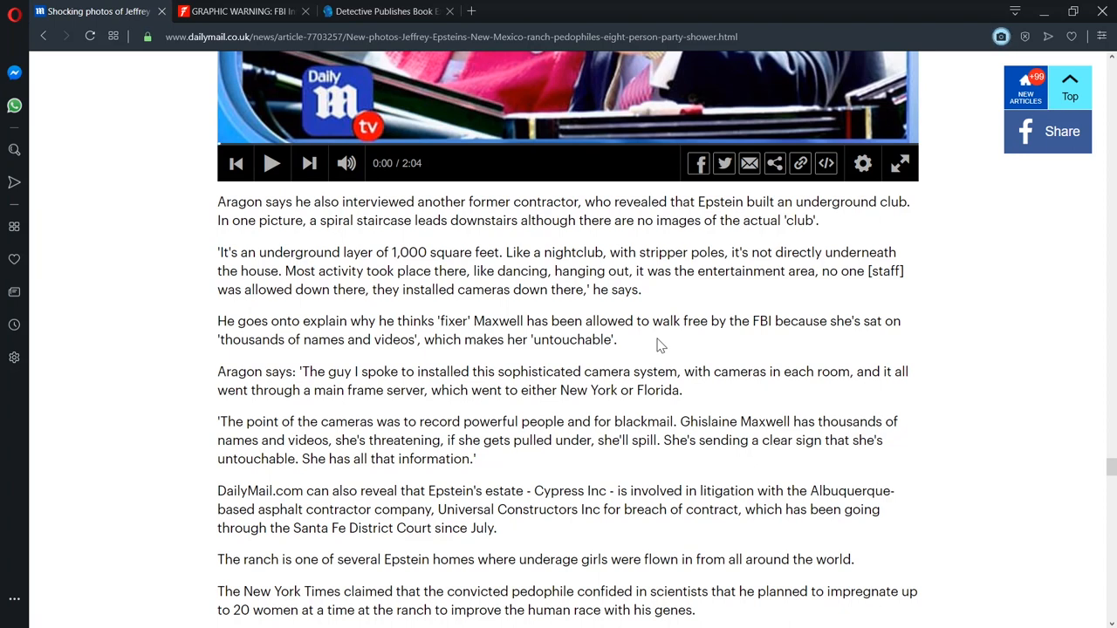
mouse_move(801, 352)
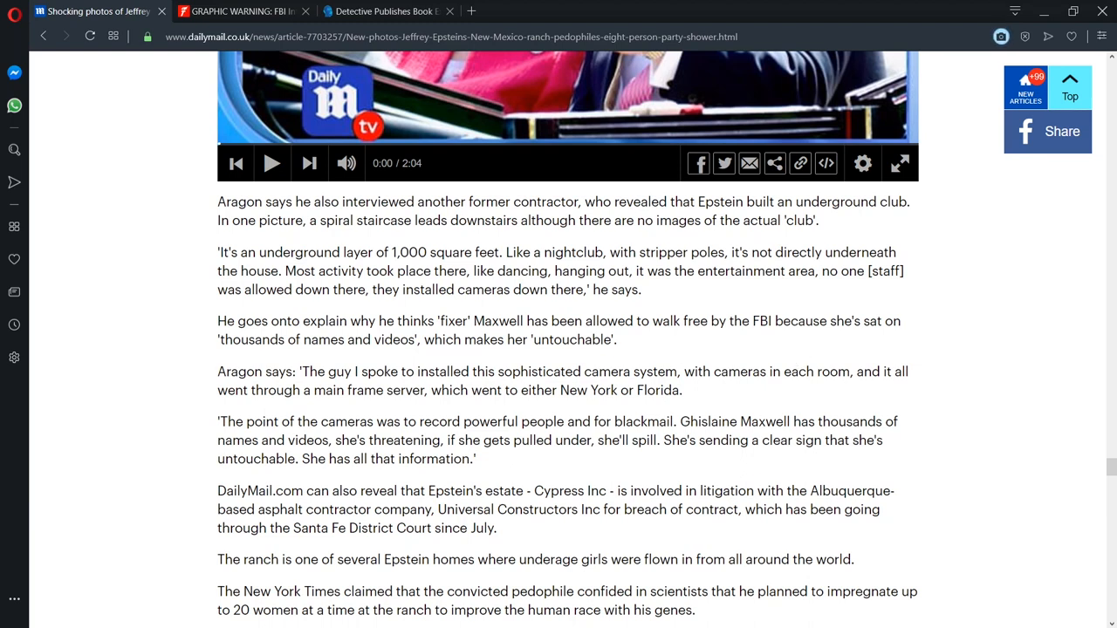
scroll(down, 3)
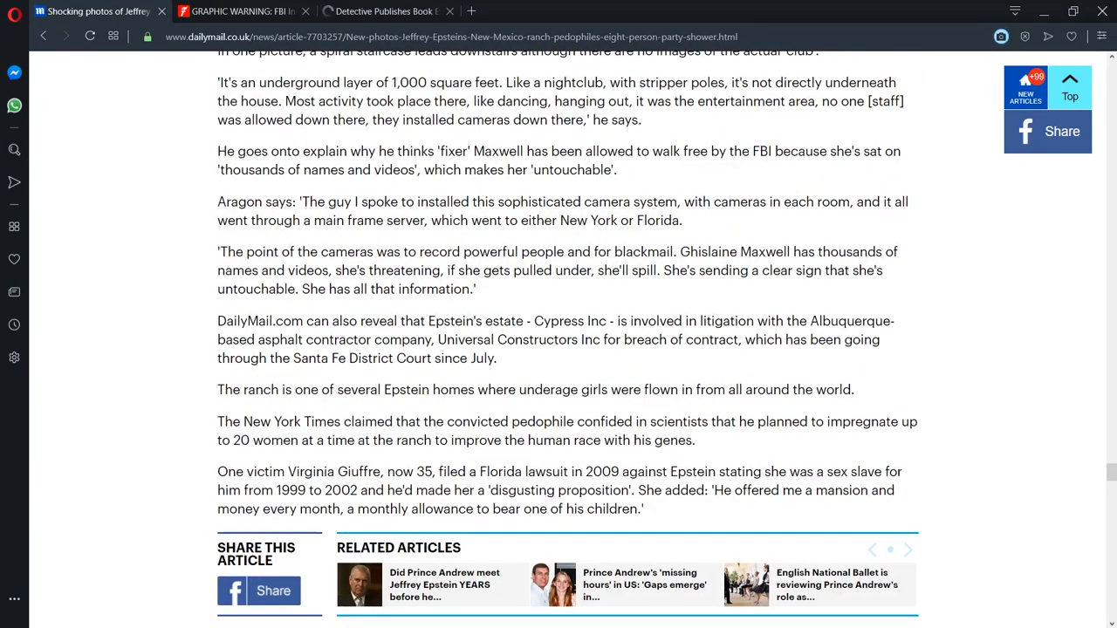
Step: Review the ranch photo gallery captions and return to the headline and summary bullets
scroll(up, 3)
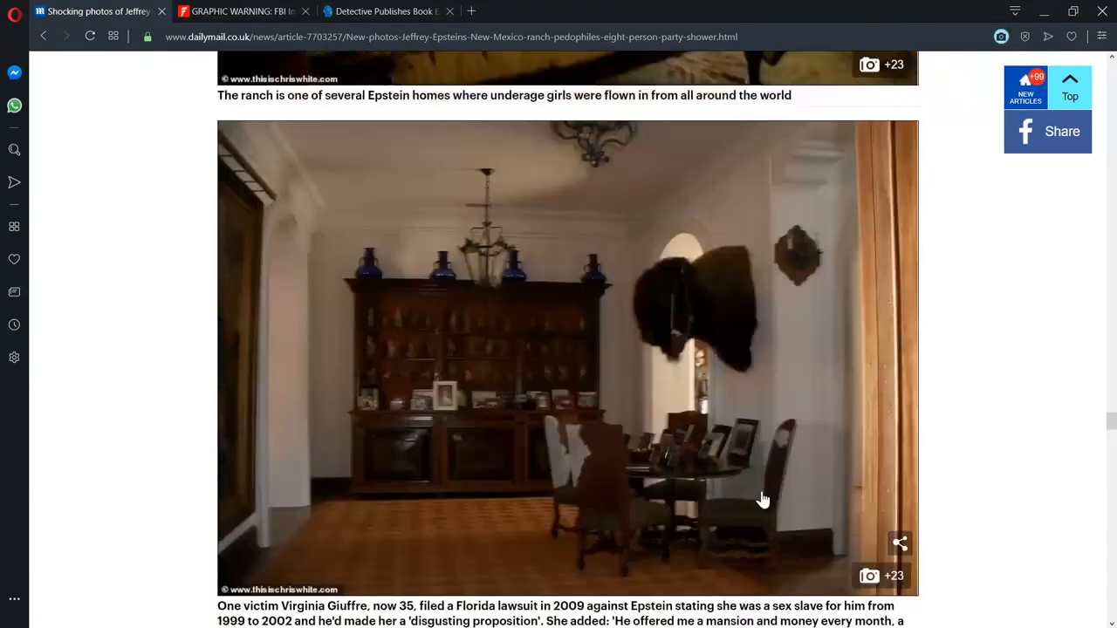
scroll(down, 3)
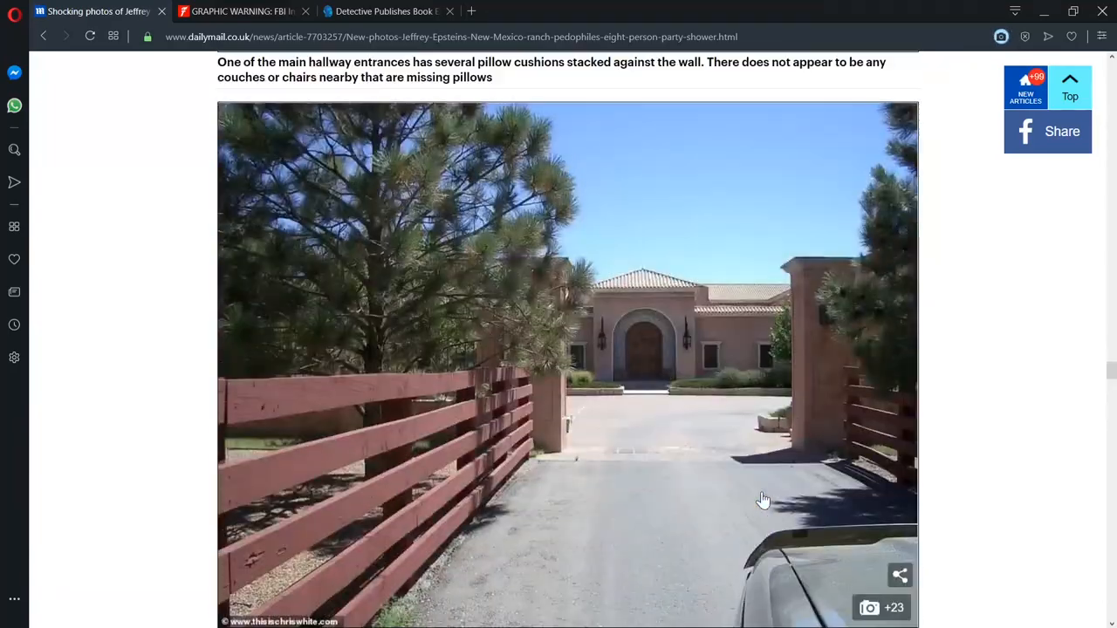
scroll(down, 3)
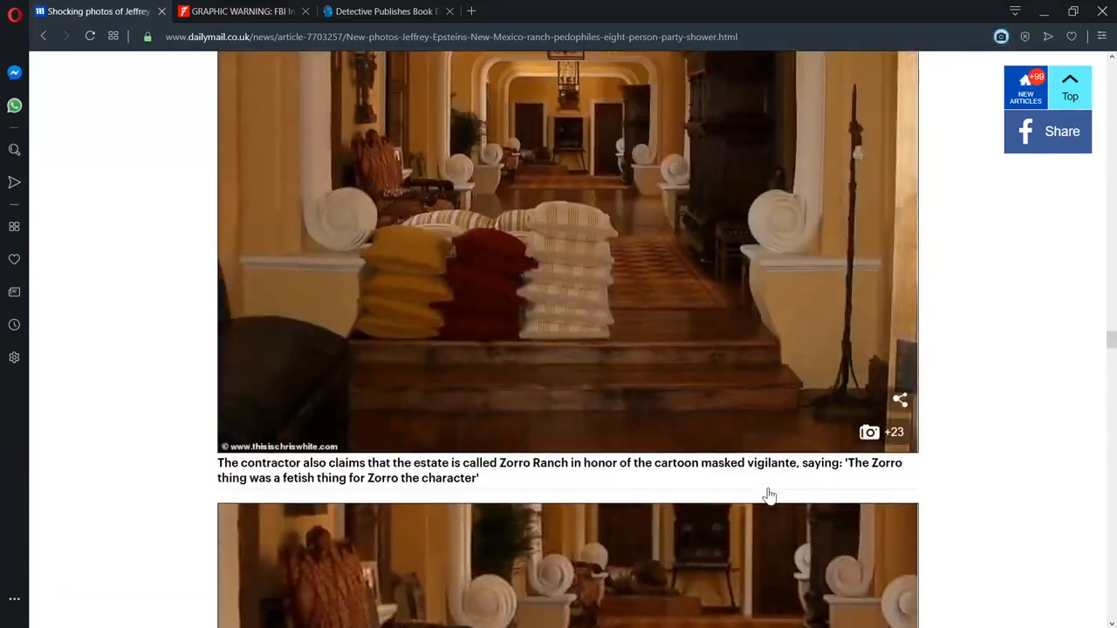
scroll(down, 3)
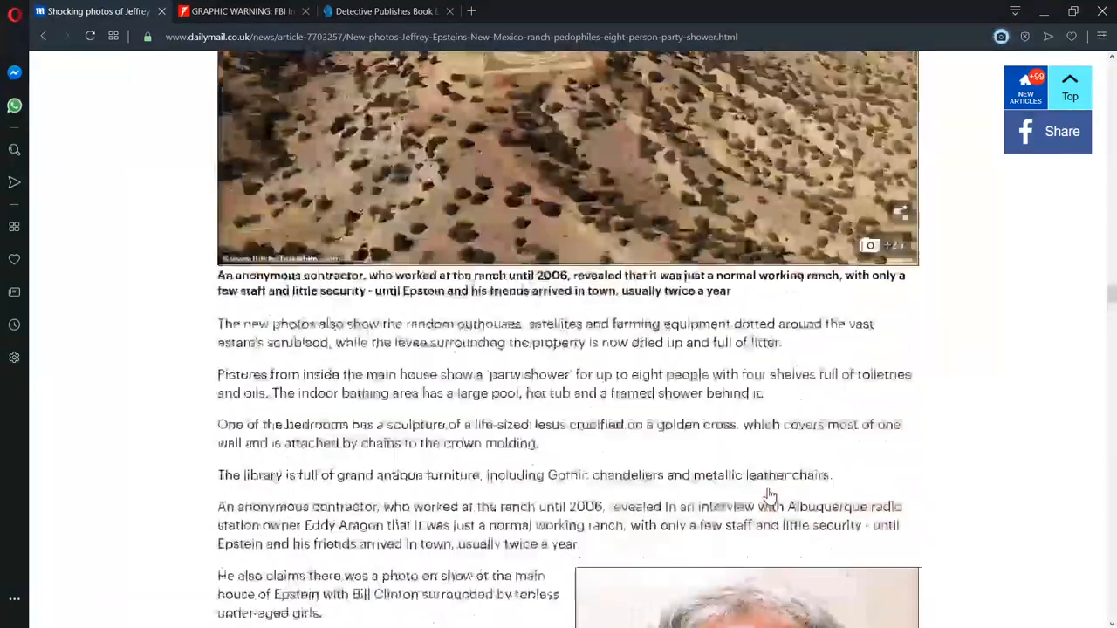
scroll(down, 3)
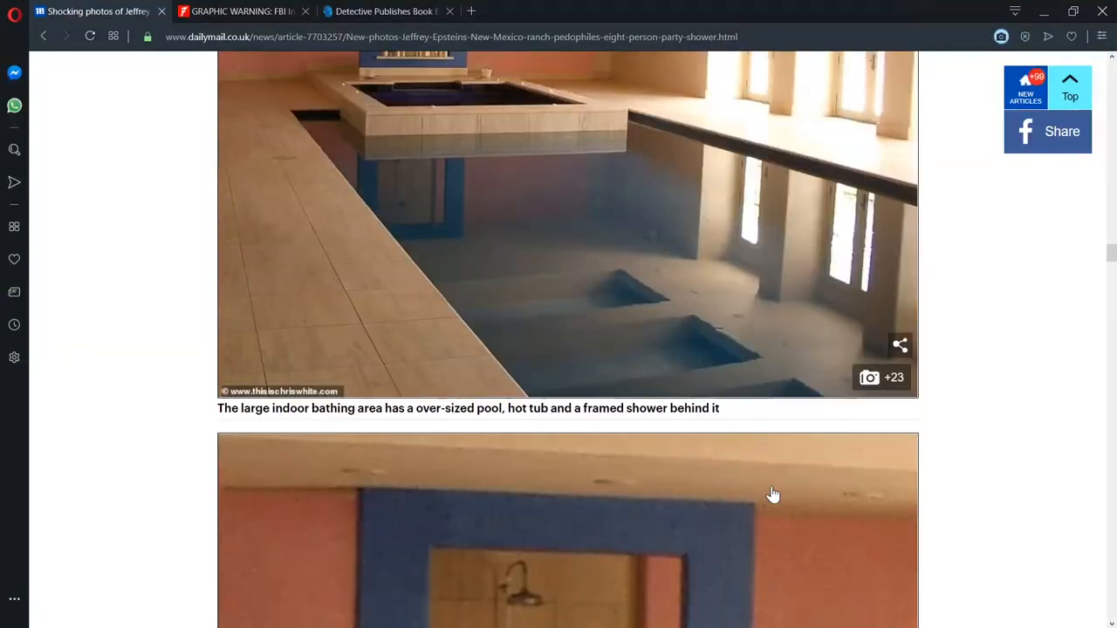
scroll(down, 3)
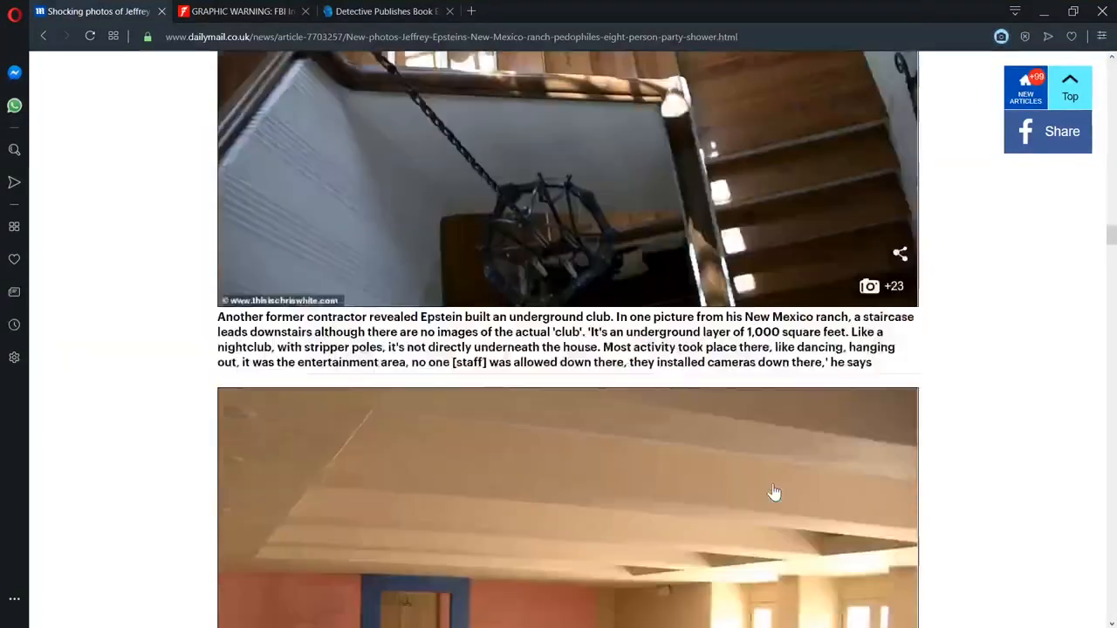
scroll(down, 3)
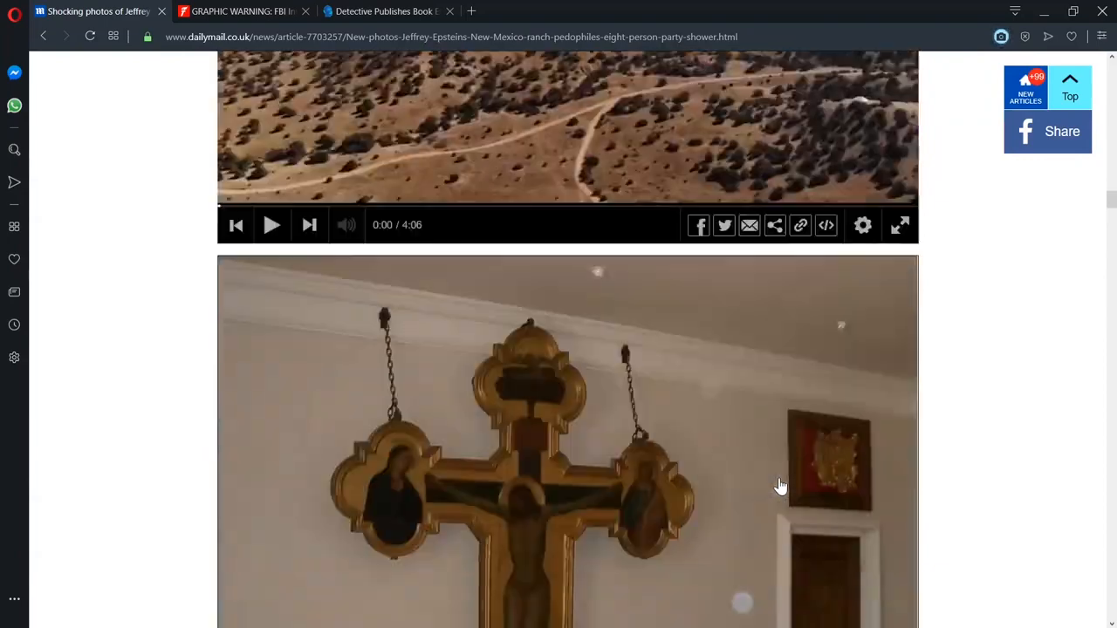
scroll(down, 3)
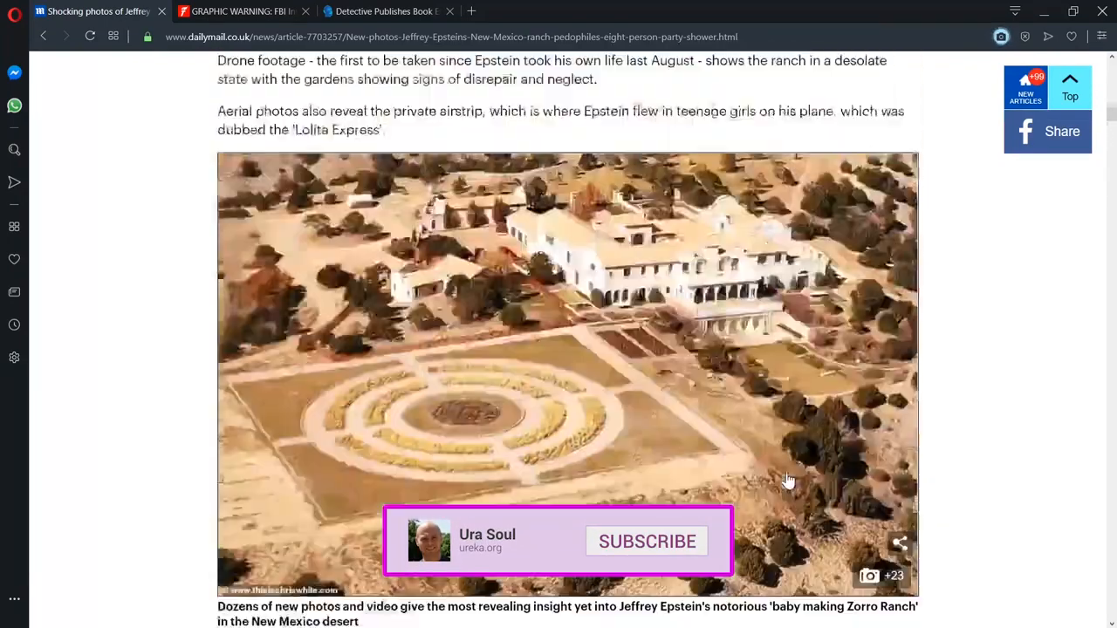
scroll(up, 3)
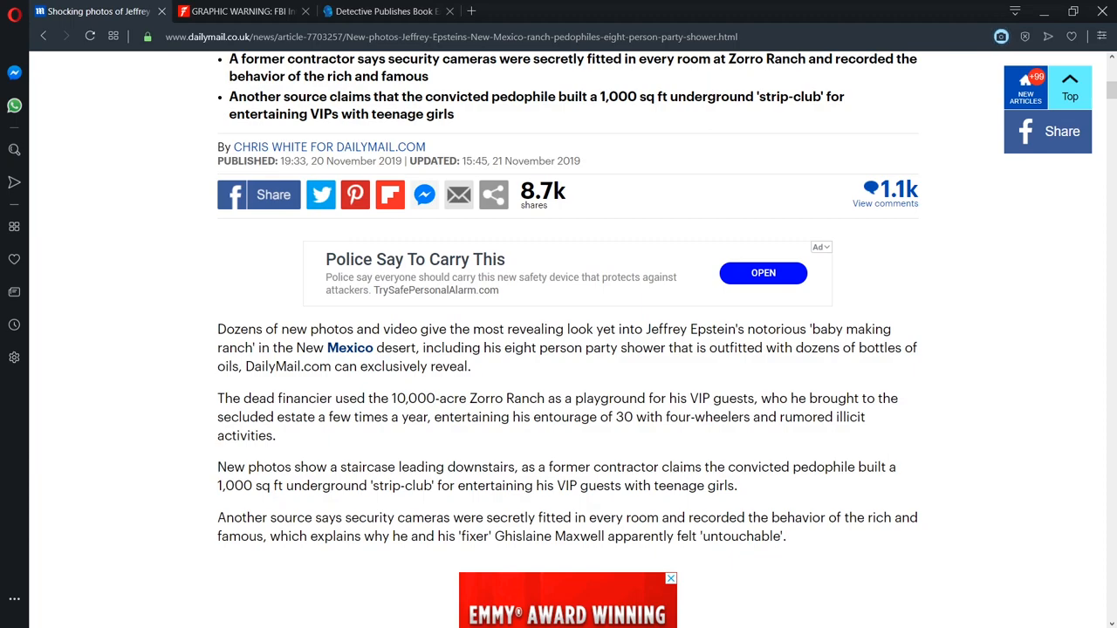
scroll(down, 3)
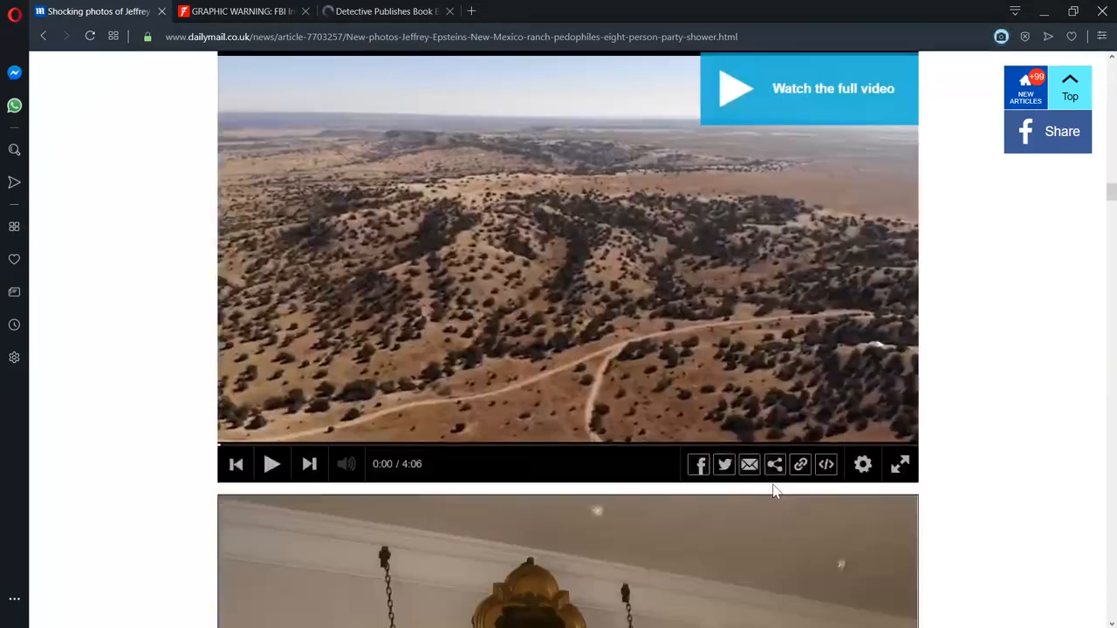
scroll(down, 3)
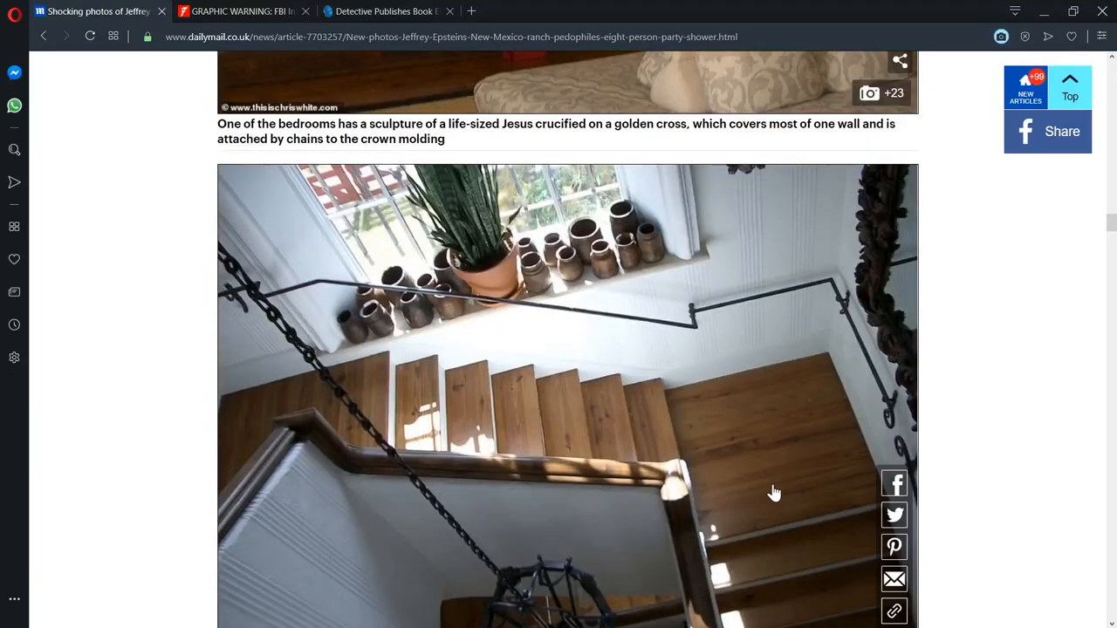
scroll(down, 3)
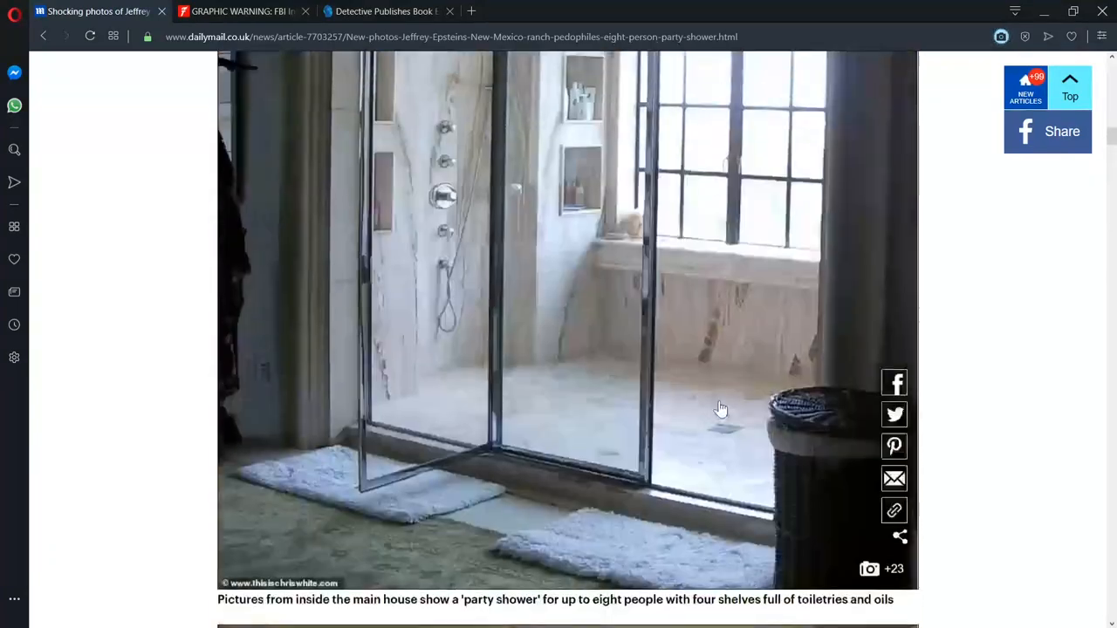
scroll(up, 3)
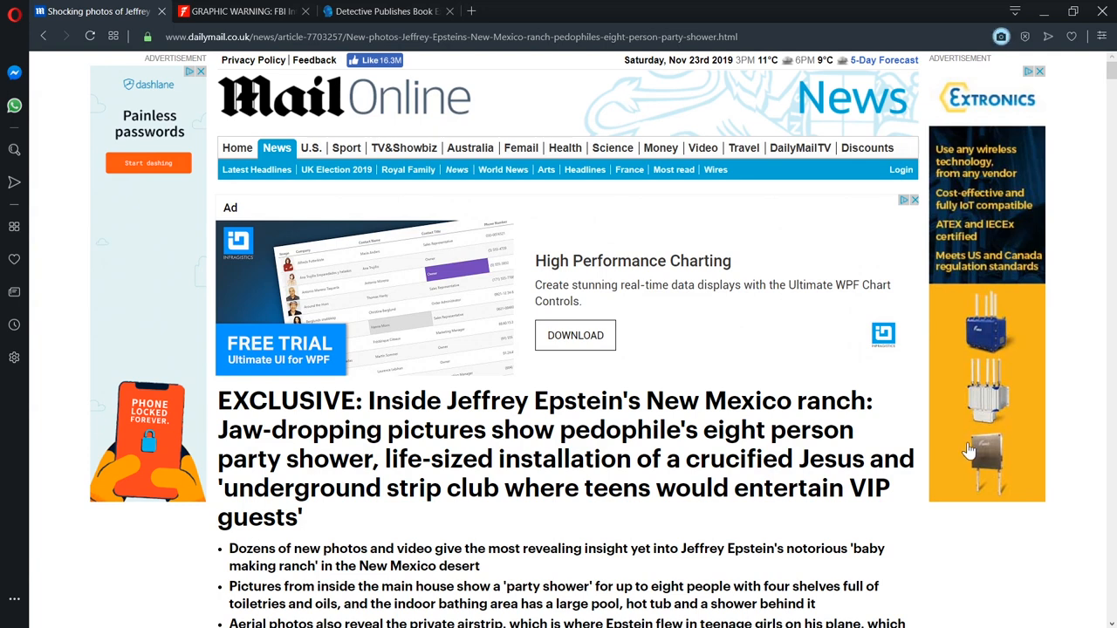
mouse_move(983, 446)
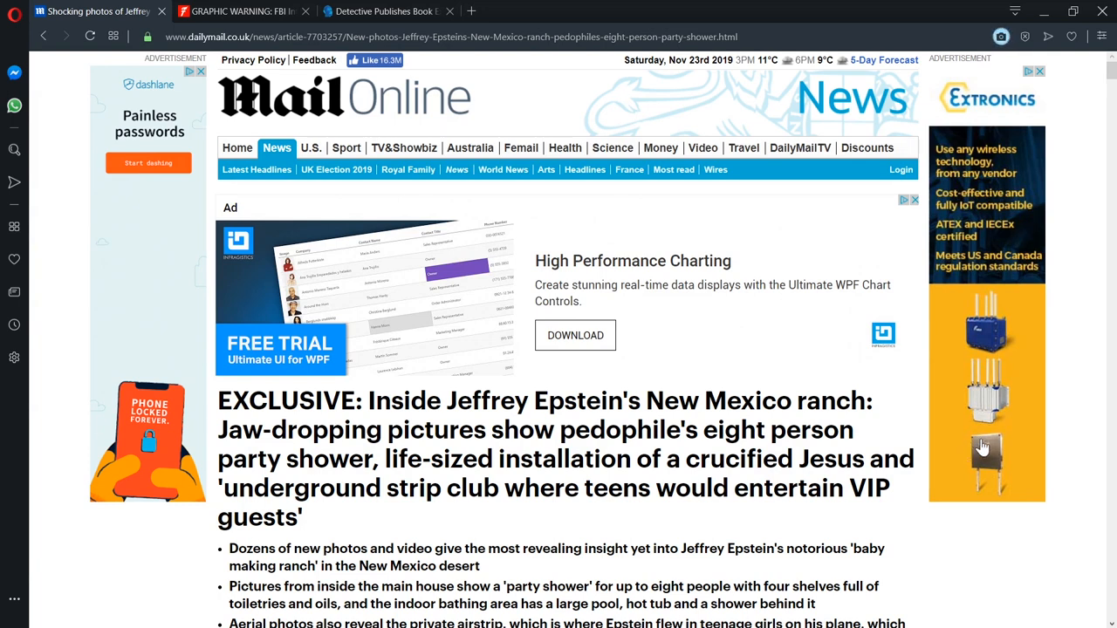
scroll(down, 3)
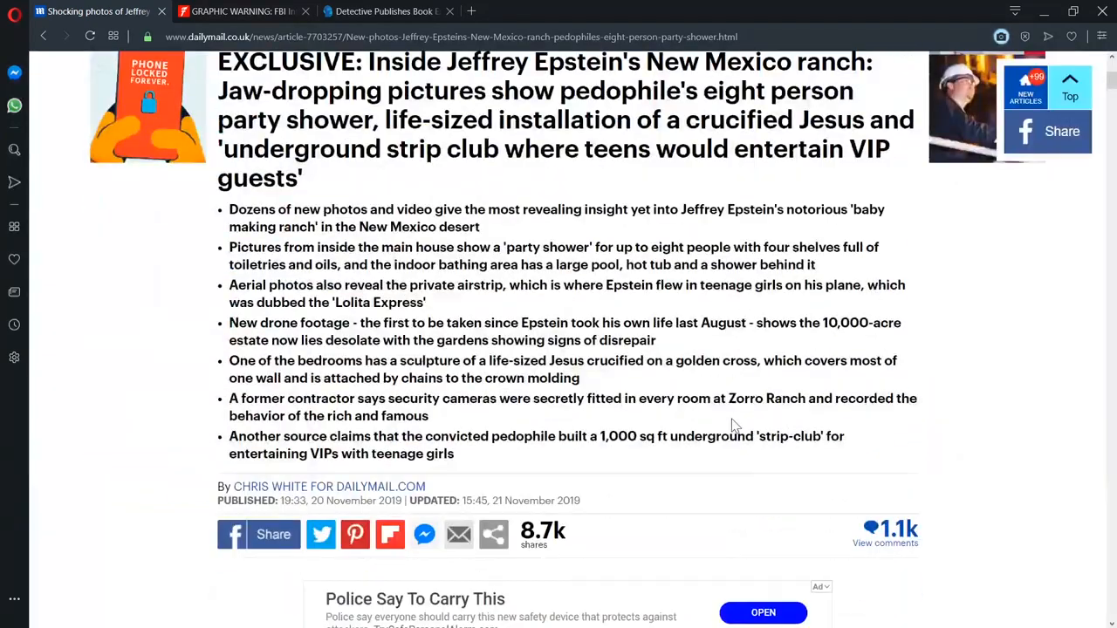
scroll(down, 3)
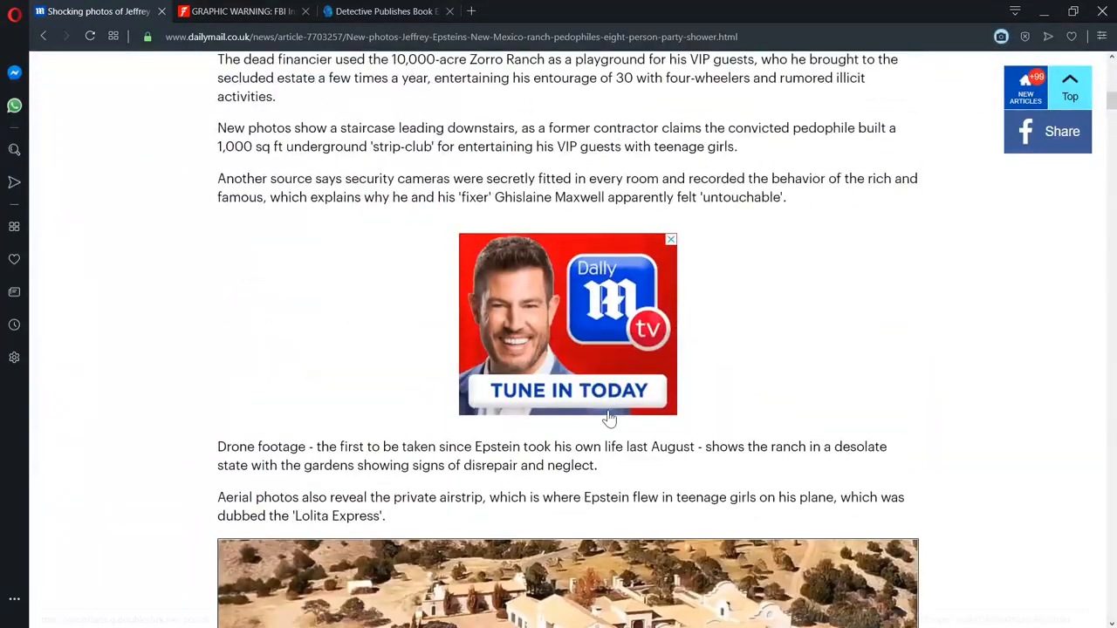
scroll(down, 3)
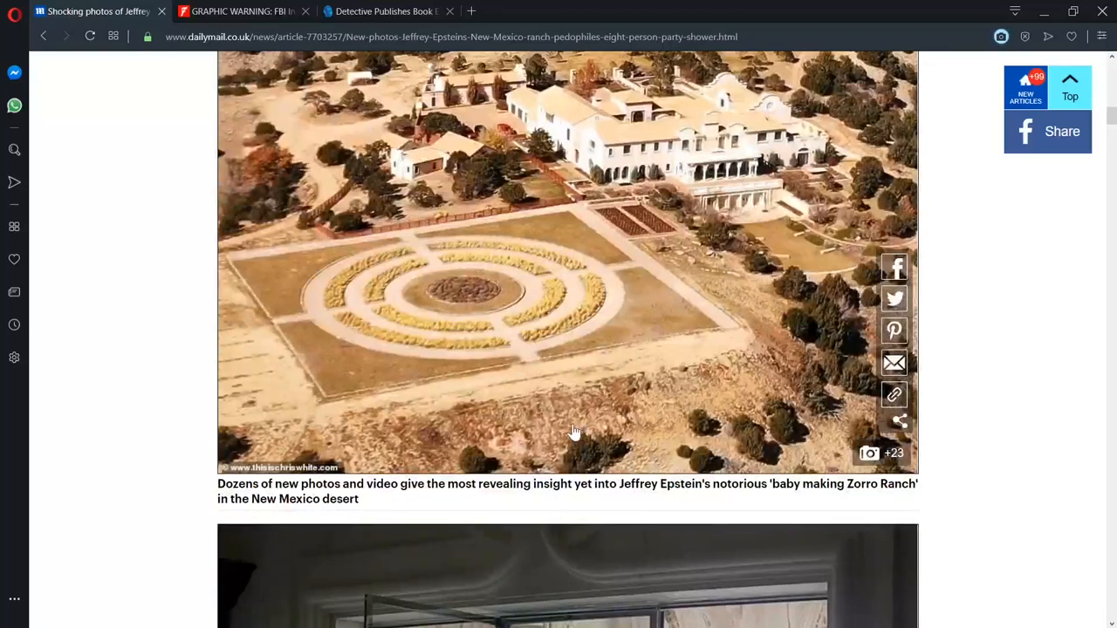
scroll(up, 3)
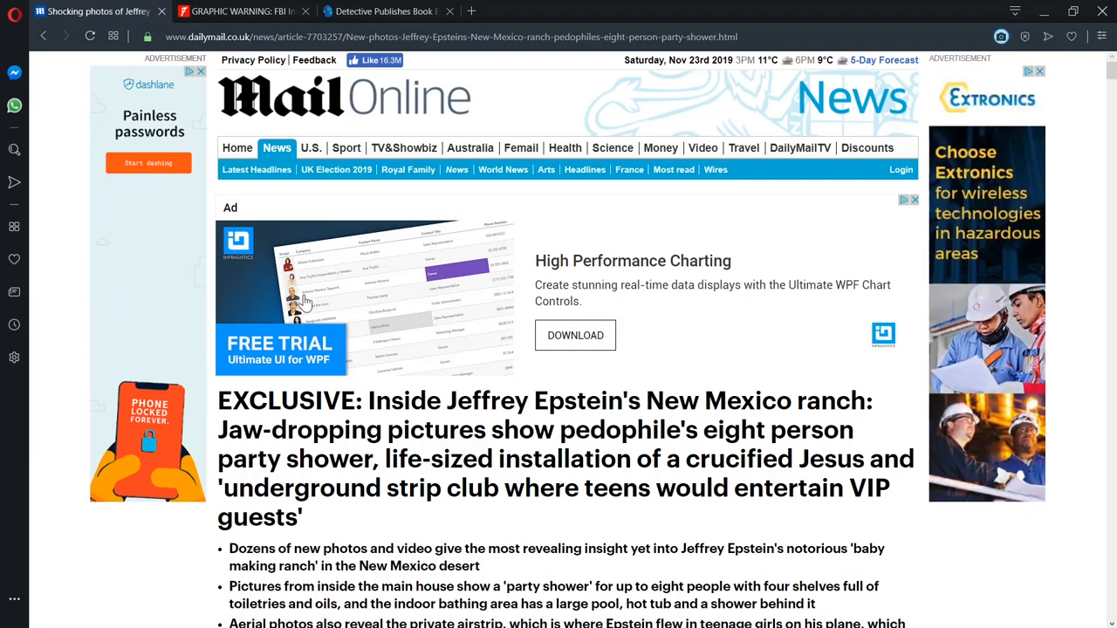
Step: Switch to the True Pundit tab with the FBI interview article
click(240, 11)
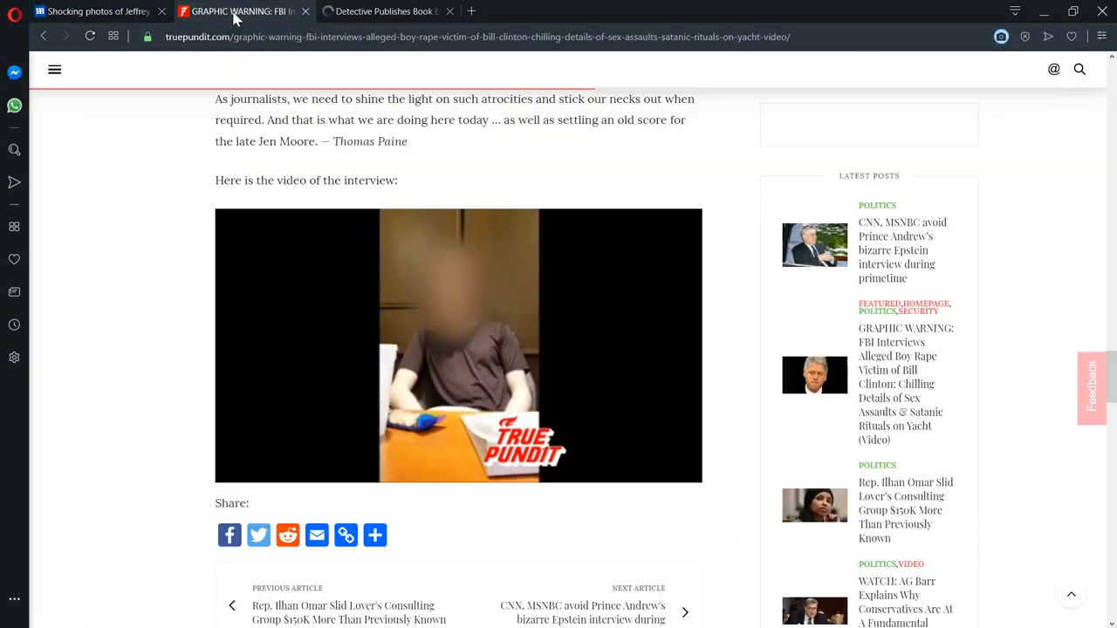
scroll(up, 3)
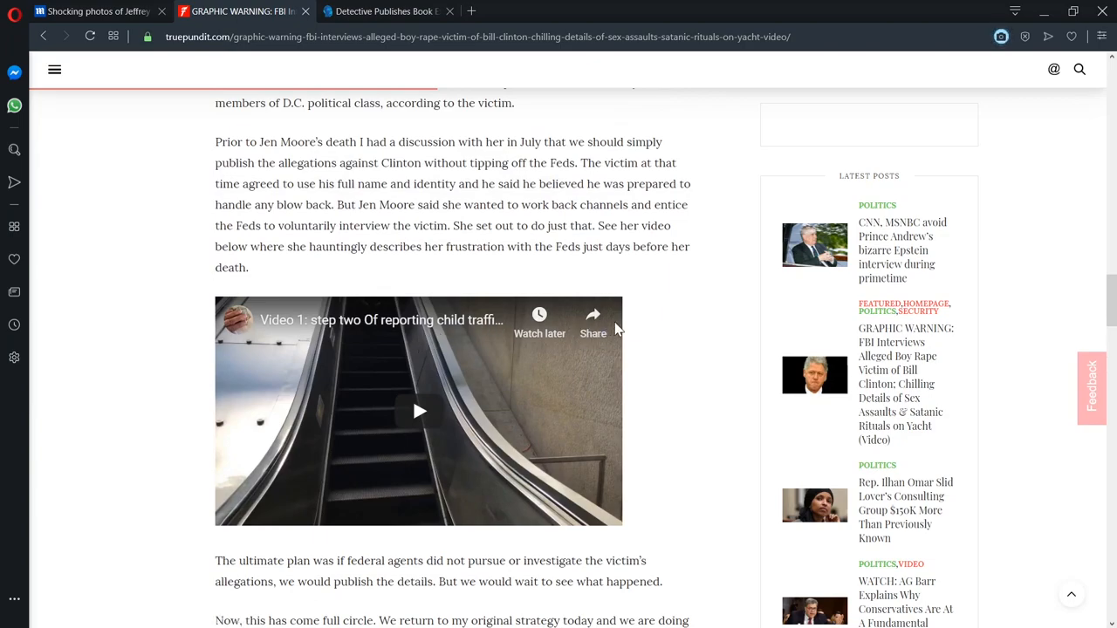
scroll(down, 3)
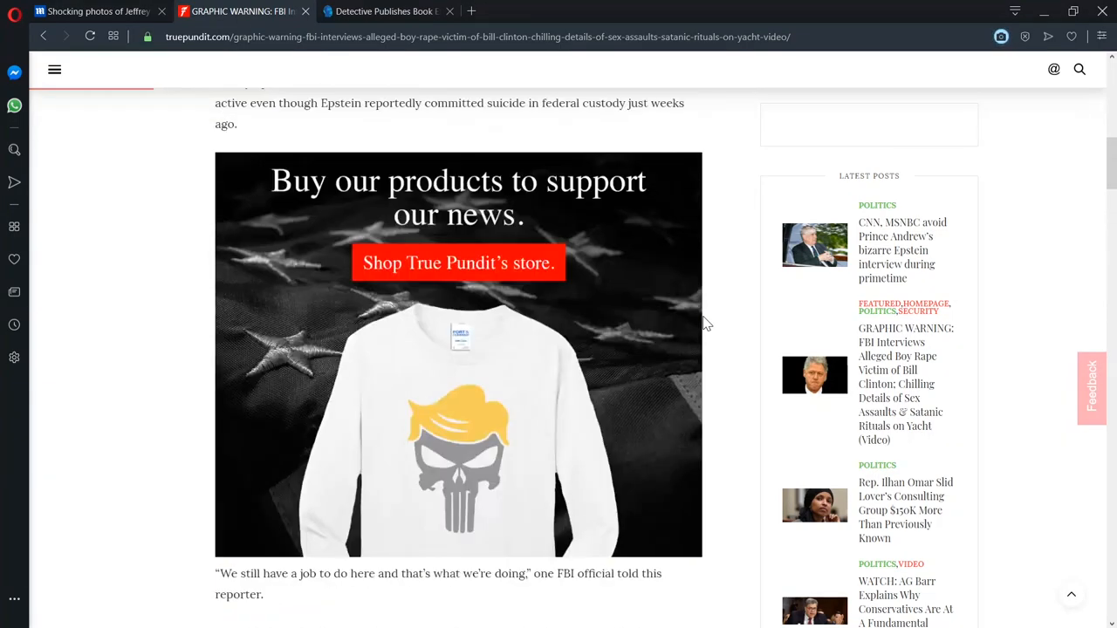
scroll(up, 3)
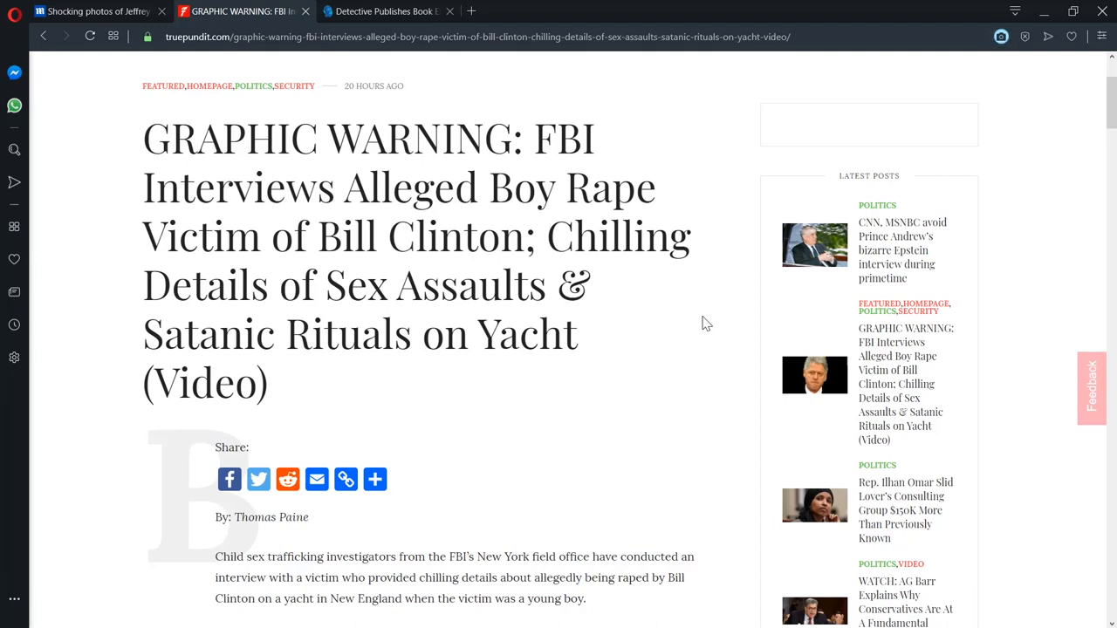
mouse_move(686, 336)
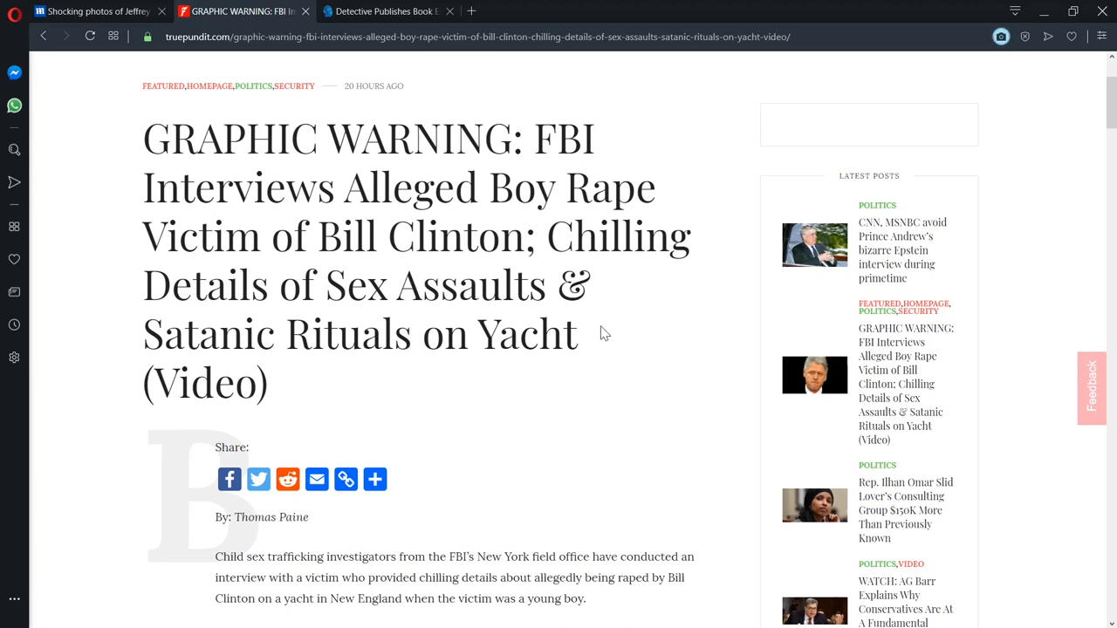
Step: Read down to 'Here is the video of the interview' and the embedded video
scroll(up, 3)
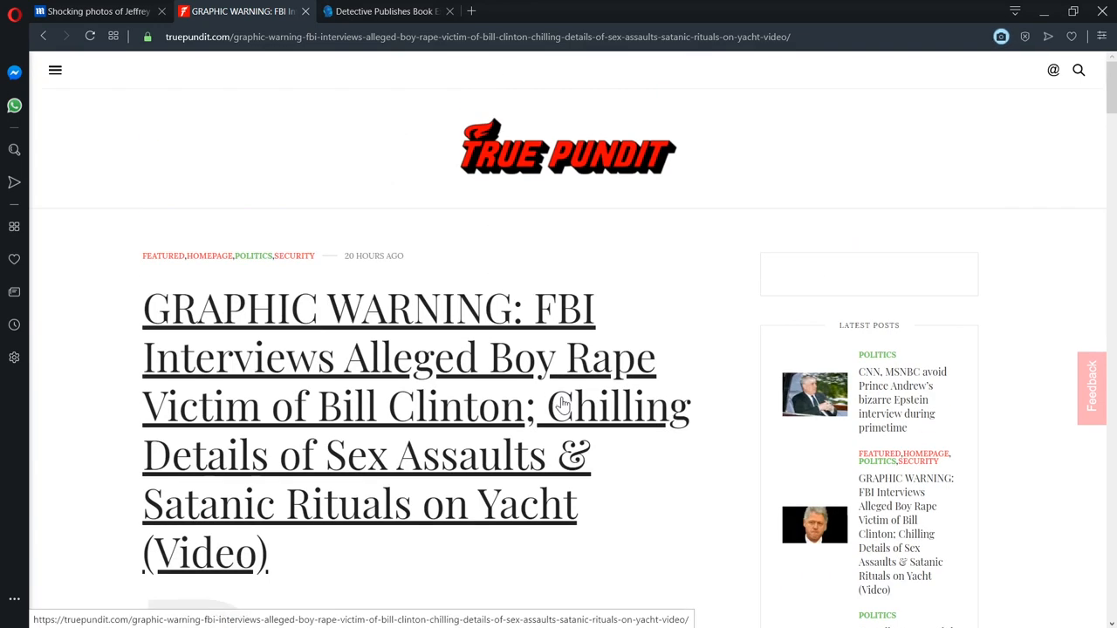
mouse_move(670, 471)
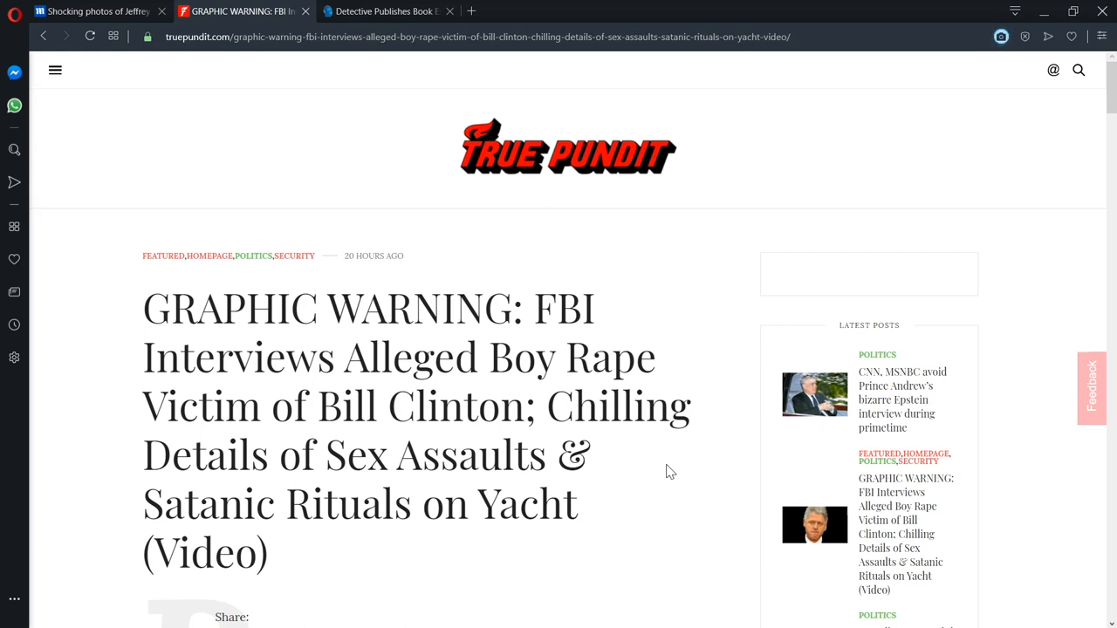
mouse_move(746, 461)
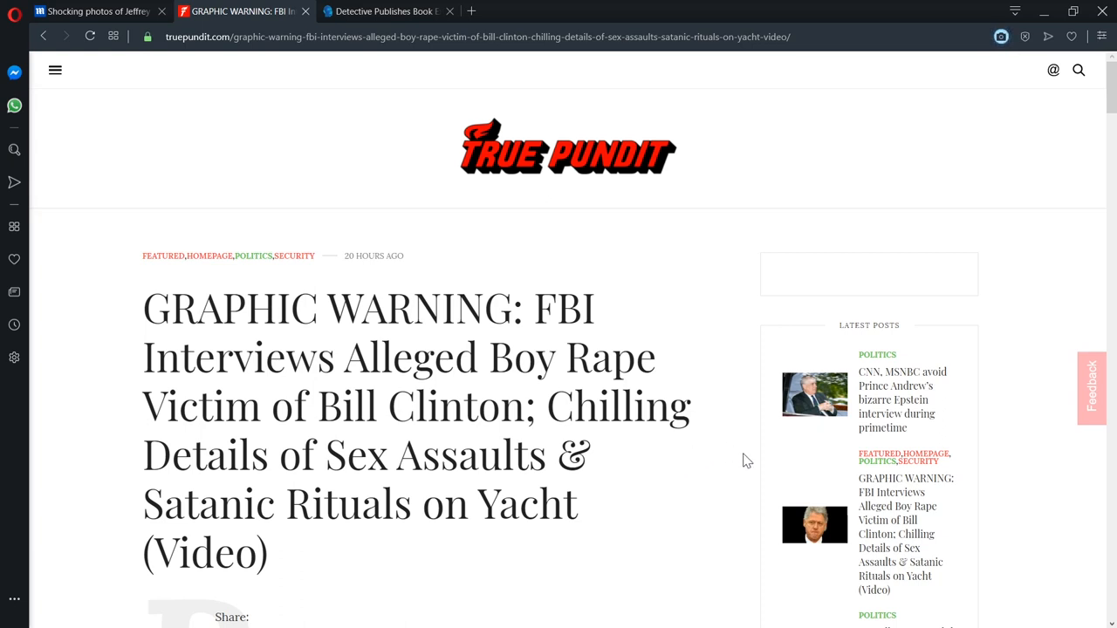
scroll(down, 3)
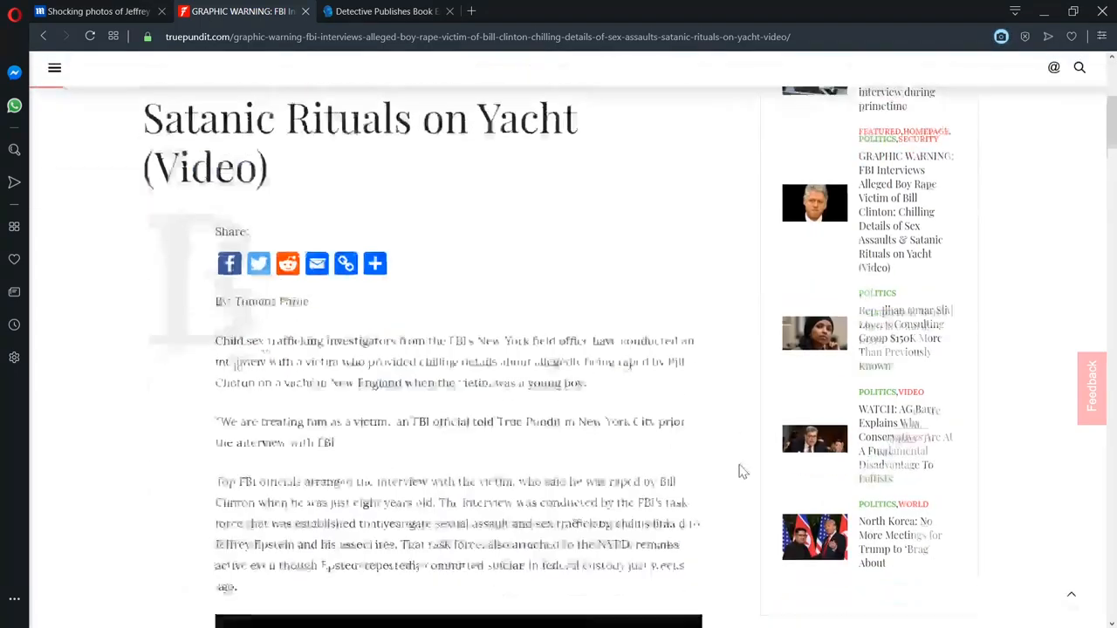
scroll(down, 3)
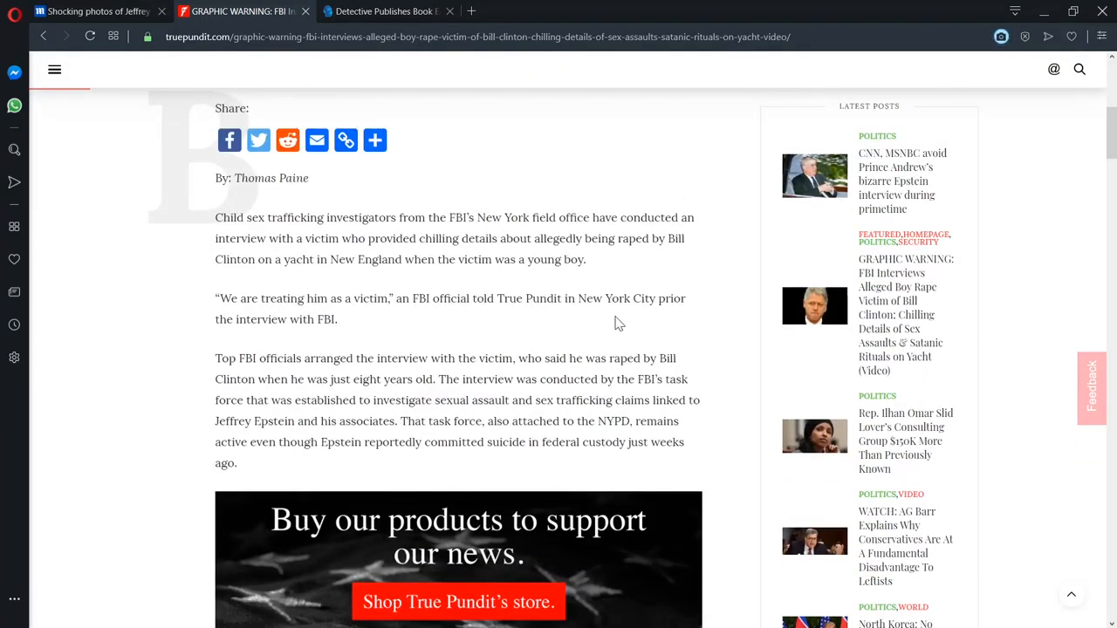
scroll(down, 3)
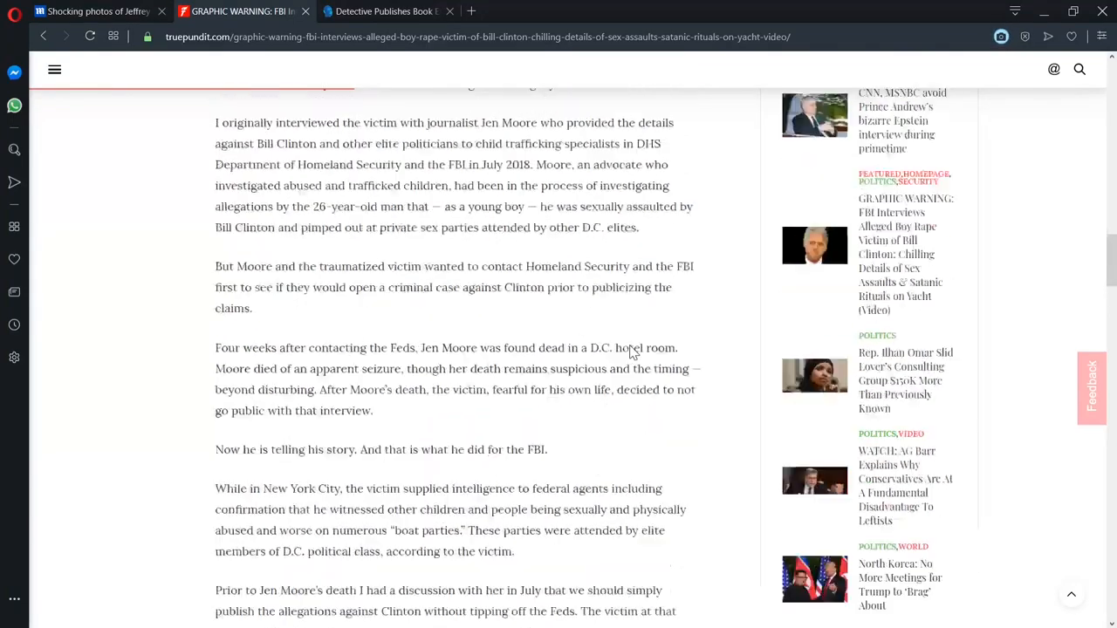
scroll(up, 3)
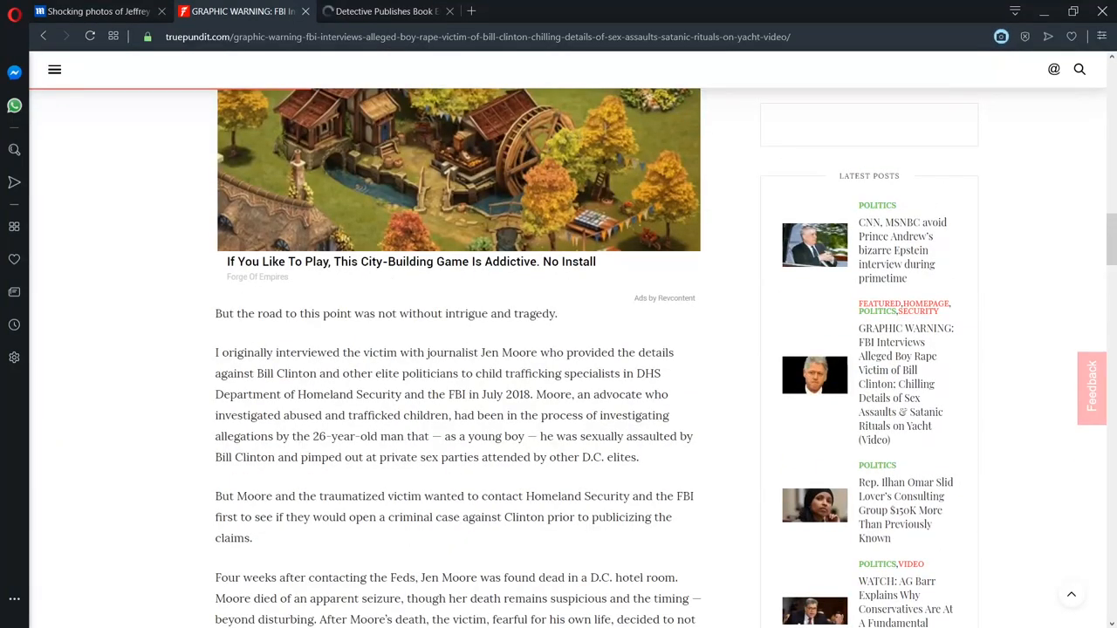
scroll(down, 3)
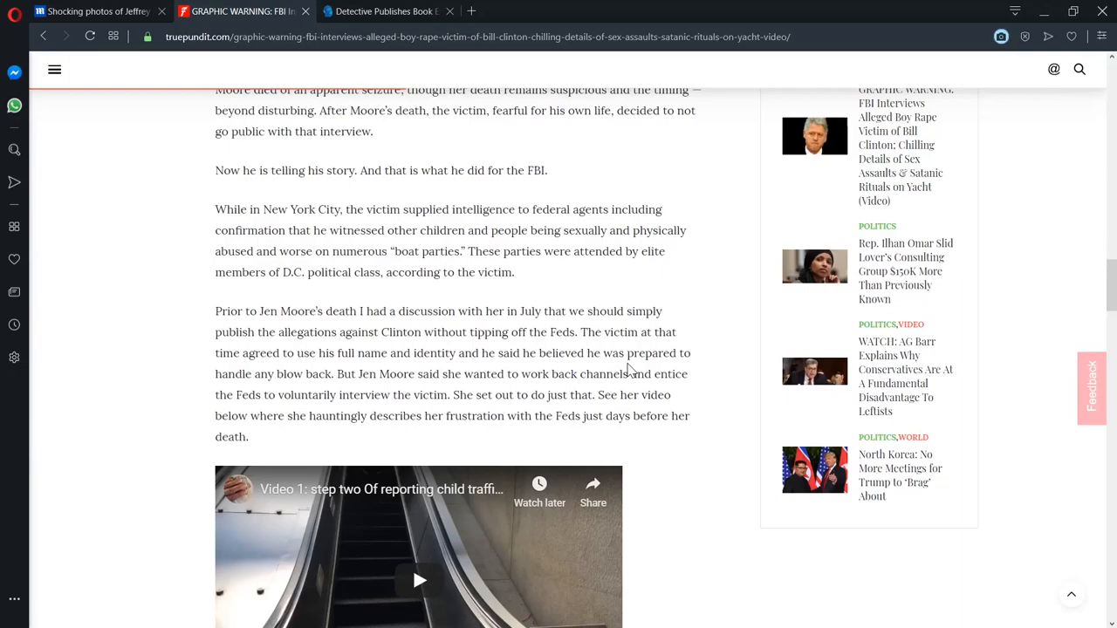
scroll(down, 3)
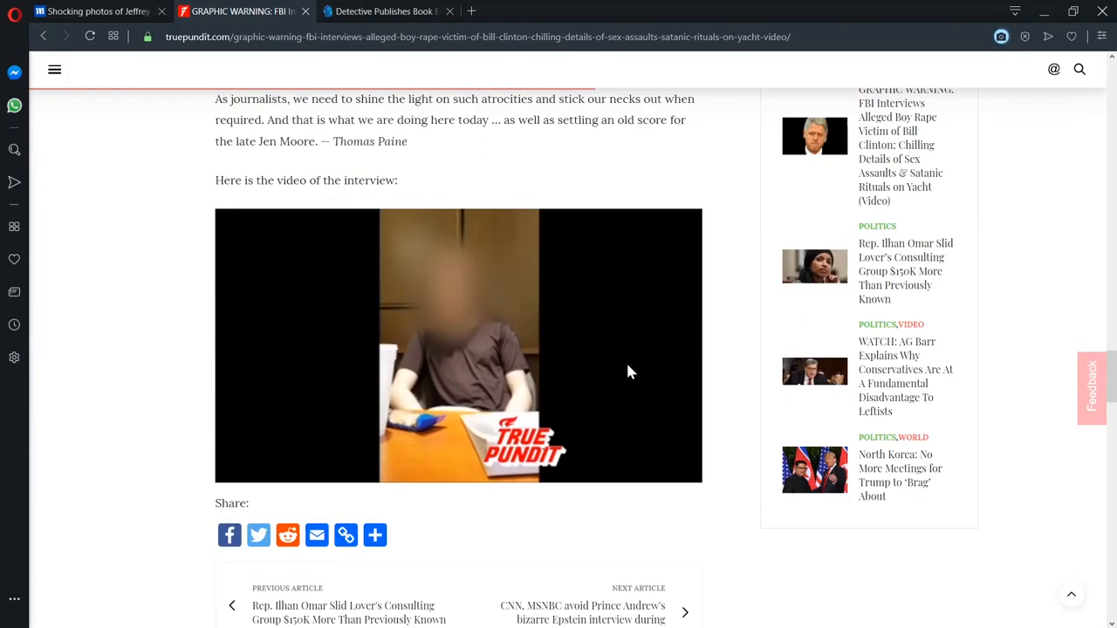
scroll(up, 3)
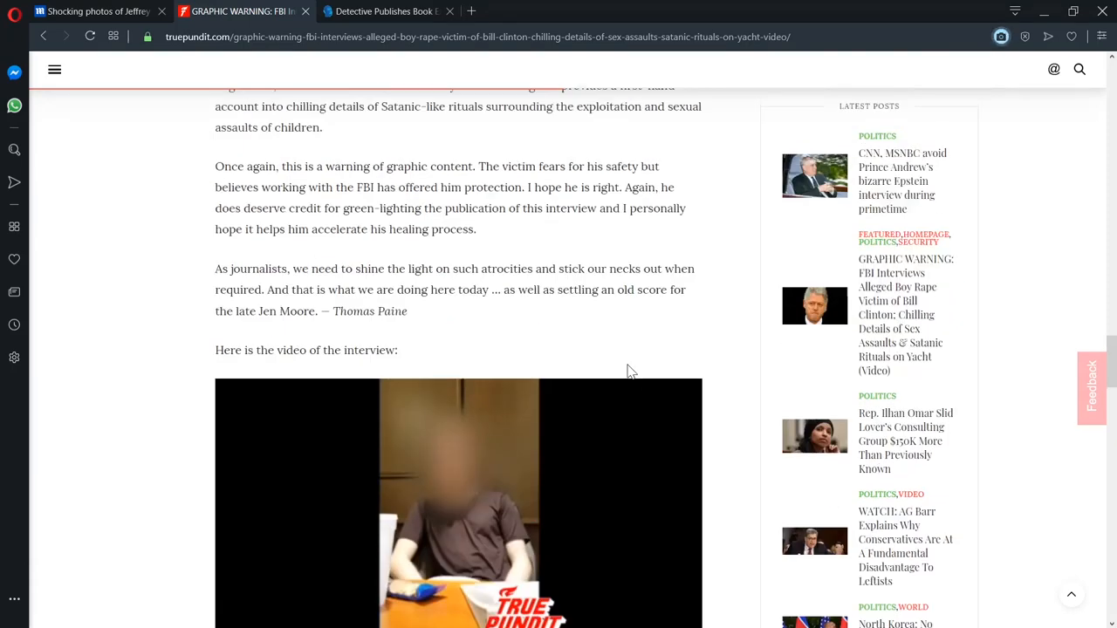
mouse_move(635, 367)
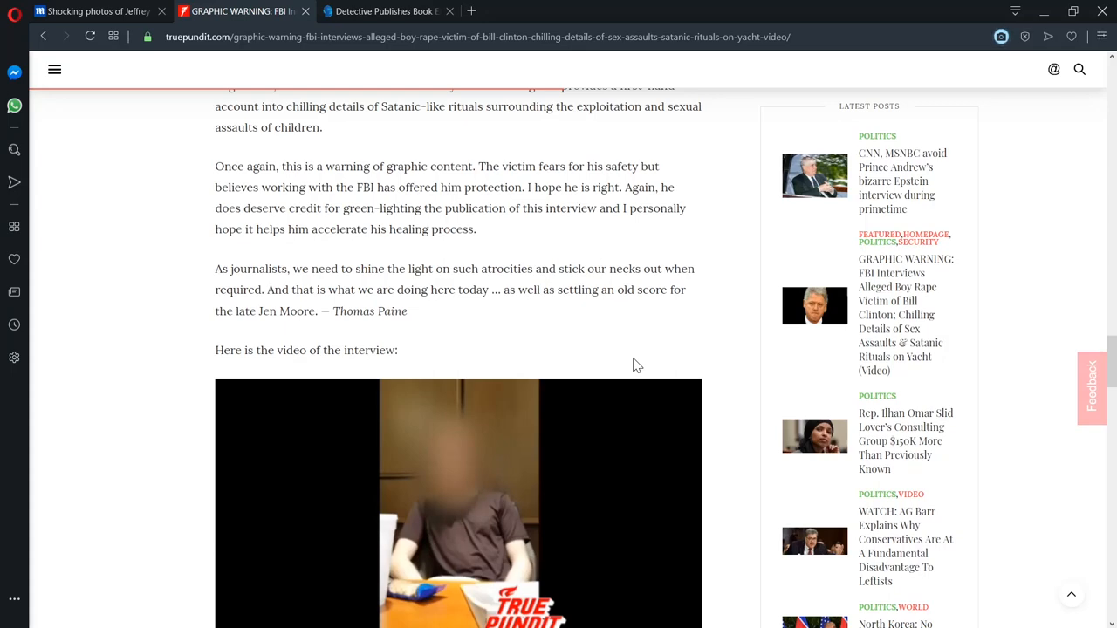
scroll(down, 3)
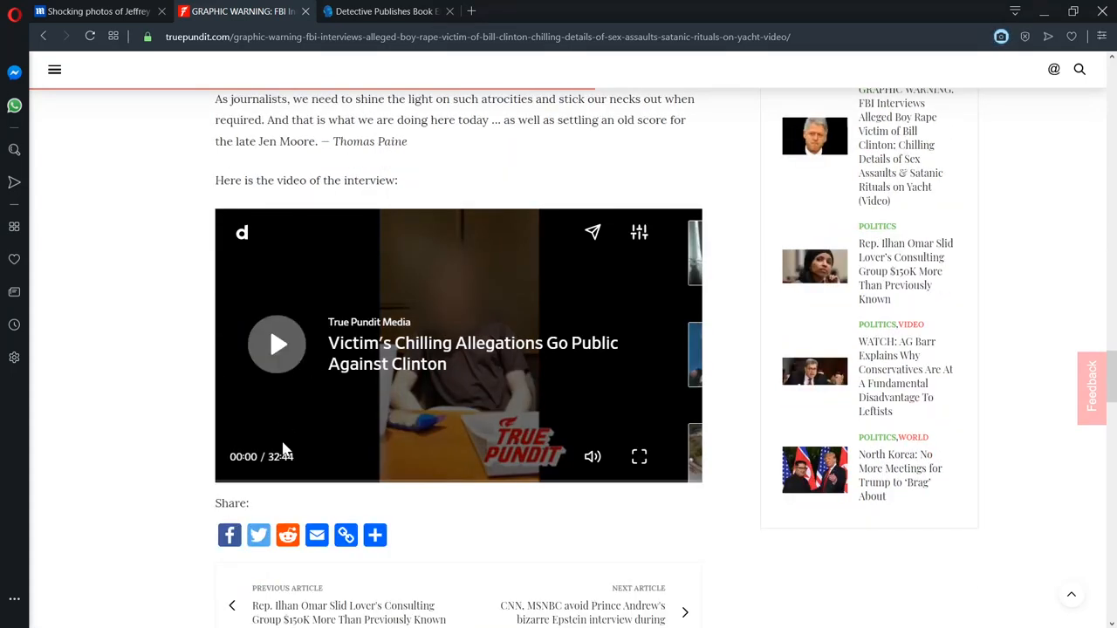
click(276, 344)
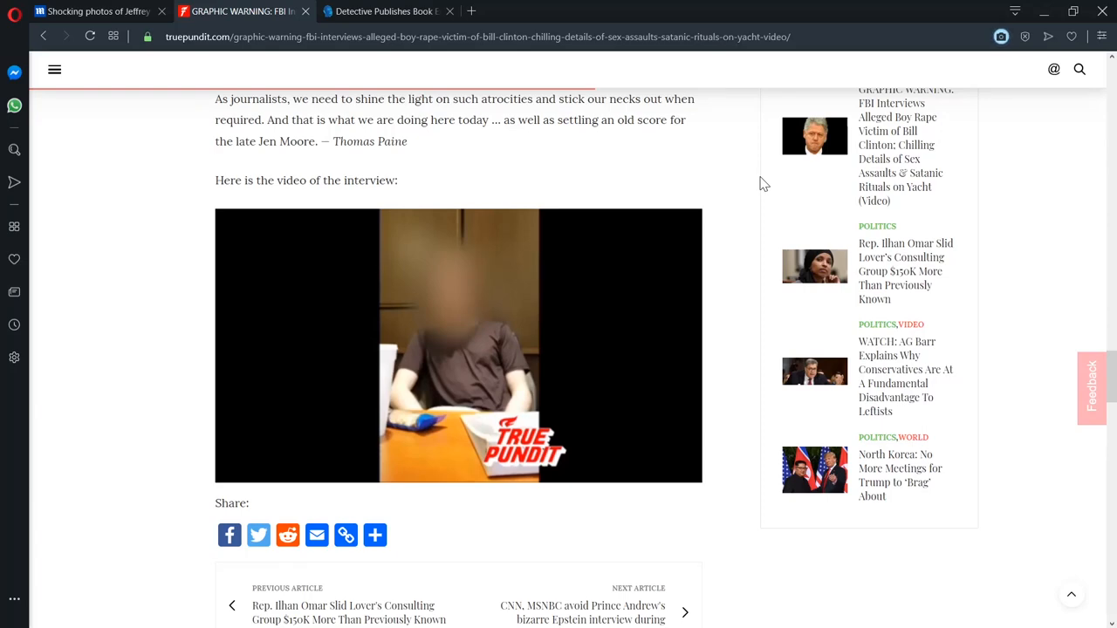
scroll(up, 3)
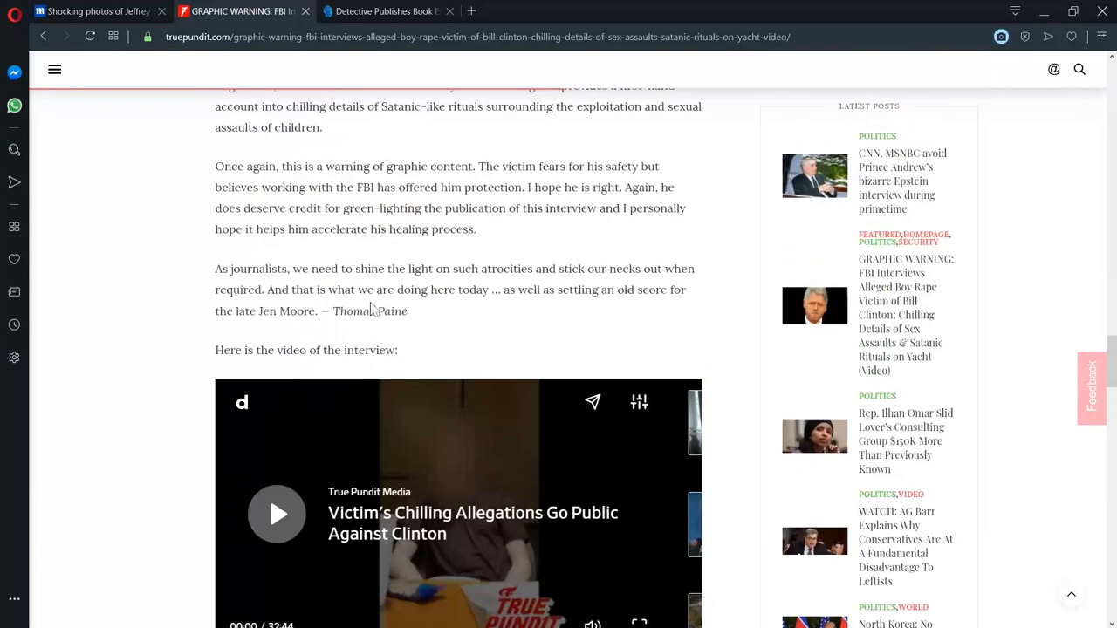
scroll(down, 3)
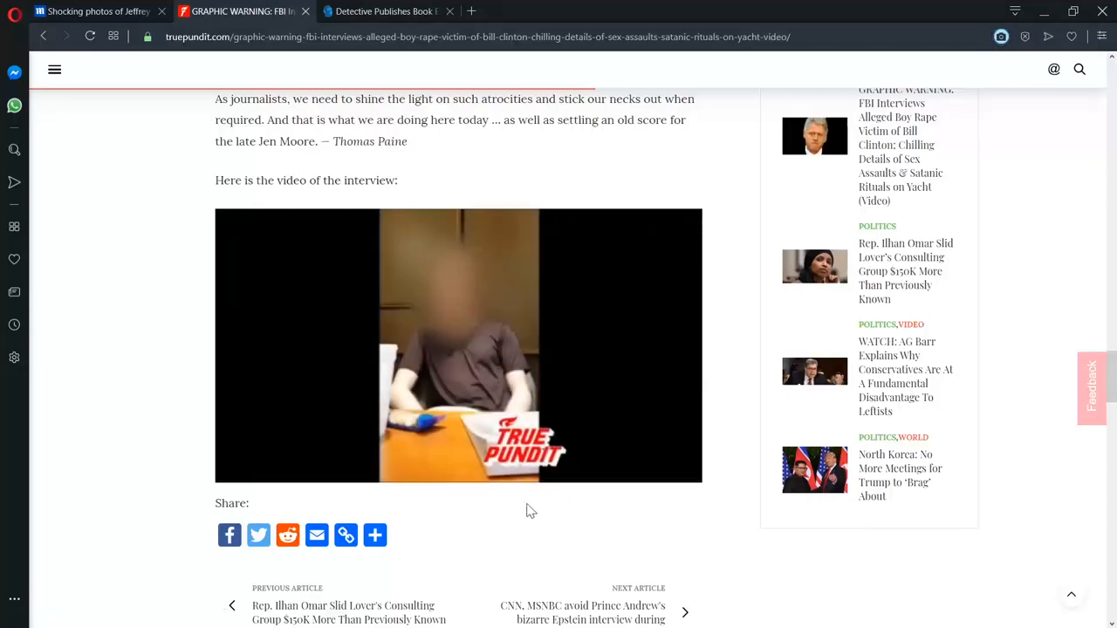
scroll(up, 3)
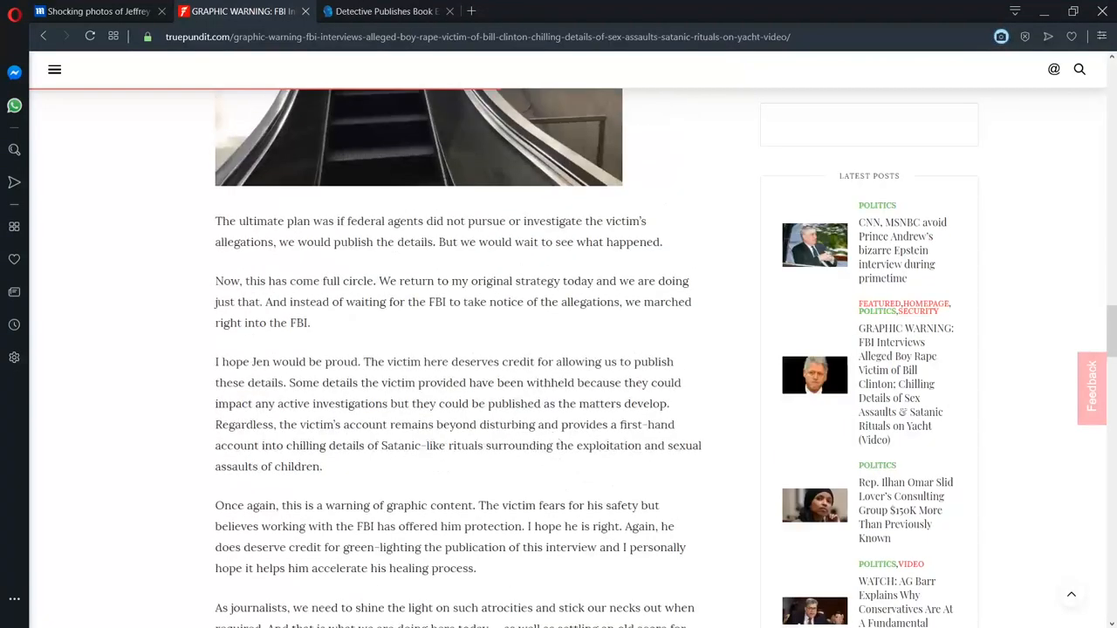
scroll(up, 3)
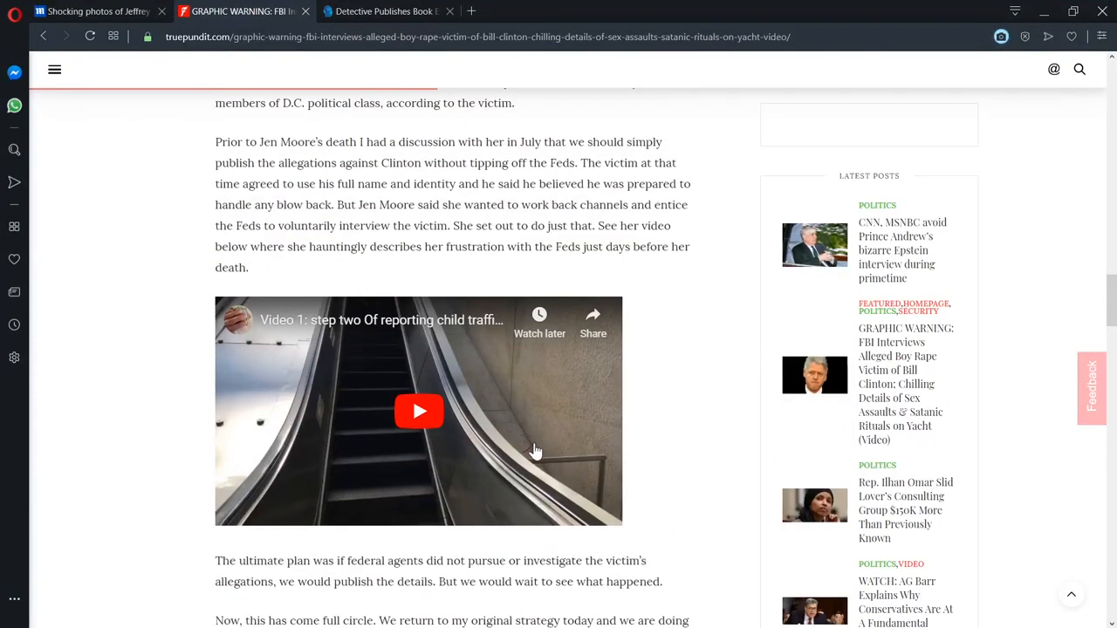
scroll(up, 3)
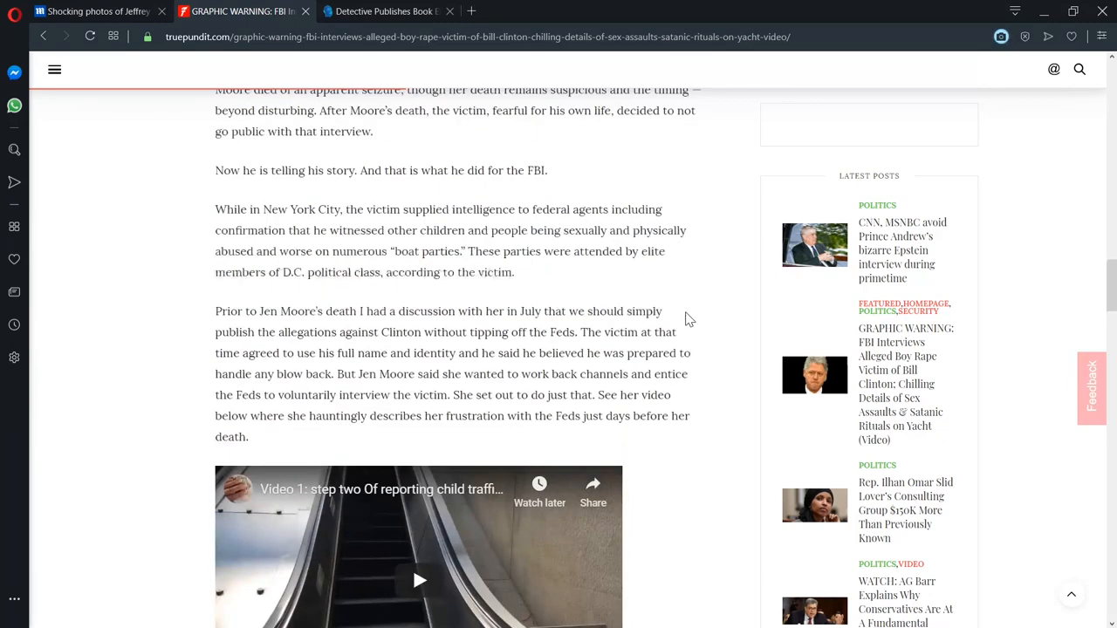
scroll(up, 3)
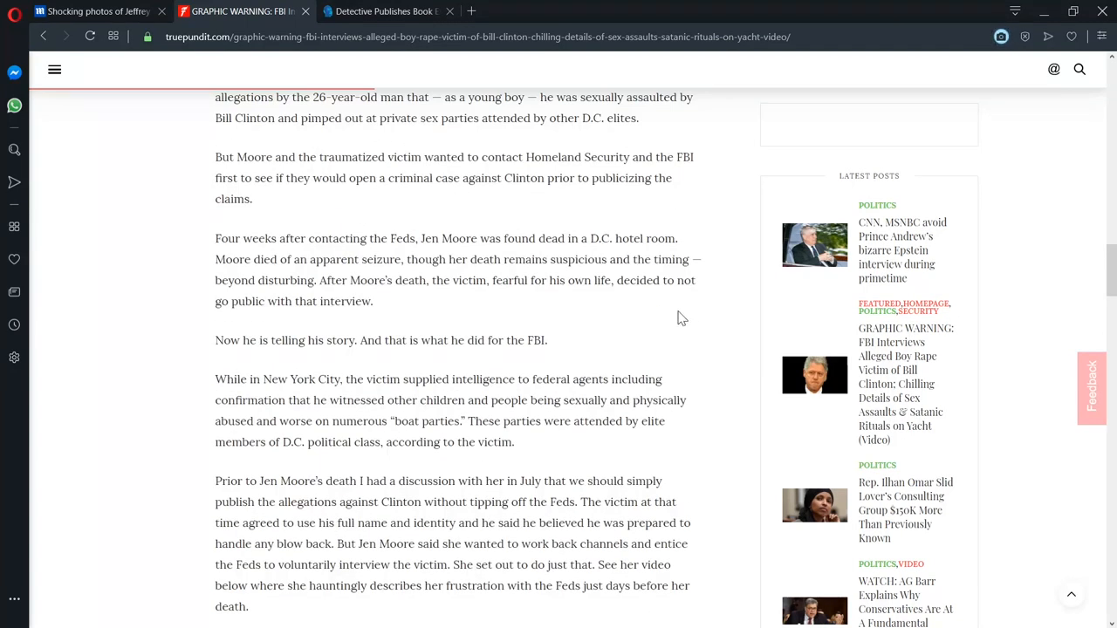
mouse_move(673, 322)
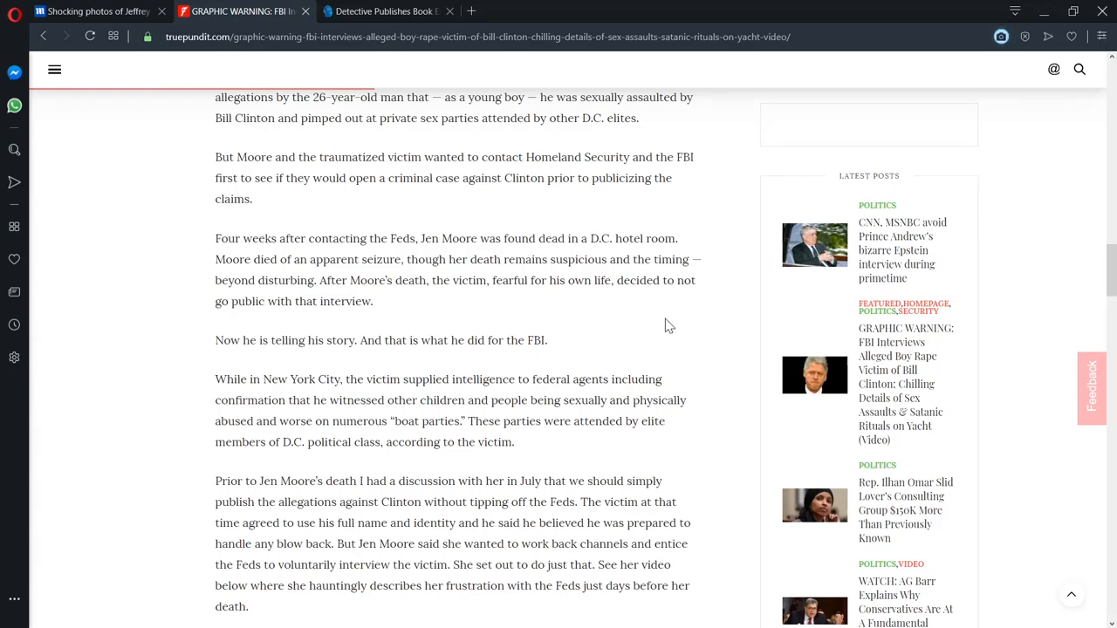
scroll(down, 3)
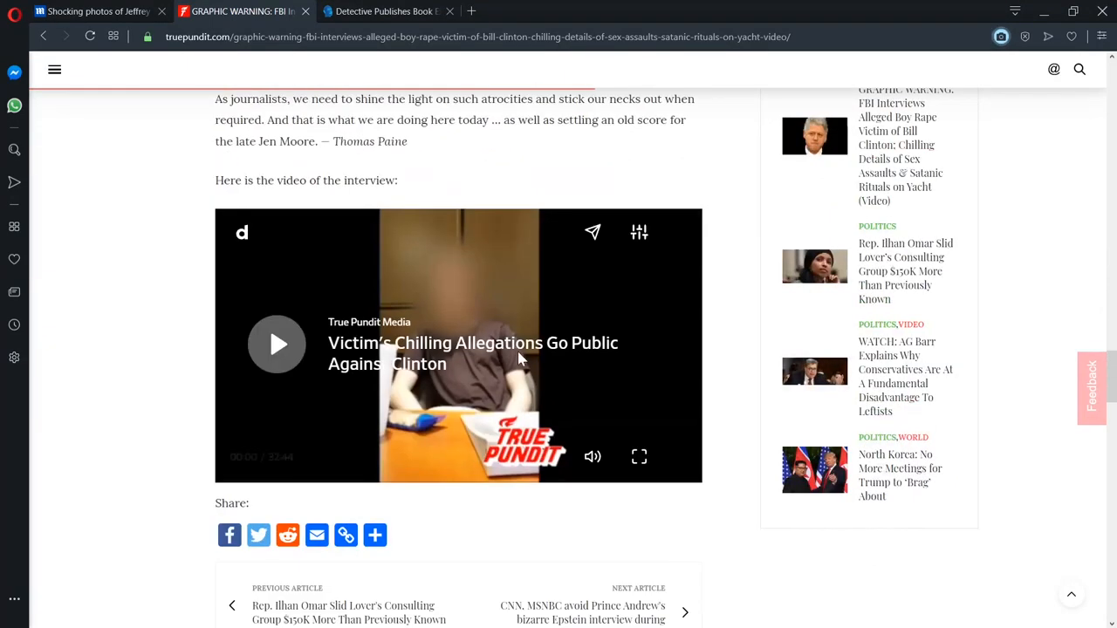
click(277, 343)
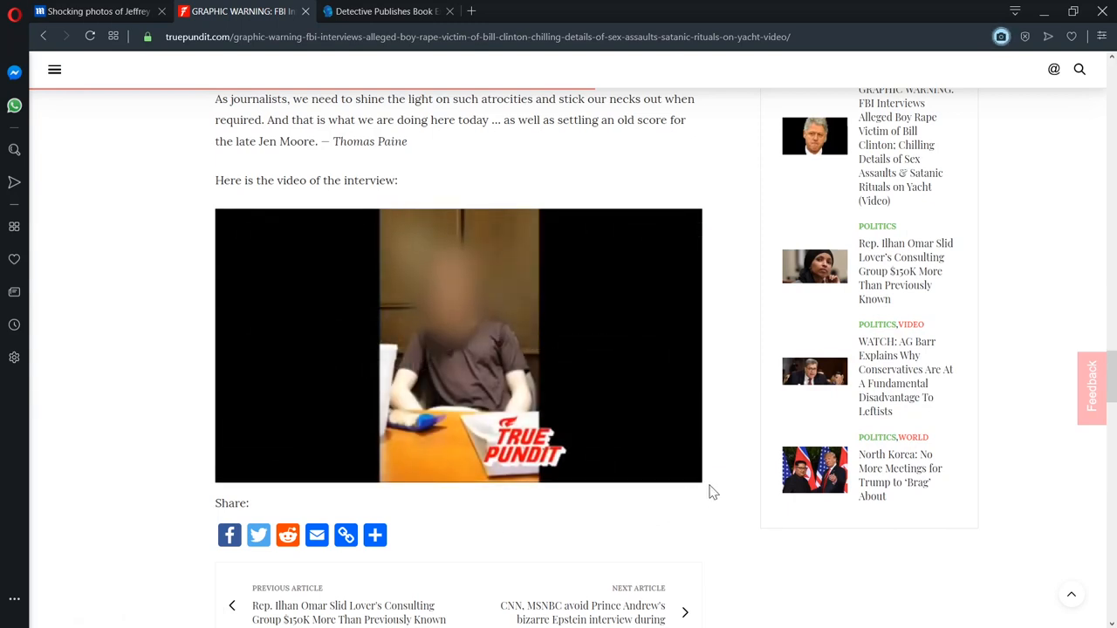
mouse_move(715, 491)
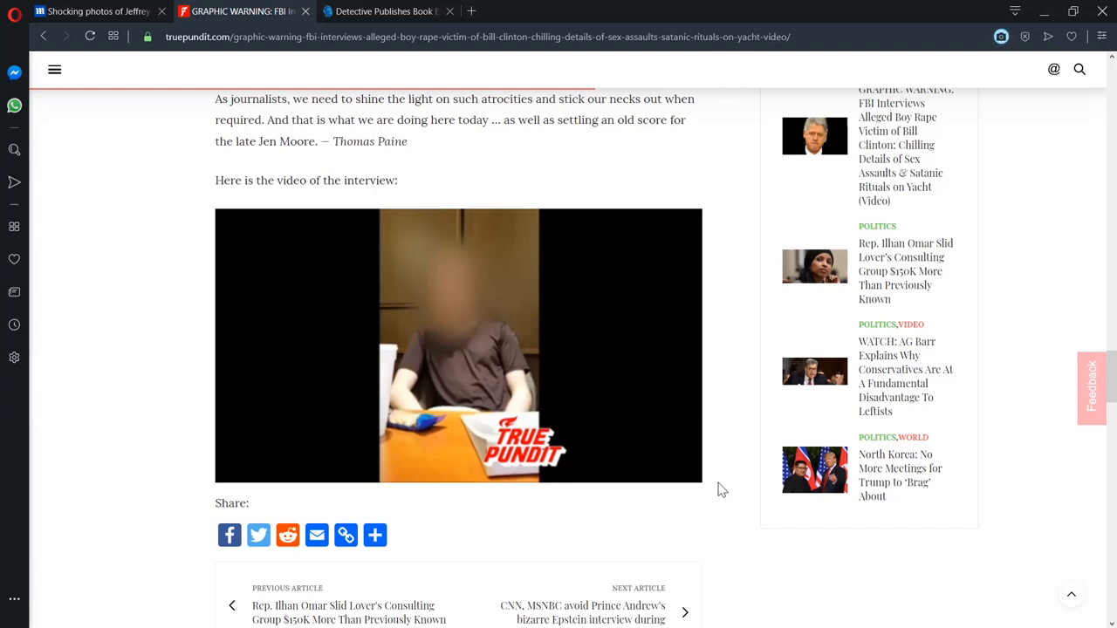
mouse_move(729, 487)
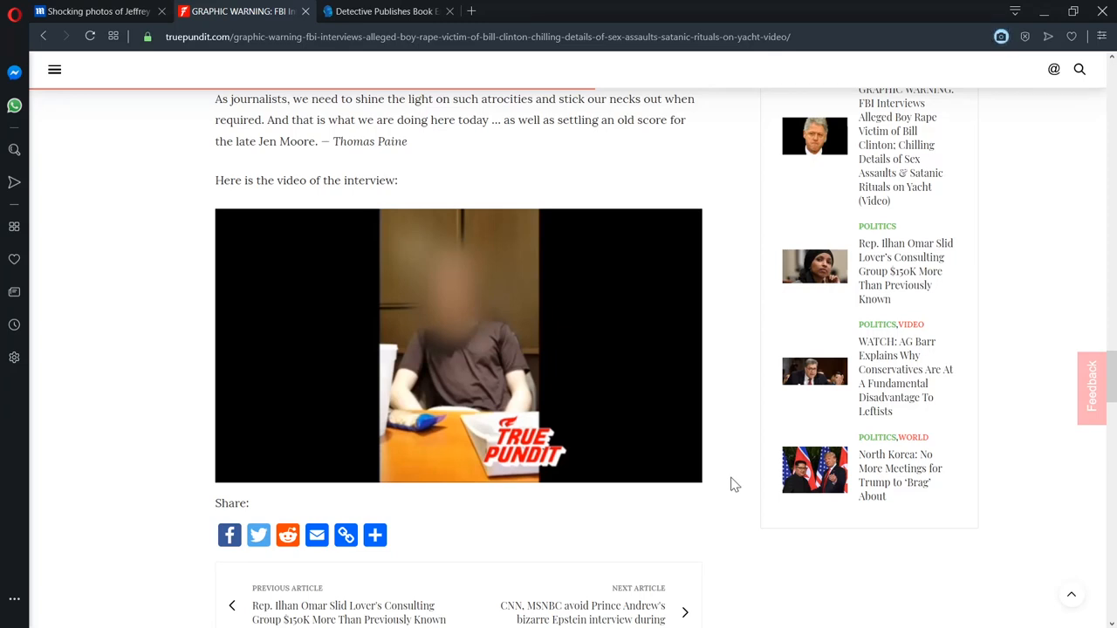
mouse_move(716, 483)
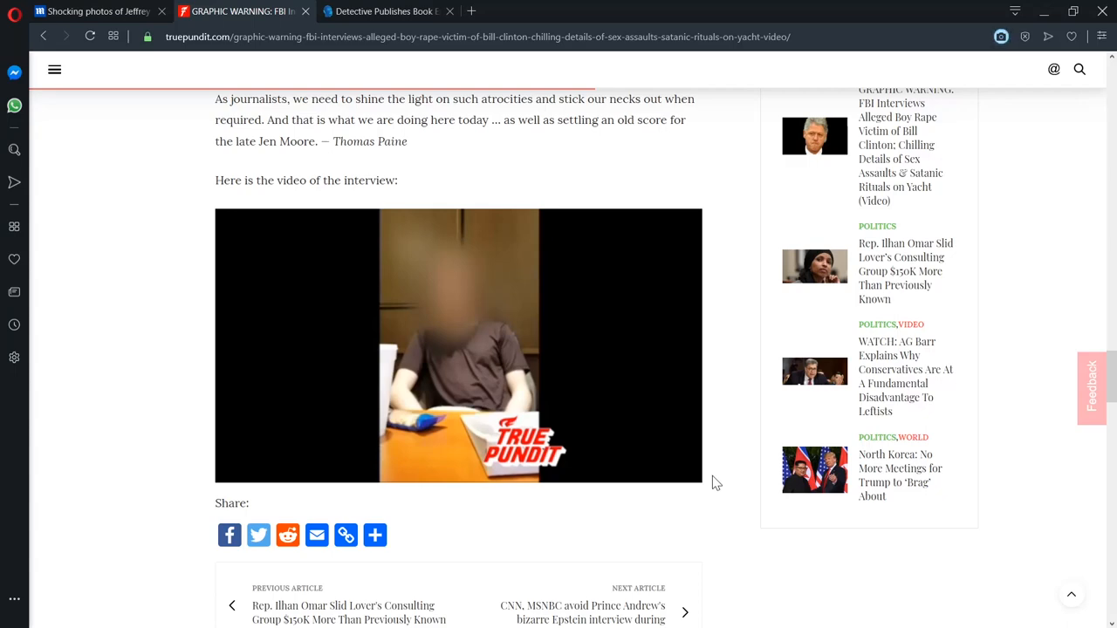
Step: Read the paragraphs after the escalator video about publishing and marching into the FBI
scroll(up, 3)
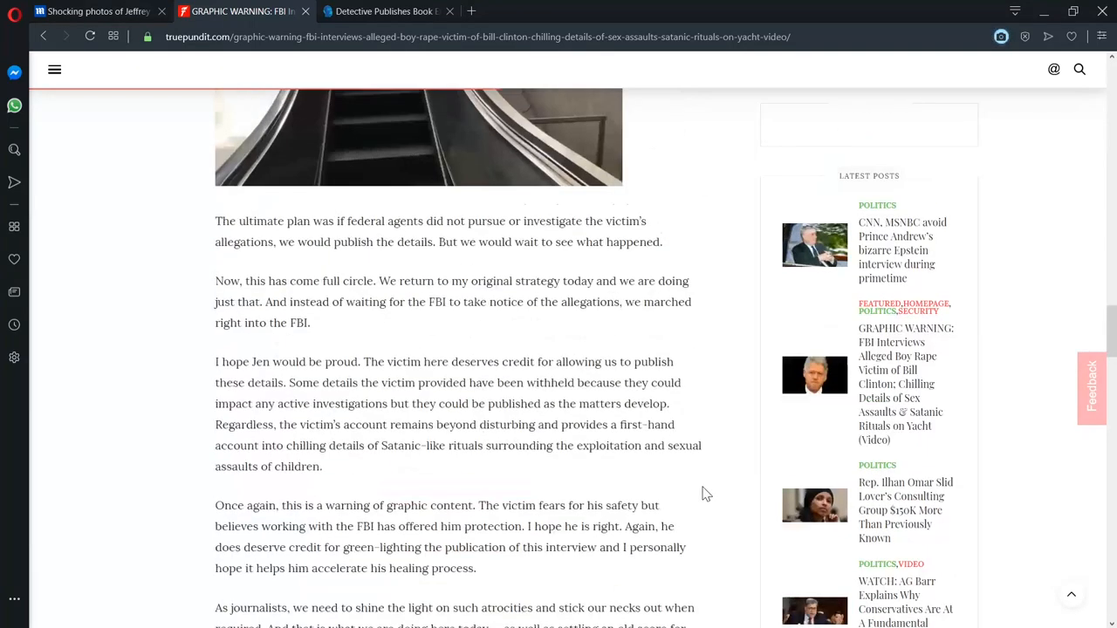
scroll(up, 3)
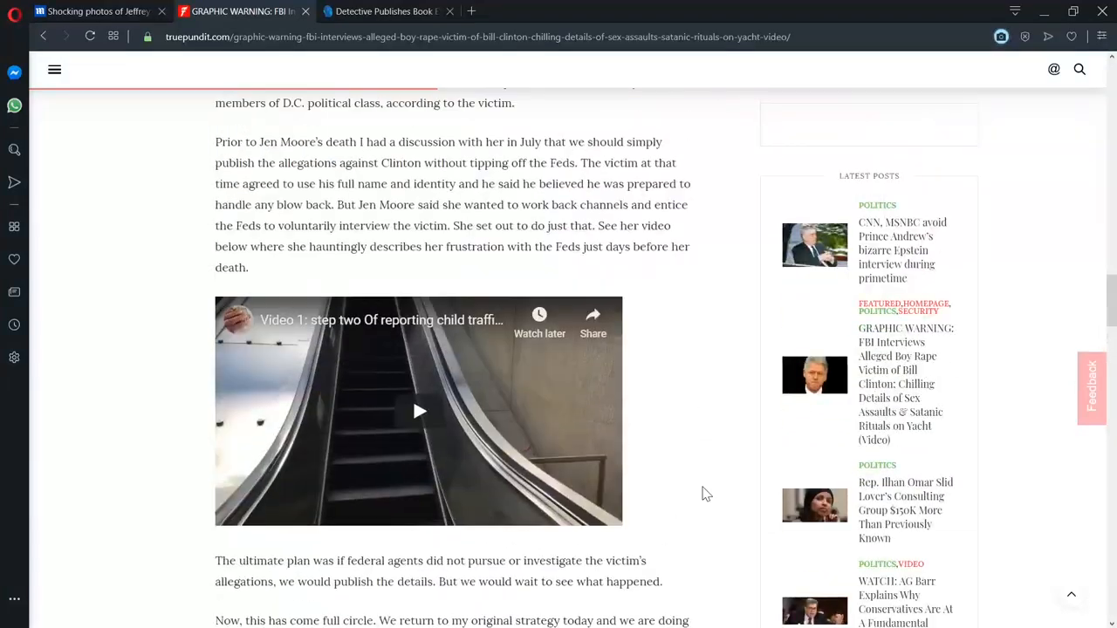
scroll(up, 3)
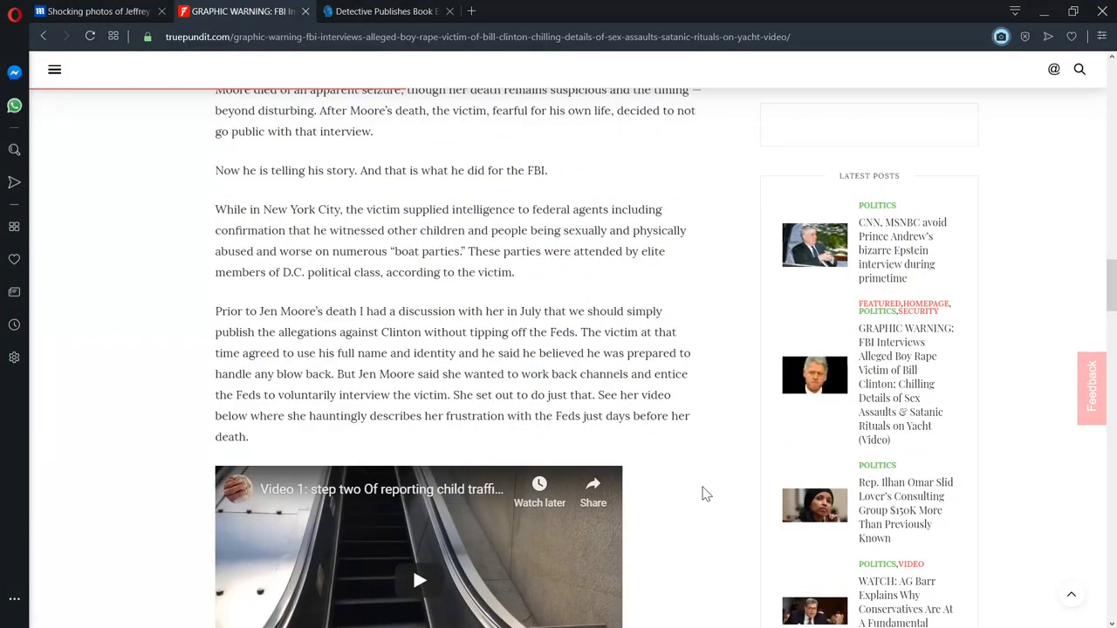
scroll(up, 3)
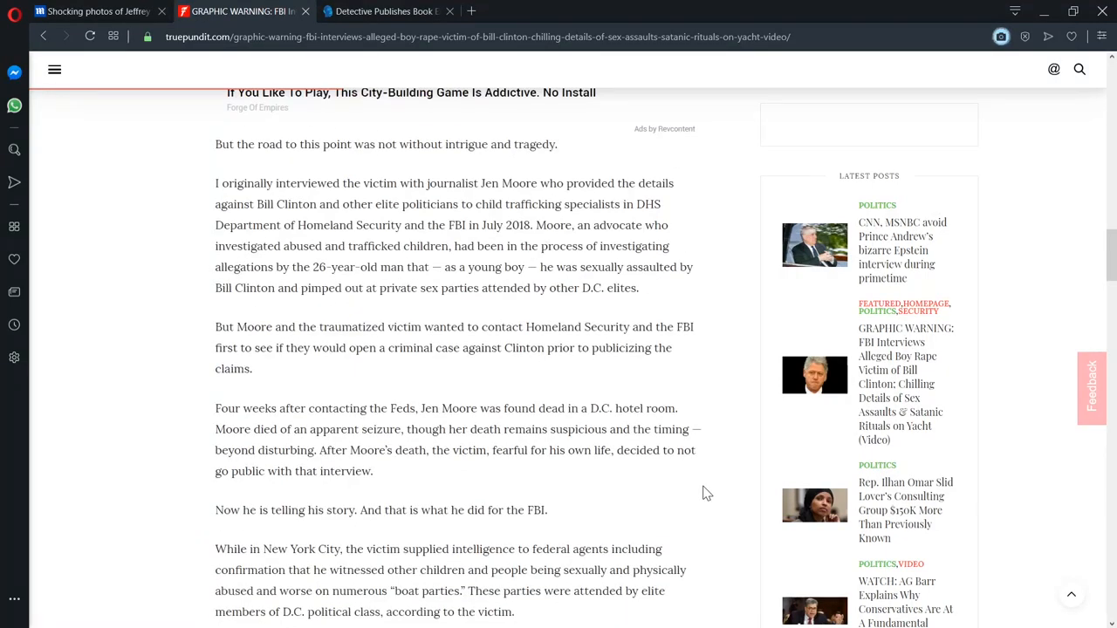
scroll(down, 3)
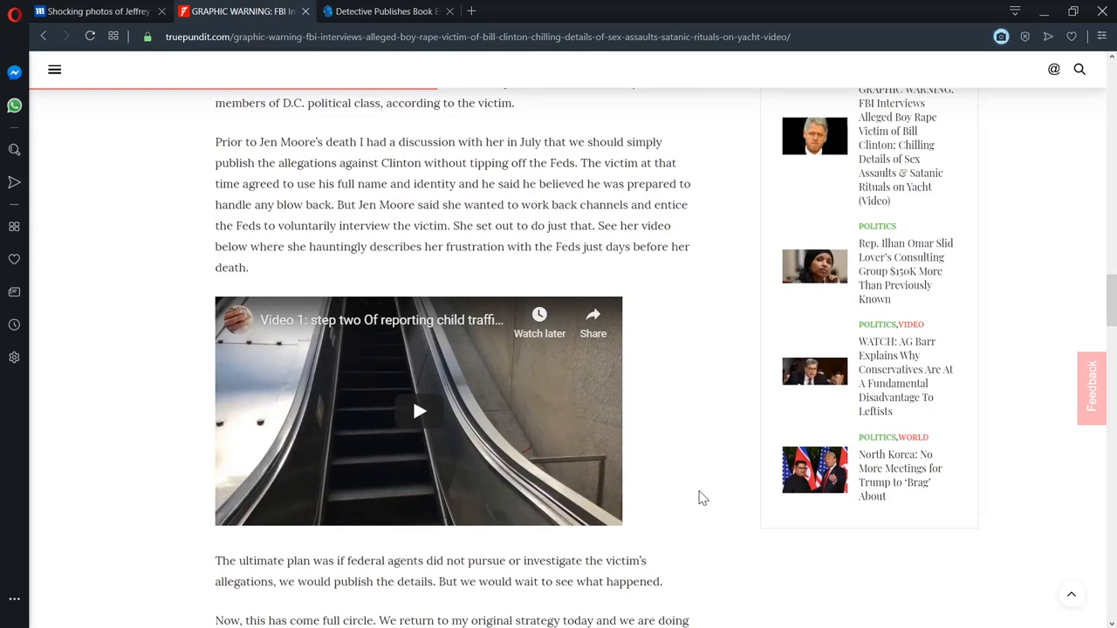
scroll(down, 3)
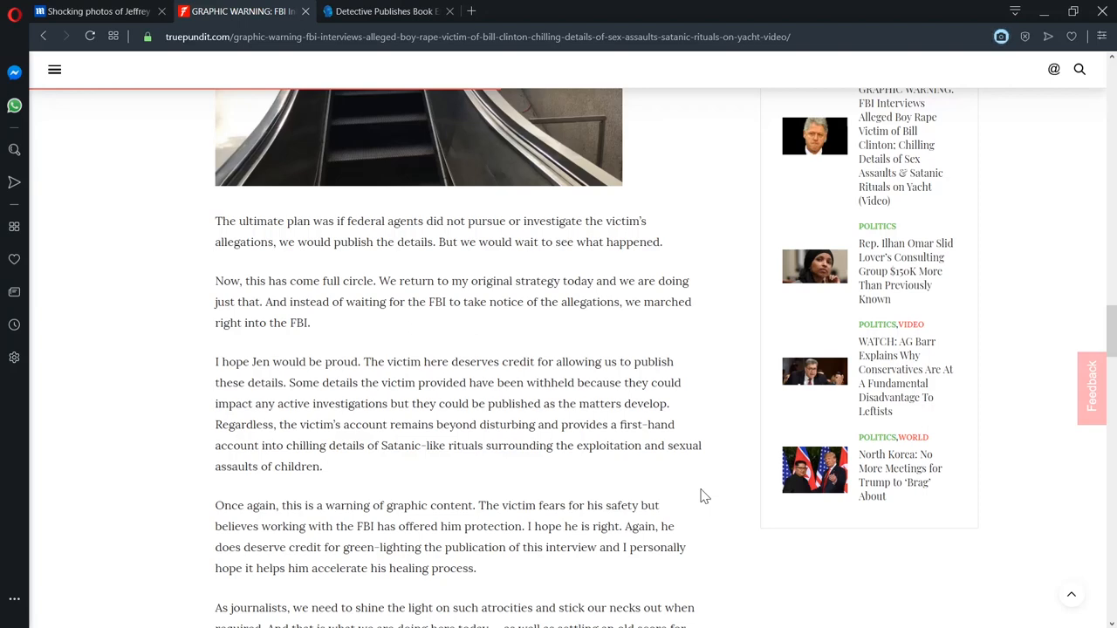
scroll(down, 3)
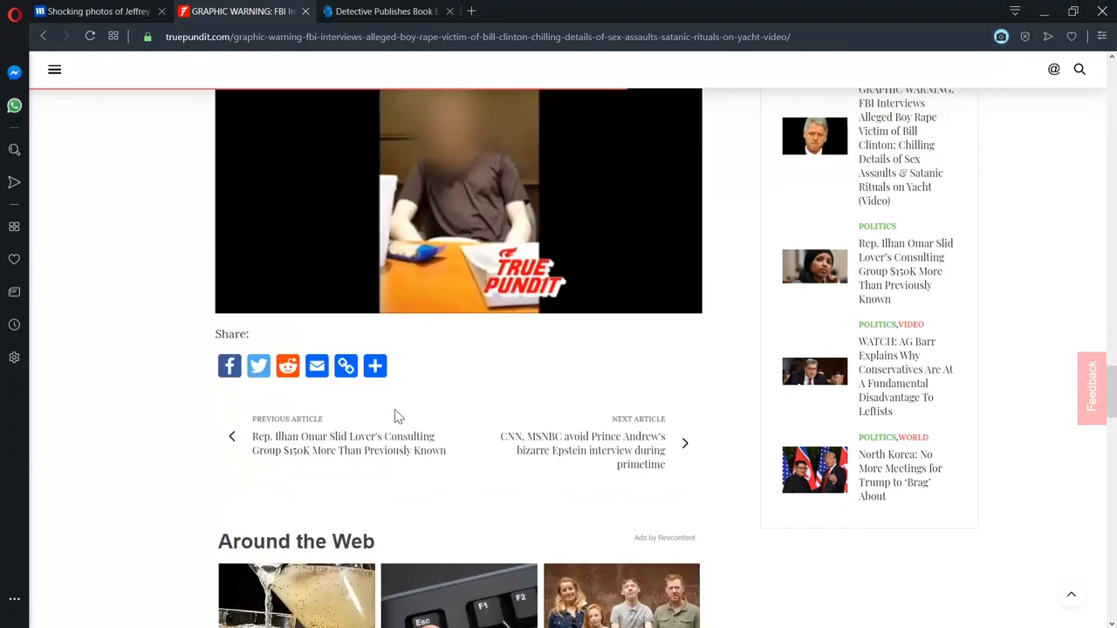
scroll(up, 3)
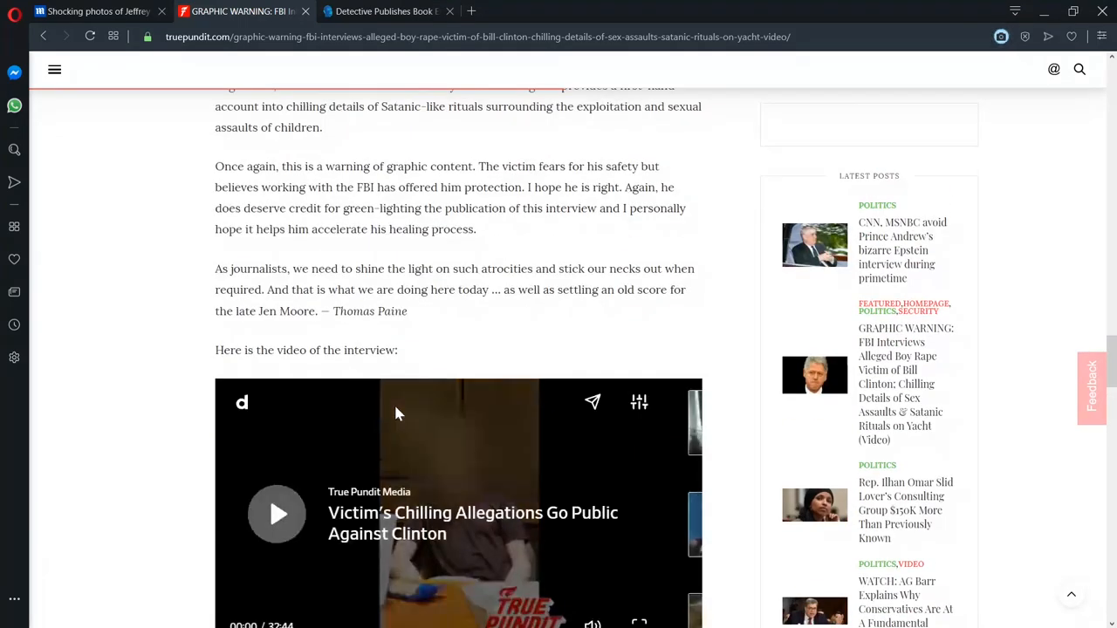
scroll(up, 3)
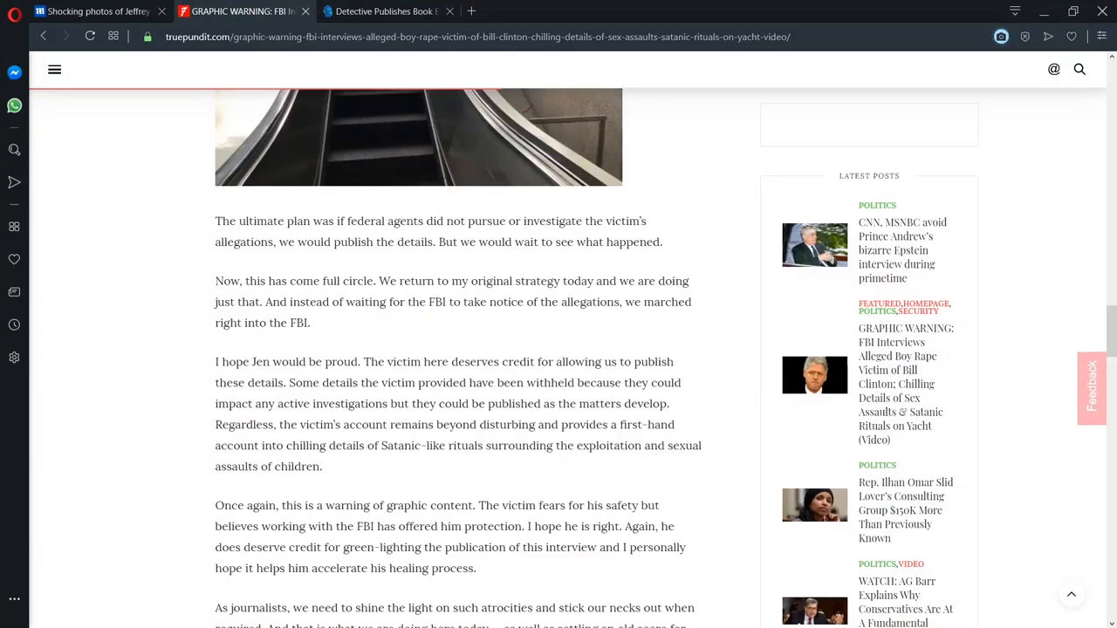
mouse_move(552, 277)
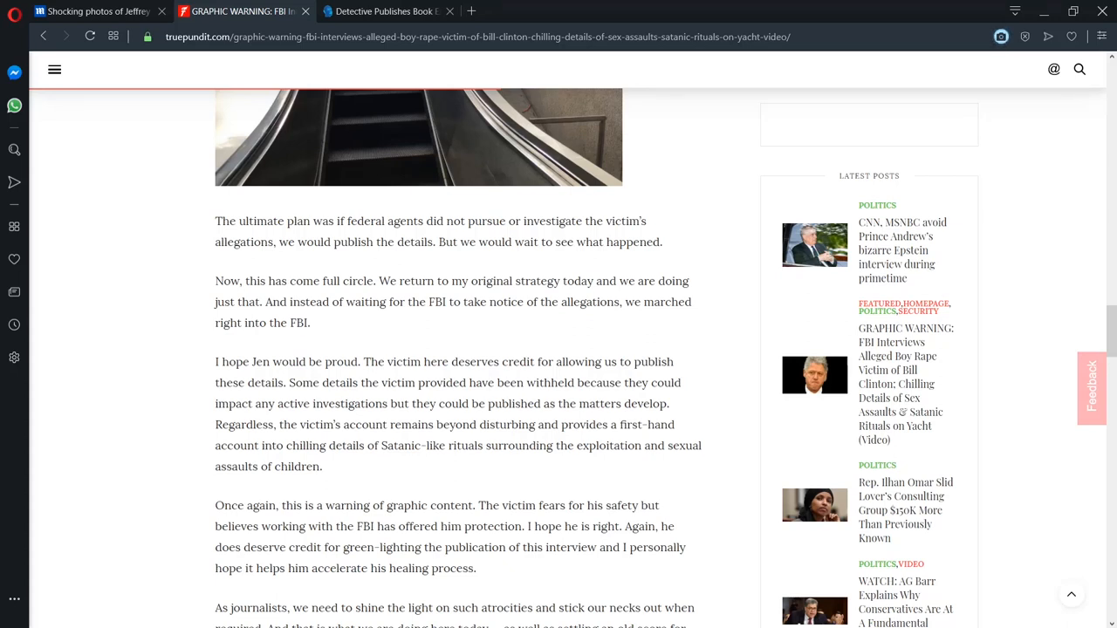
mouse_move(580, 242)
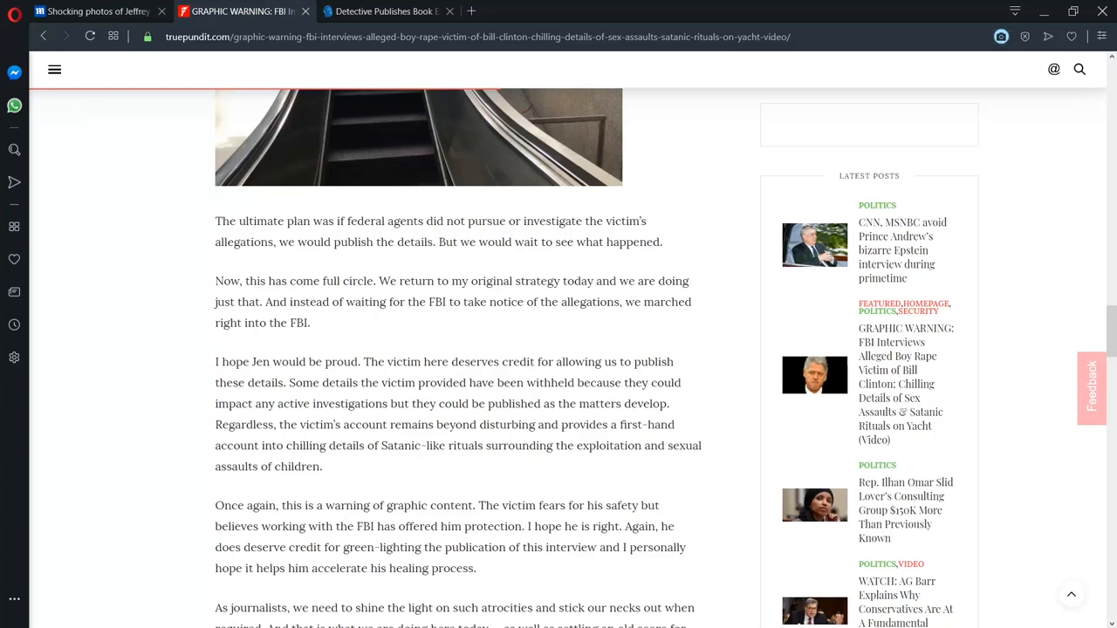
mouse_move(5, 83)
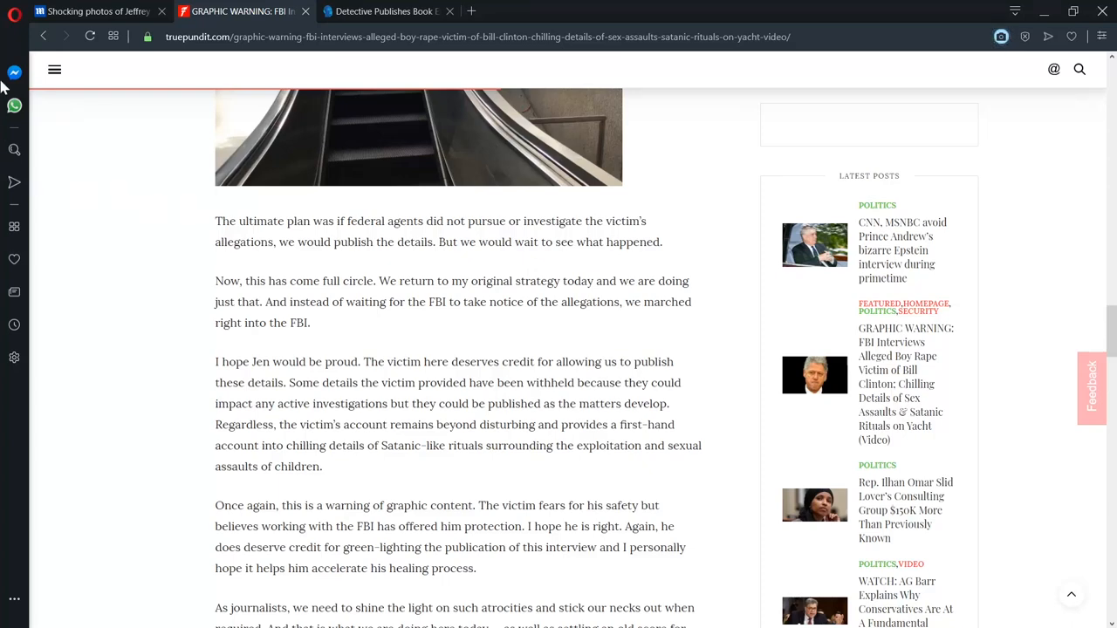
mouse_move(399, 57)
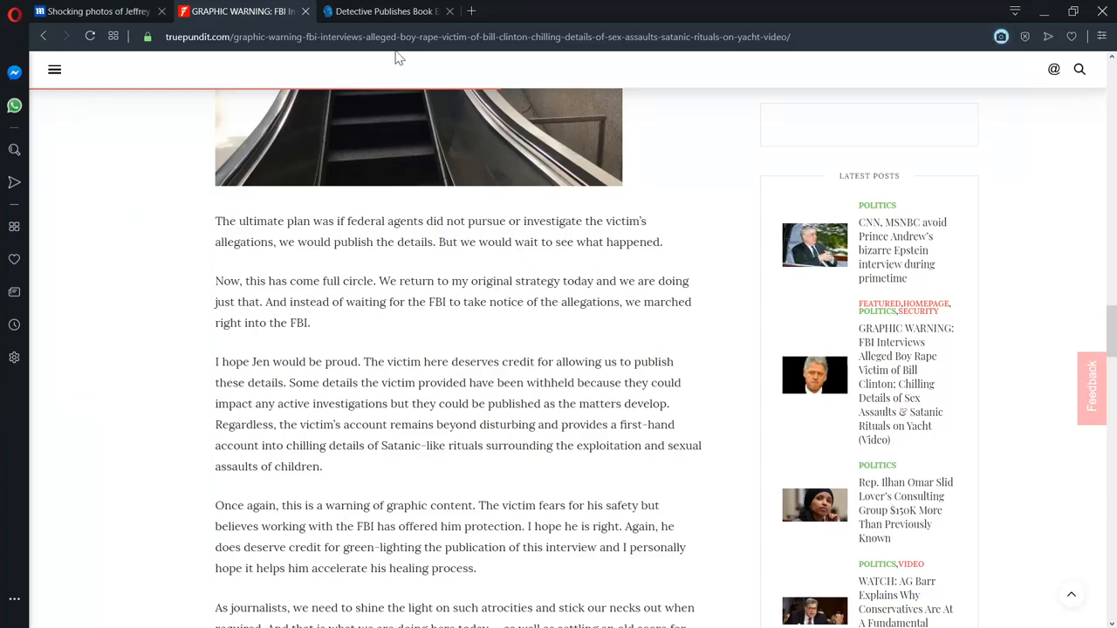
Step: Switch to the Detective Publishes Book tab and close the Support Free Thought popup
click(384, 11)
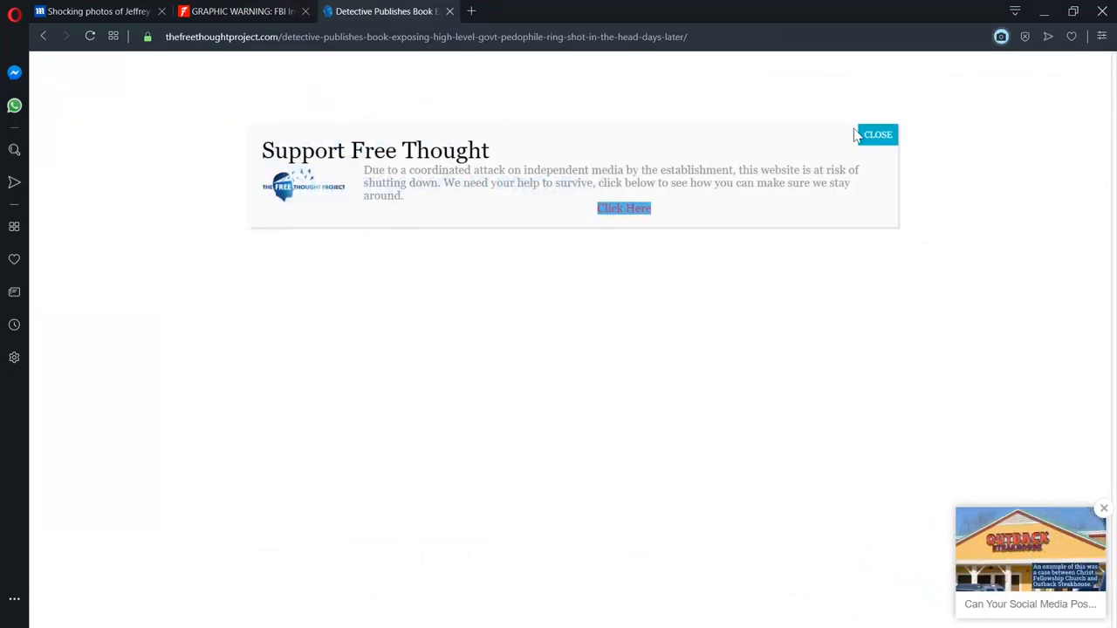
click(877, 135)
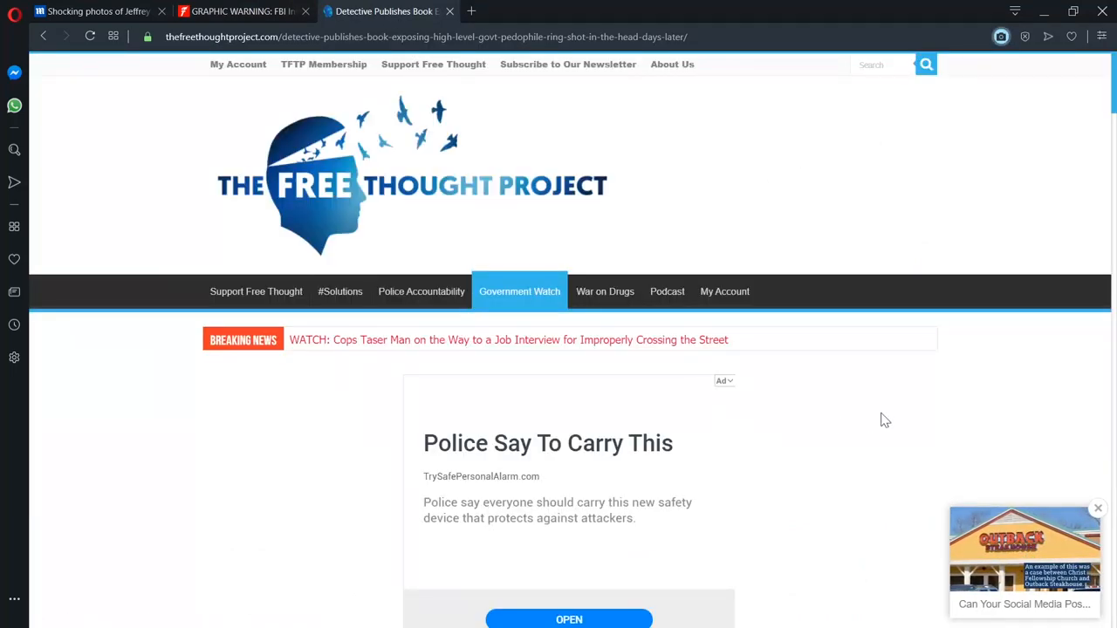
scroll(down, 3)
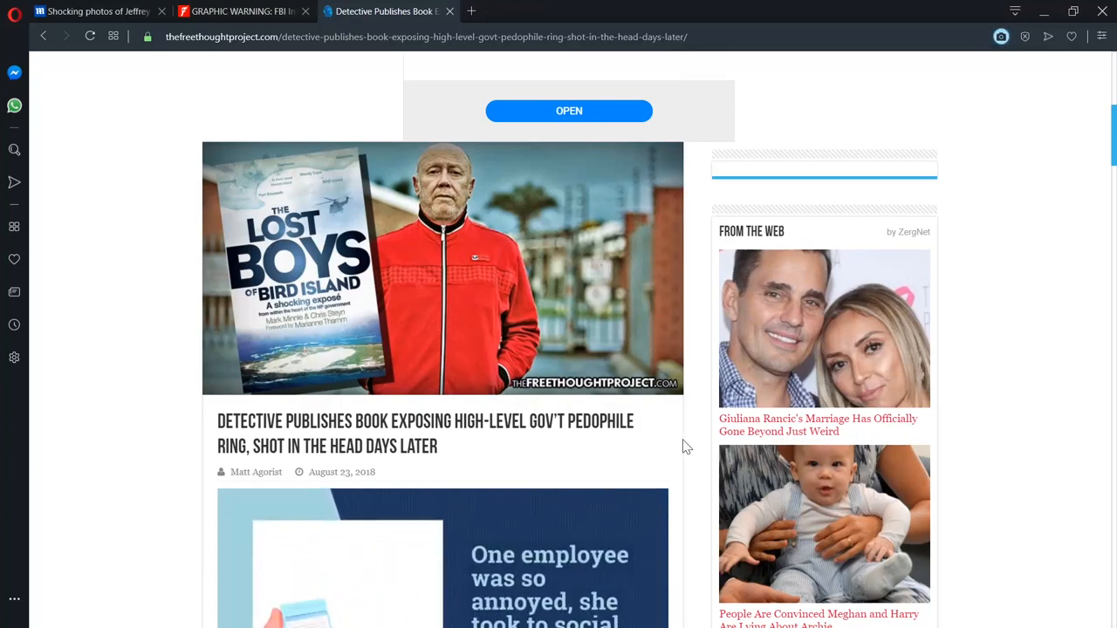
scroll(down, 3)
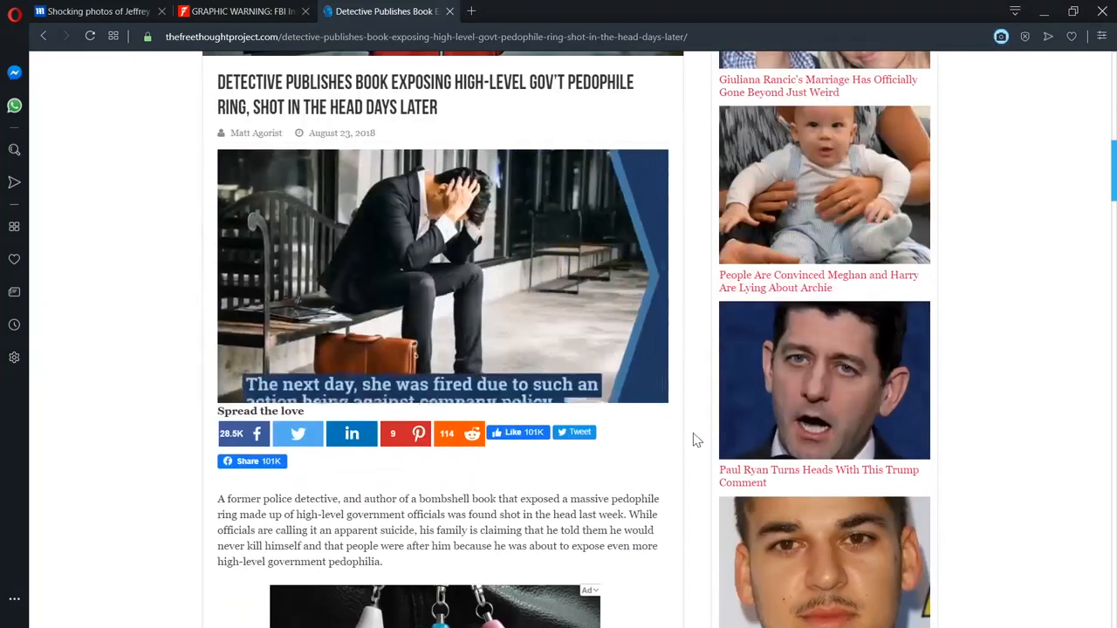
Step: Read the detective's pedophile-ring book article down to the Lithuania case and SABC video
scroll(down, 3)
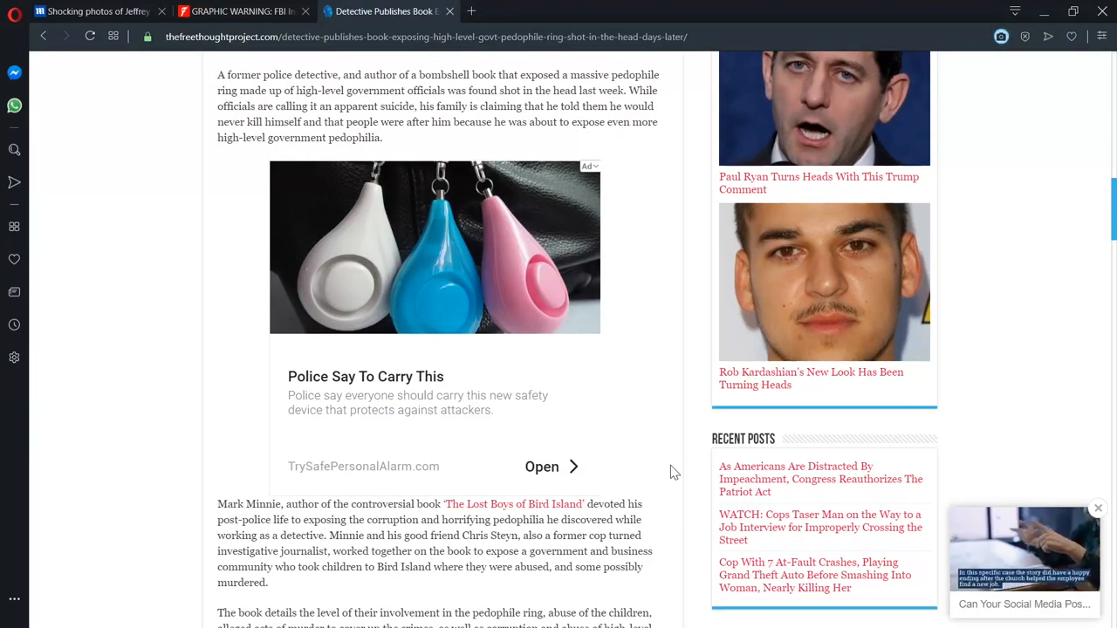
scroll(down, 3)
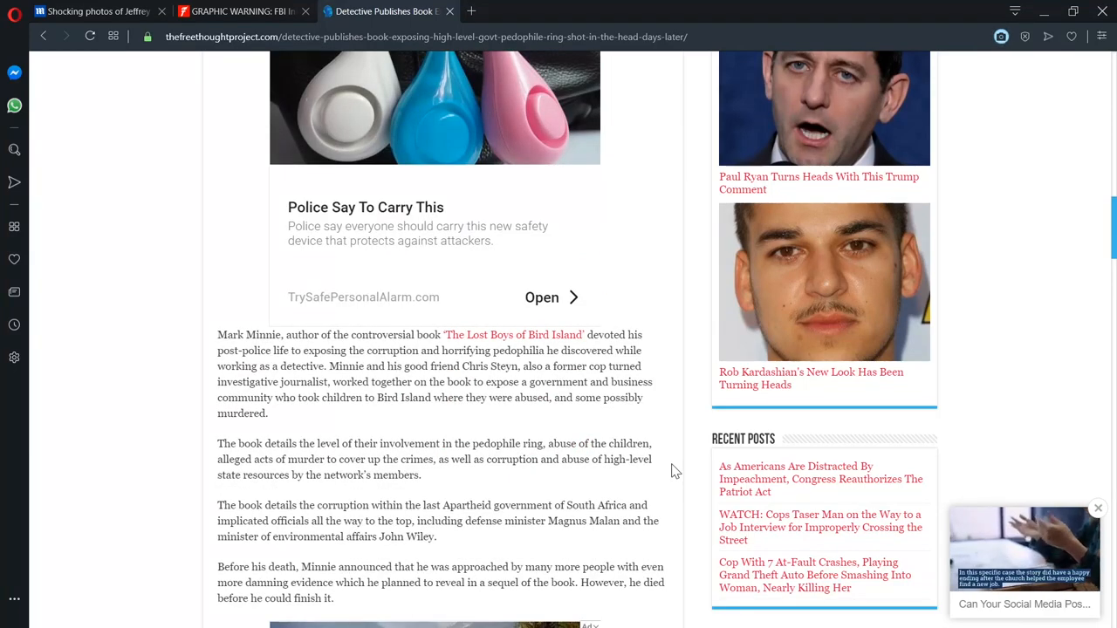
scroll(down, 3)
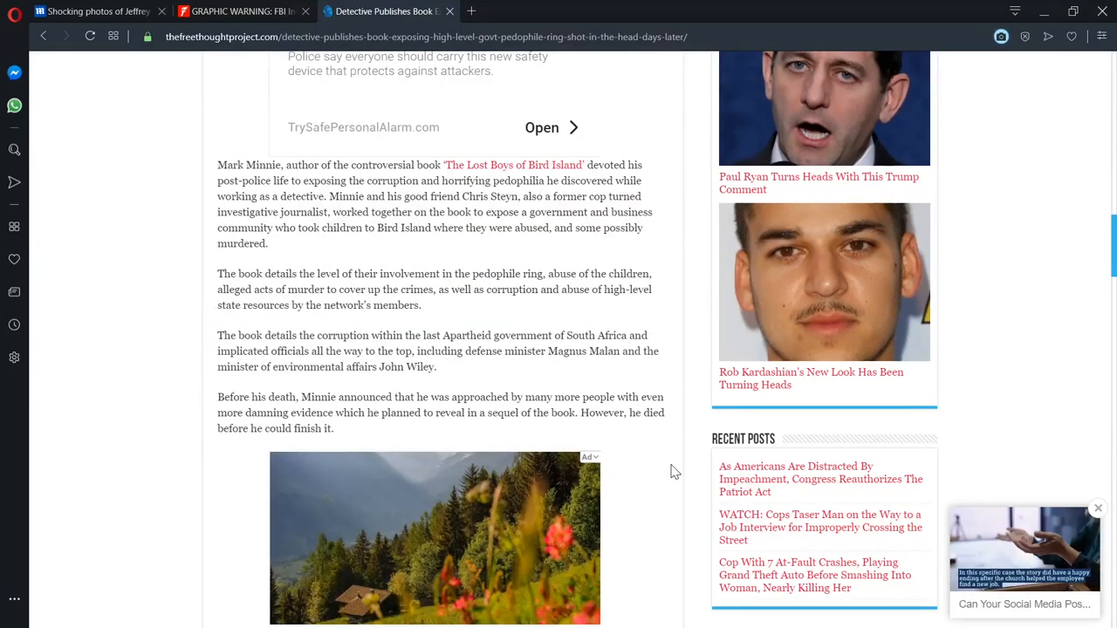
scroll(down, 3)
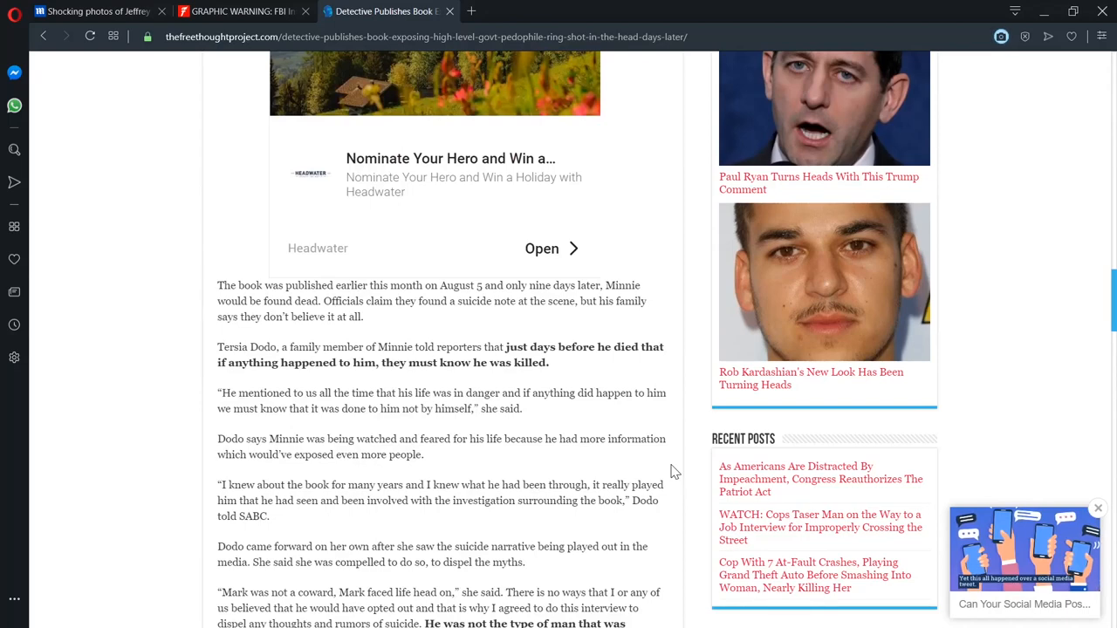
scroll(down, 3)
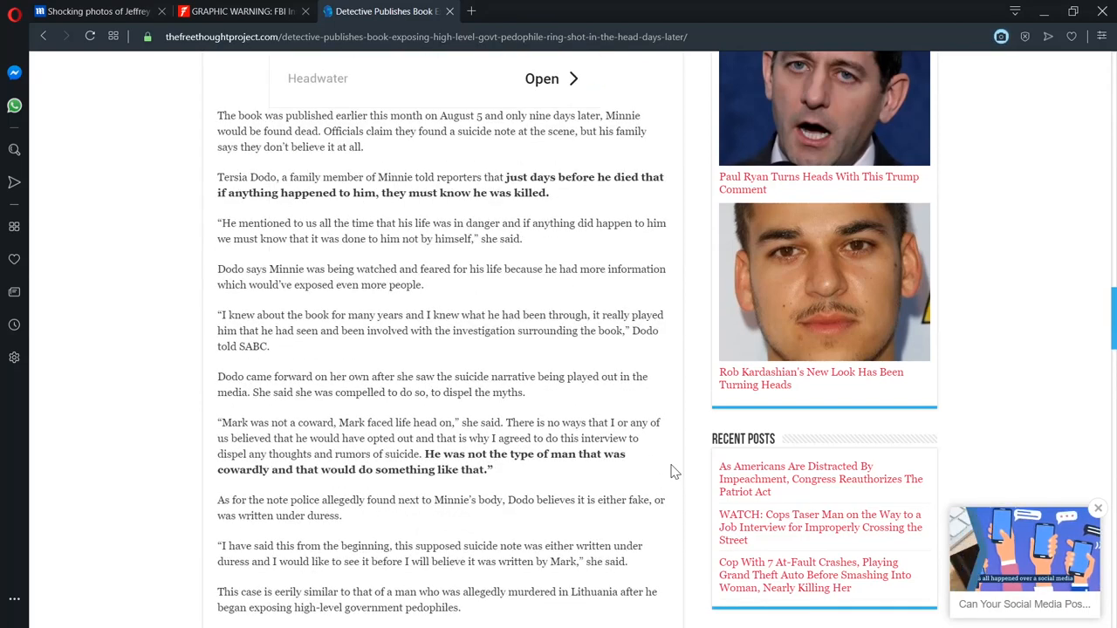
scroll(down, 3)
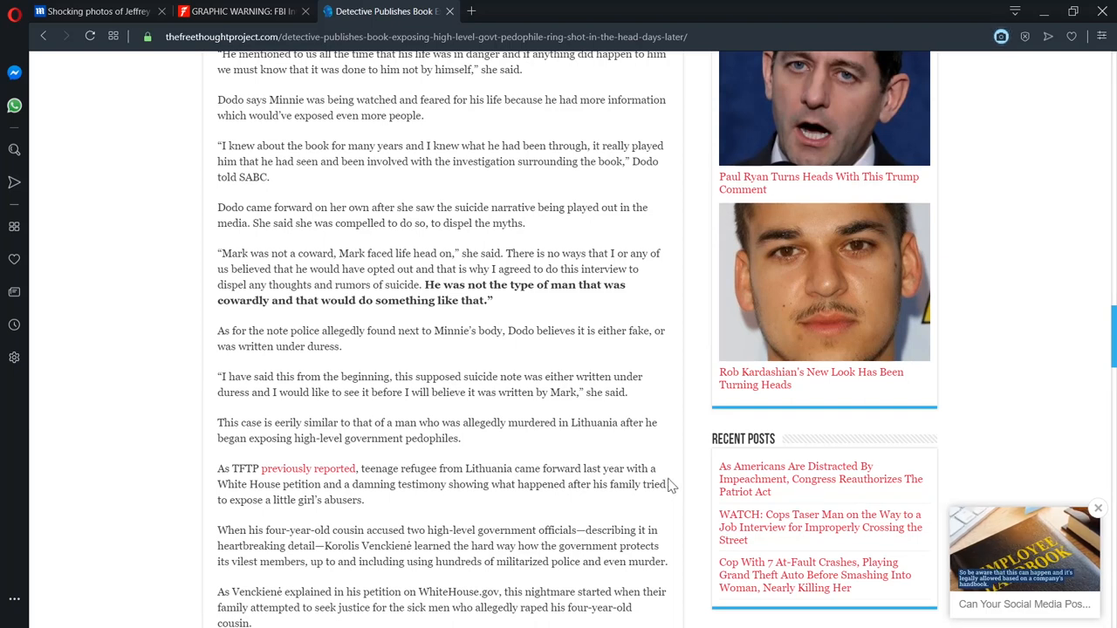
mouse_move(666, 500)
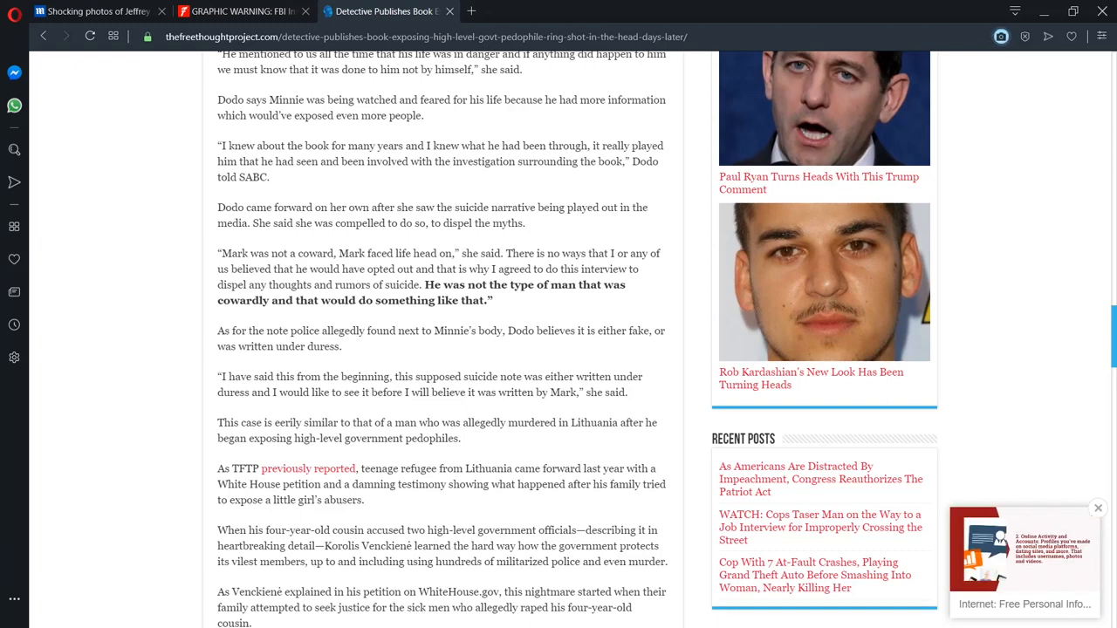
mouse_move(513, 457)
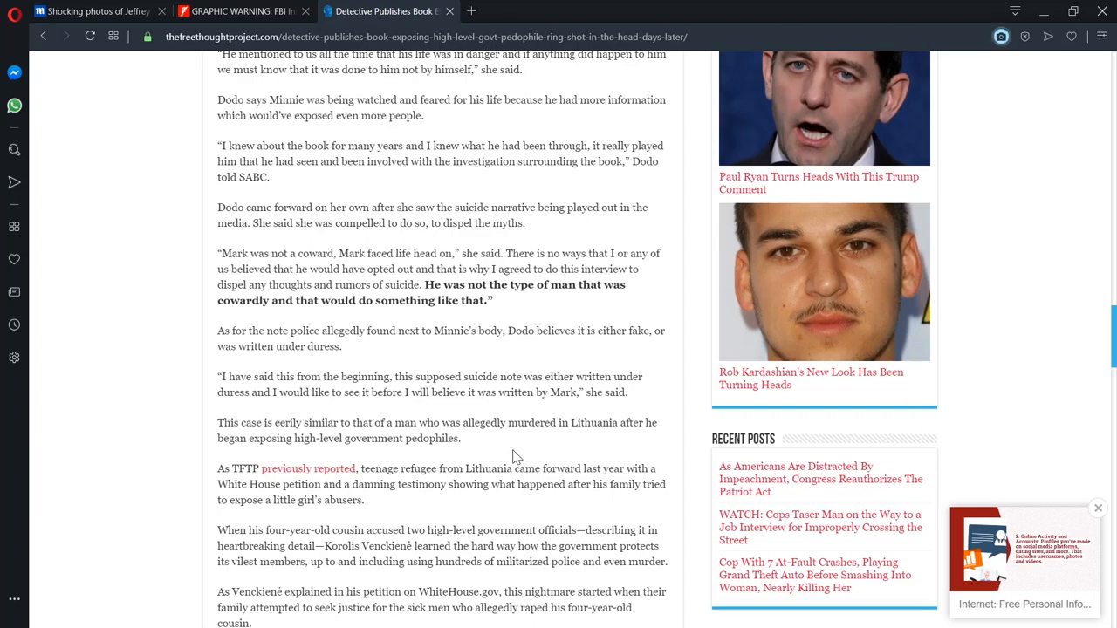
scroll(up, 3)
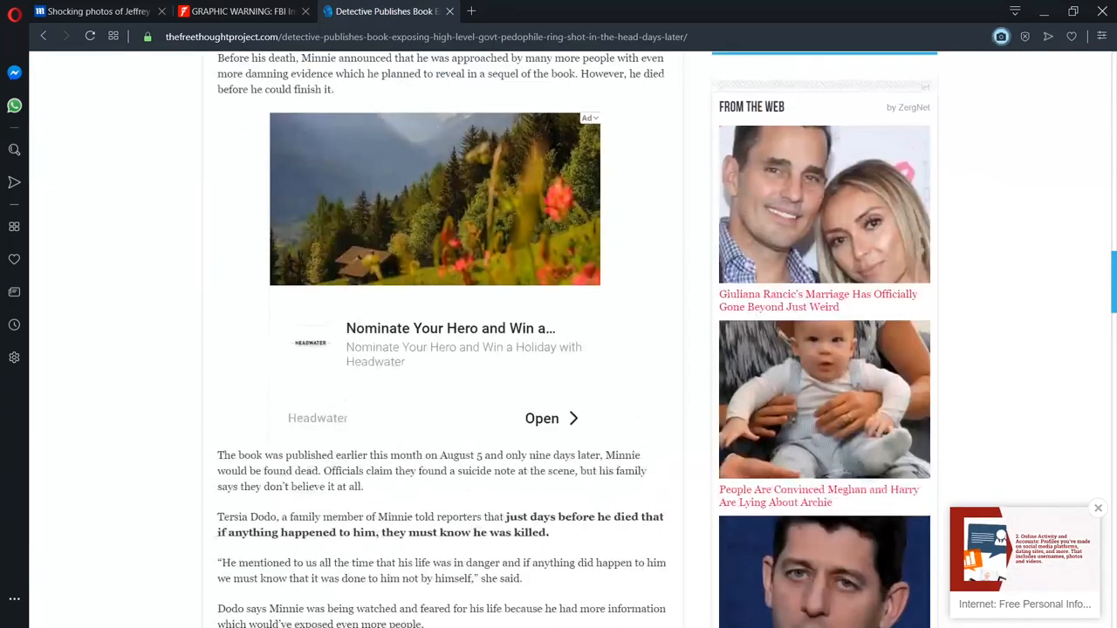
scroll(down, 3)
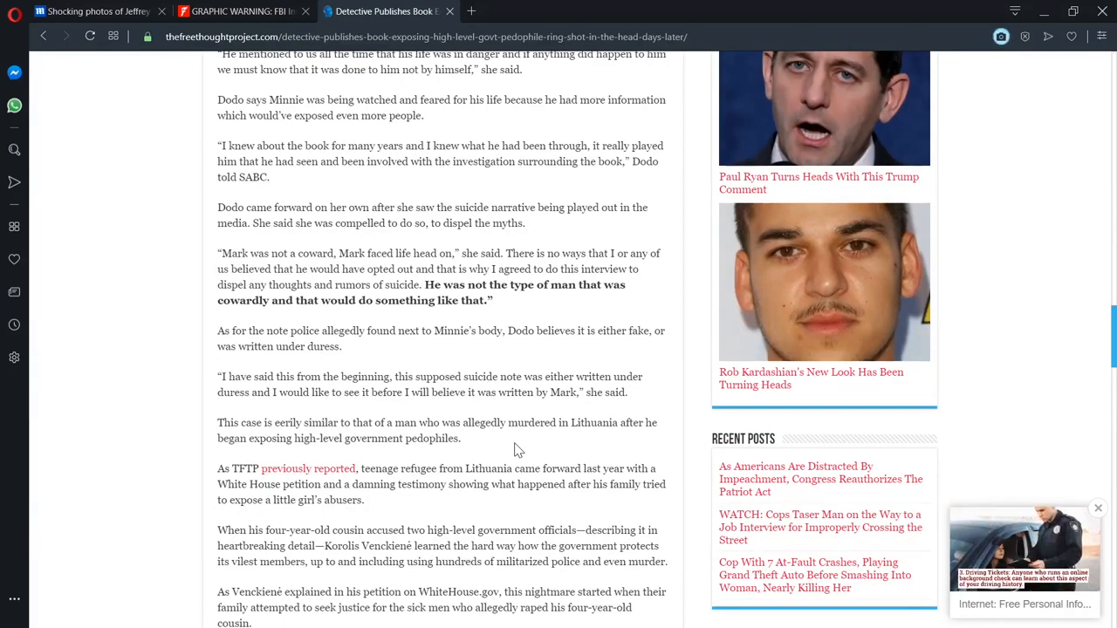
scroll(down, 3)
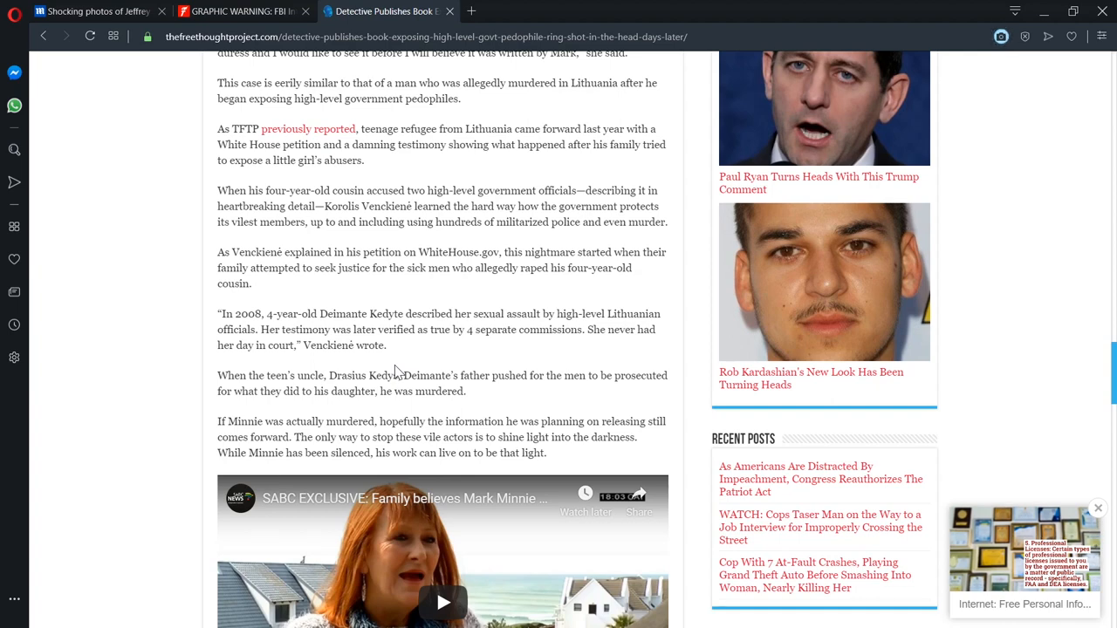
mouse_move(402, 366)
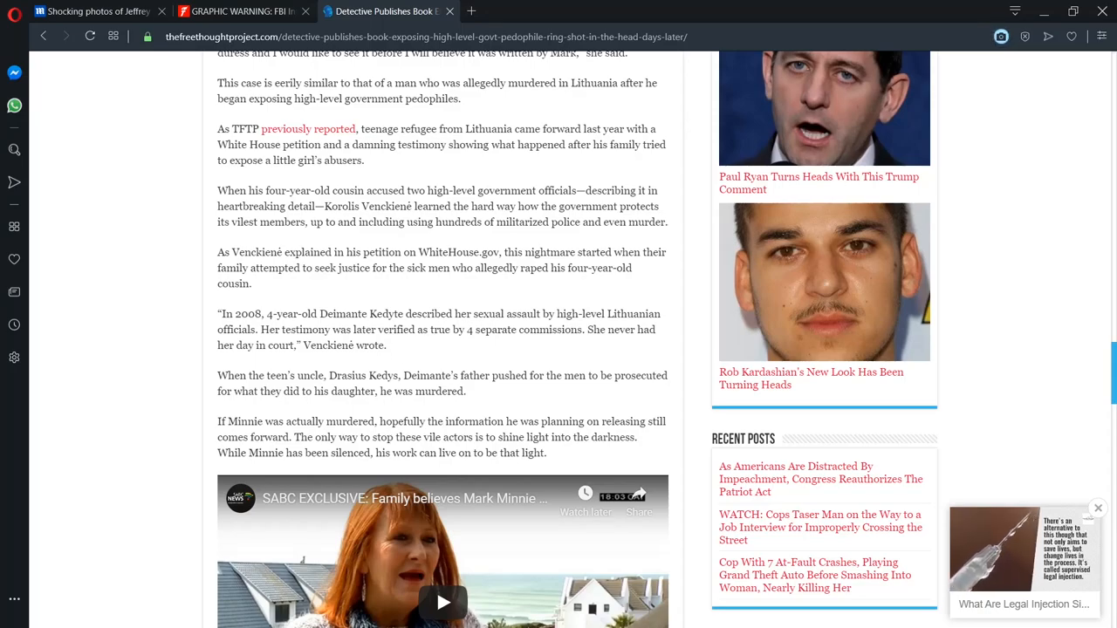
Step: Scroll down to the From The Web stories, then back up to the masthead
scroll(down, 3)
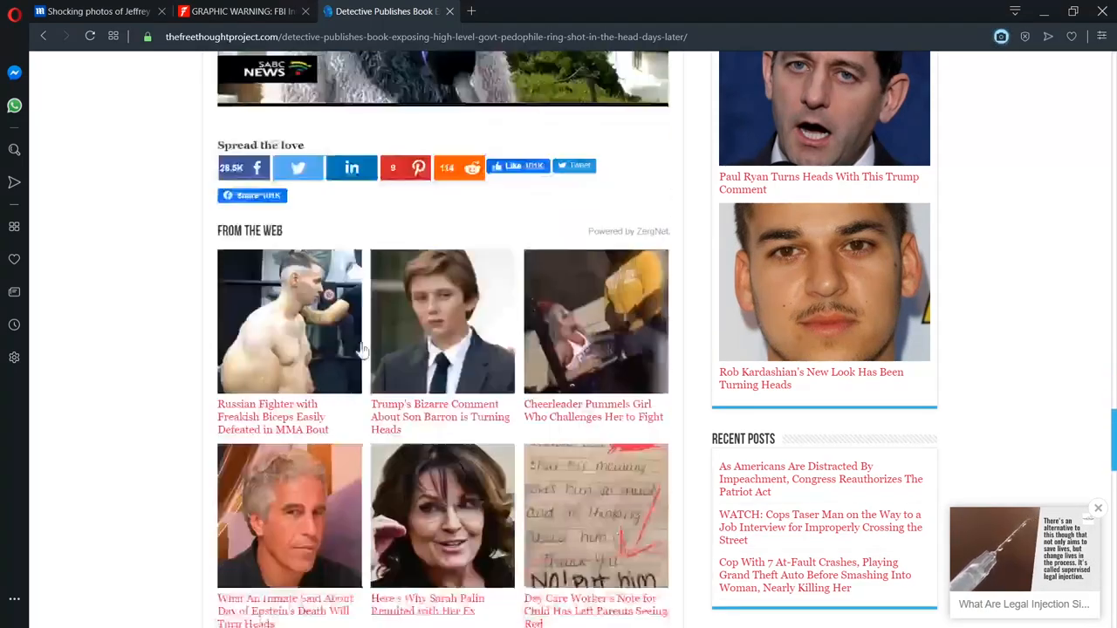
scroll(up, 3)
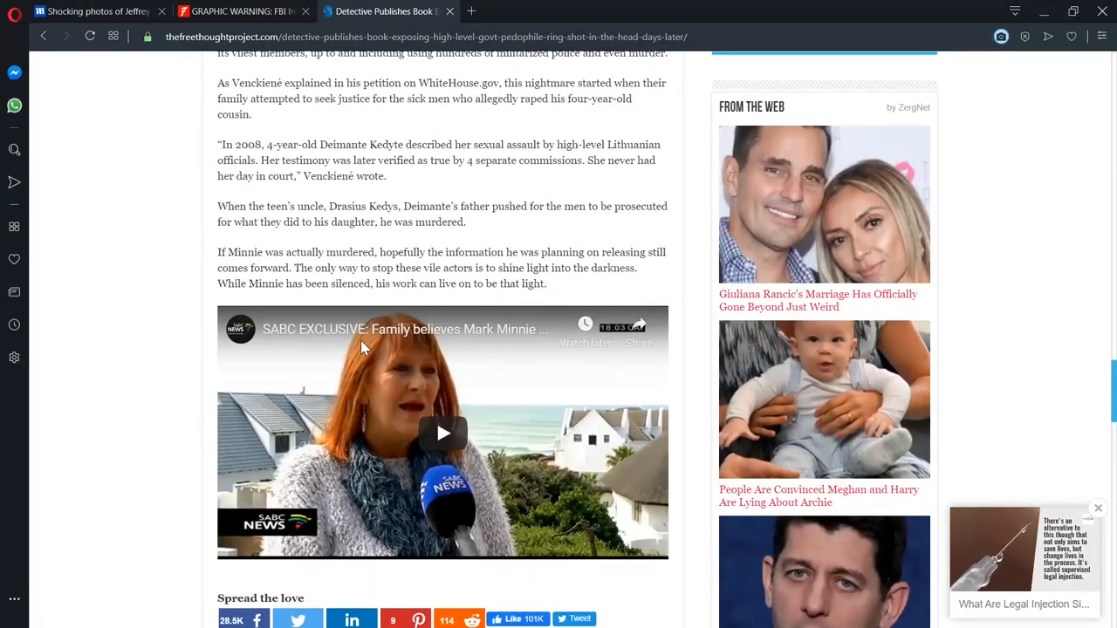
scroll(down, 3)
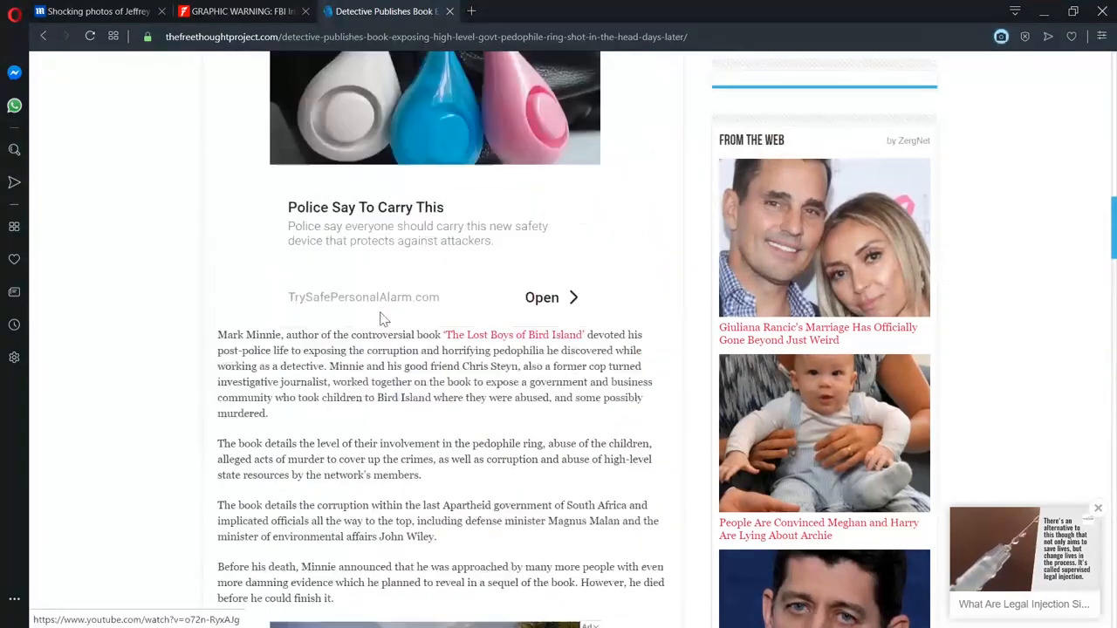
scroll(down, 3)
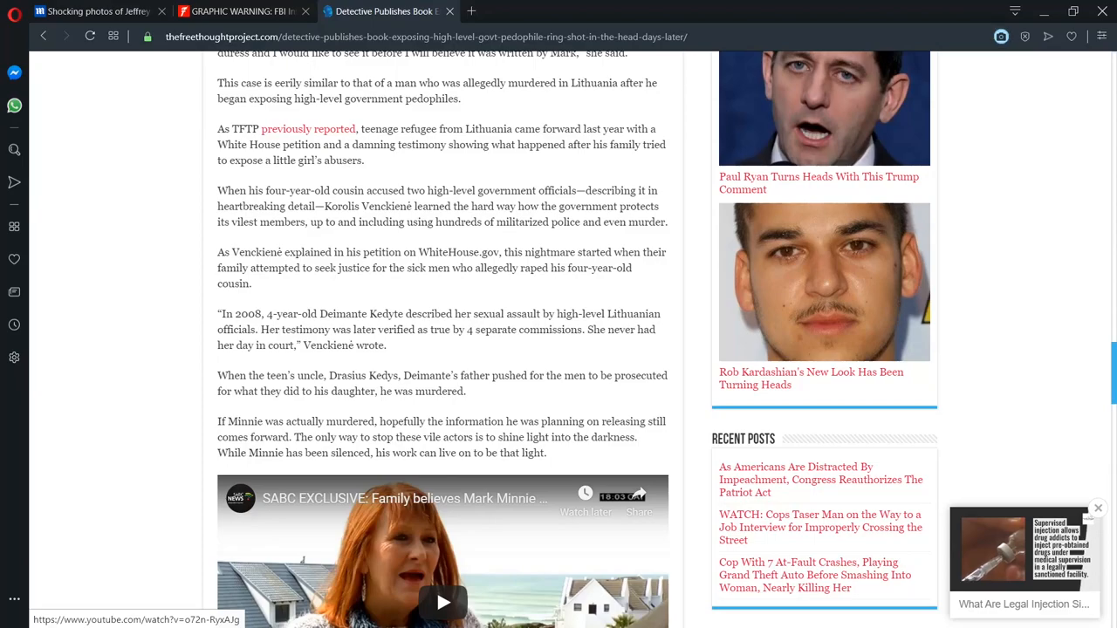
scroll(up, 3)
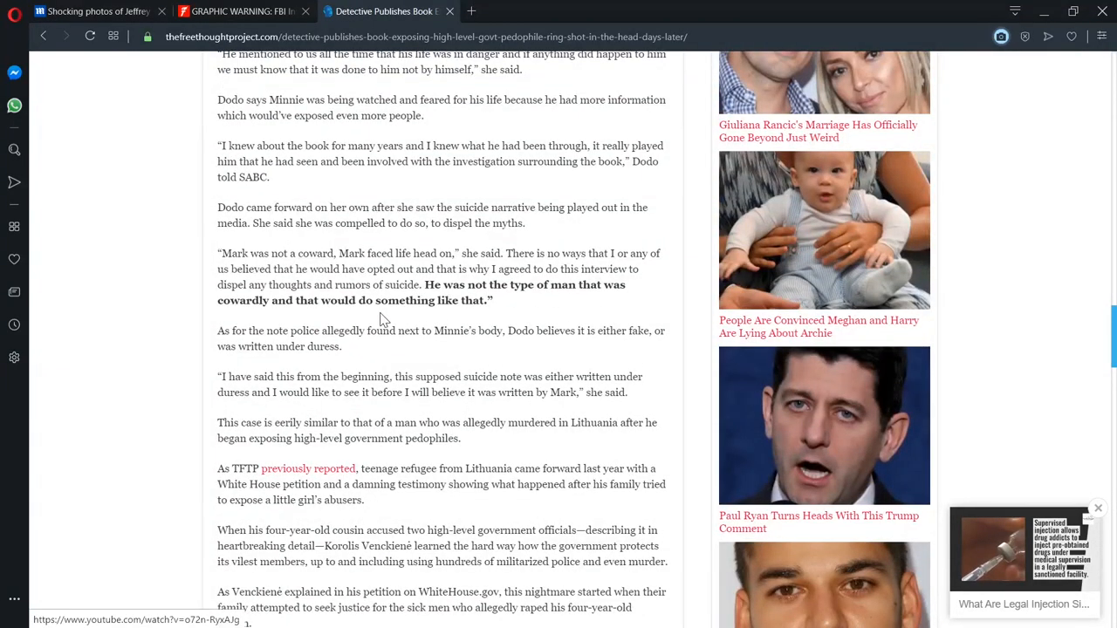
mouse_move(380, 330)
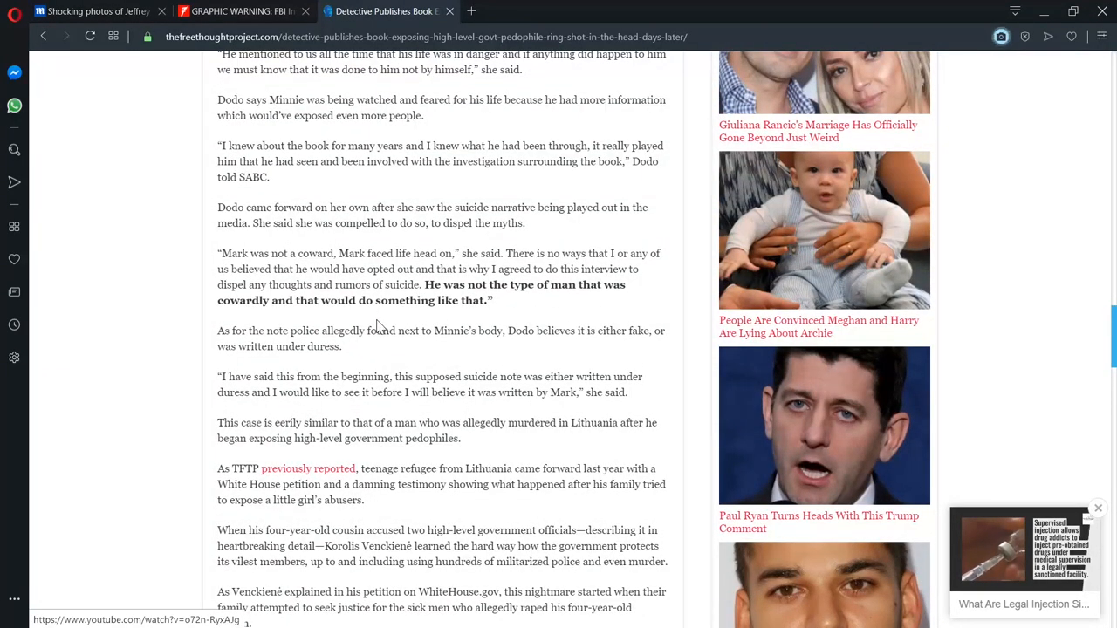
scroll(up, 3)
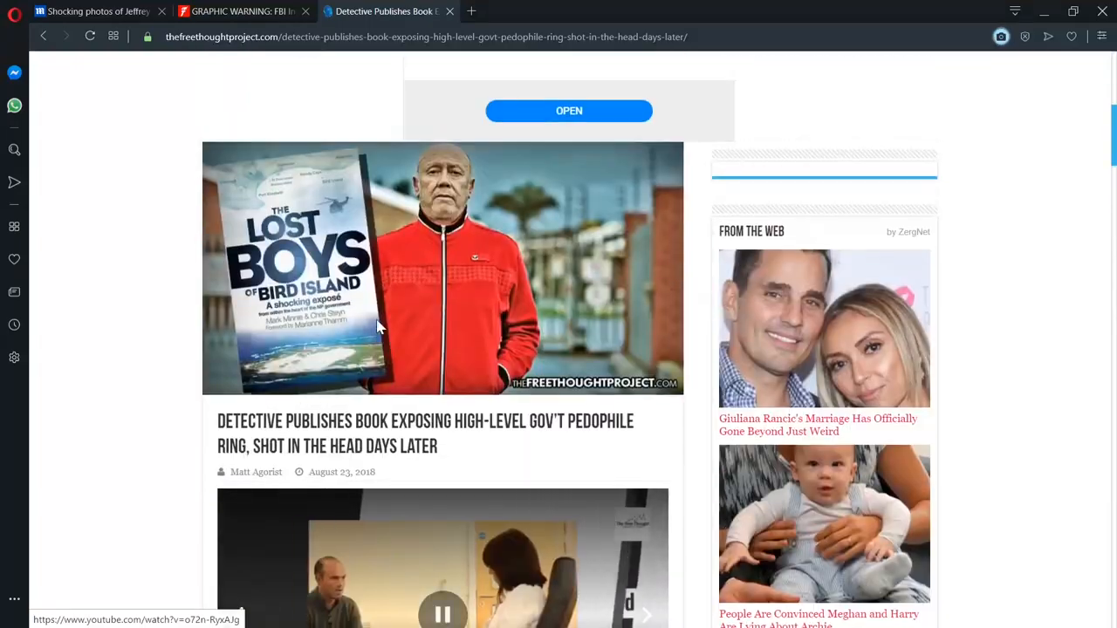
scroll(up, 3)
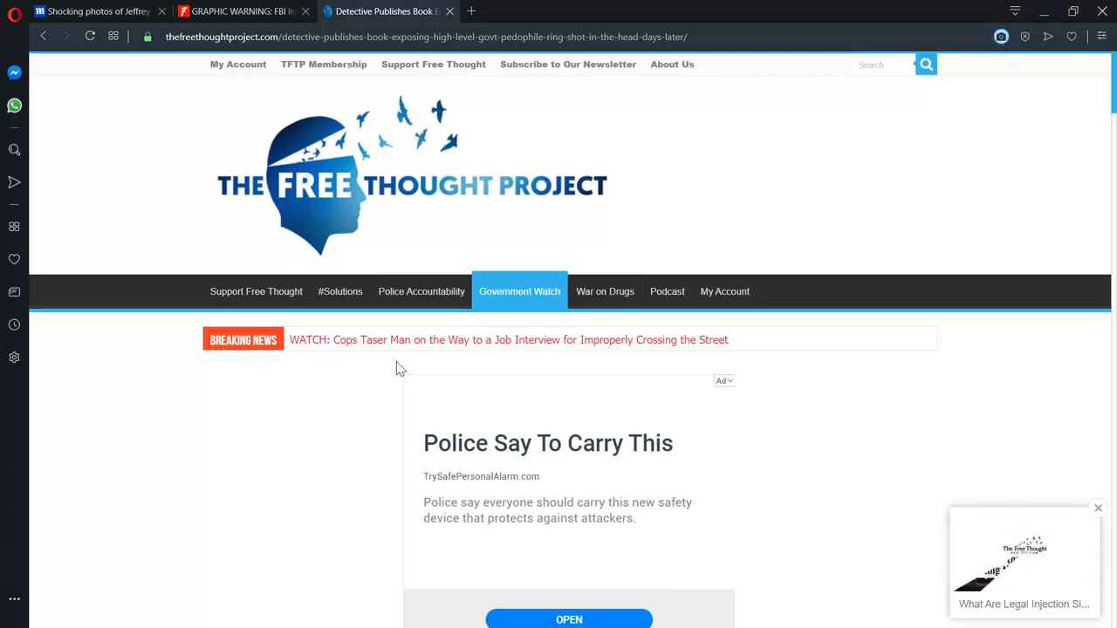
mouse_move(161, 262)
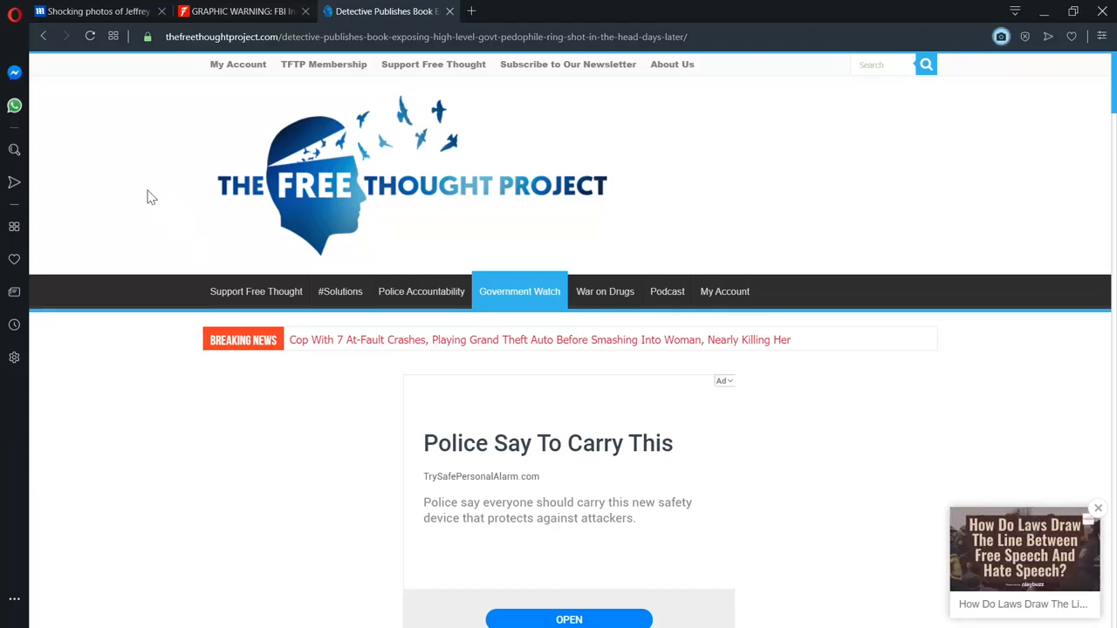
mouse_move(103, 150)
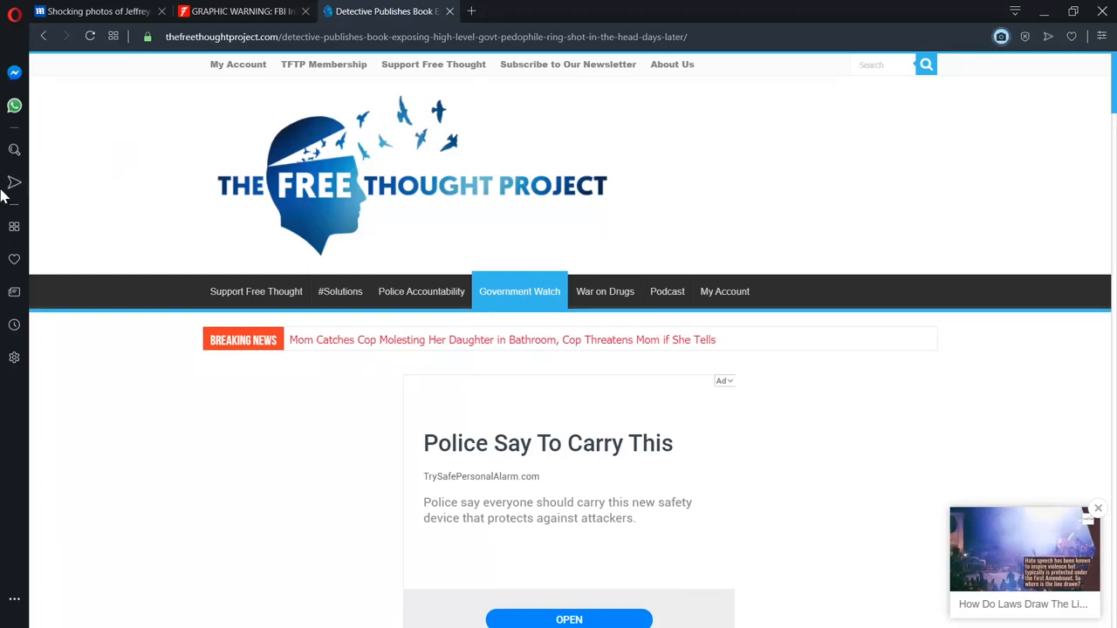
Step: Scroll past the ads to Tersia Dodo's quotes disputing Minnie's suicide note
scroll(down, 3)
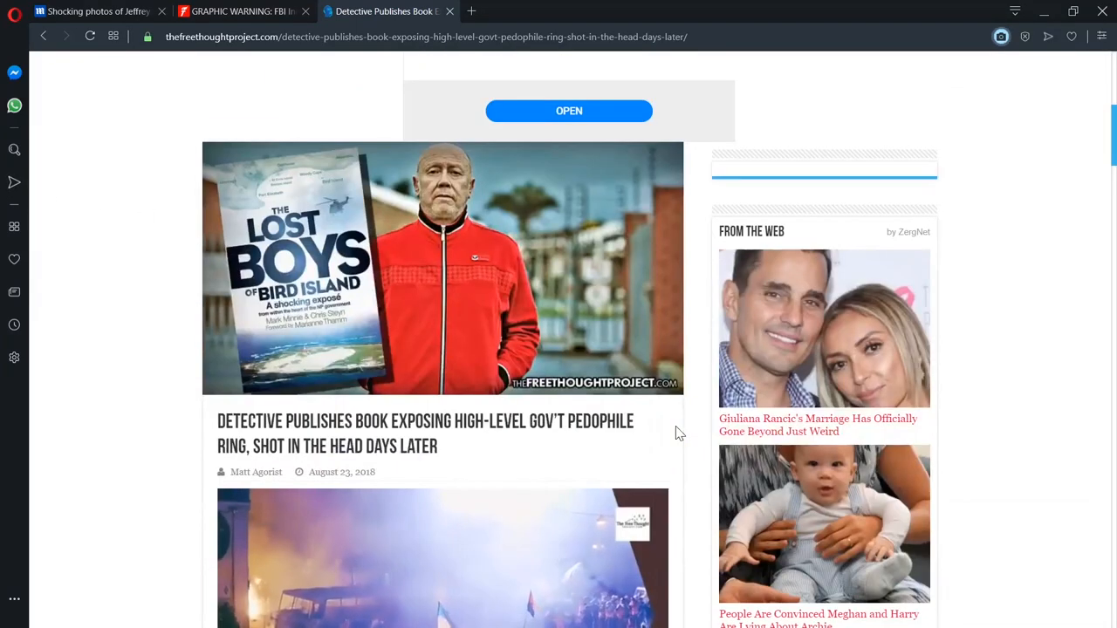
scroll(down, 3)
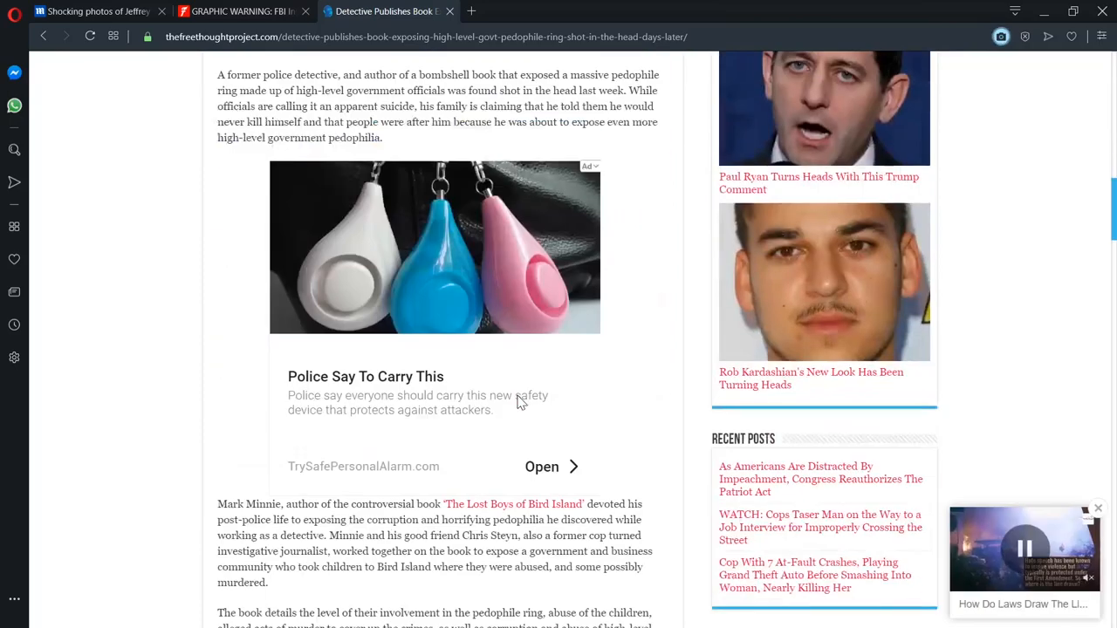
scroll(up, 3)
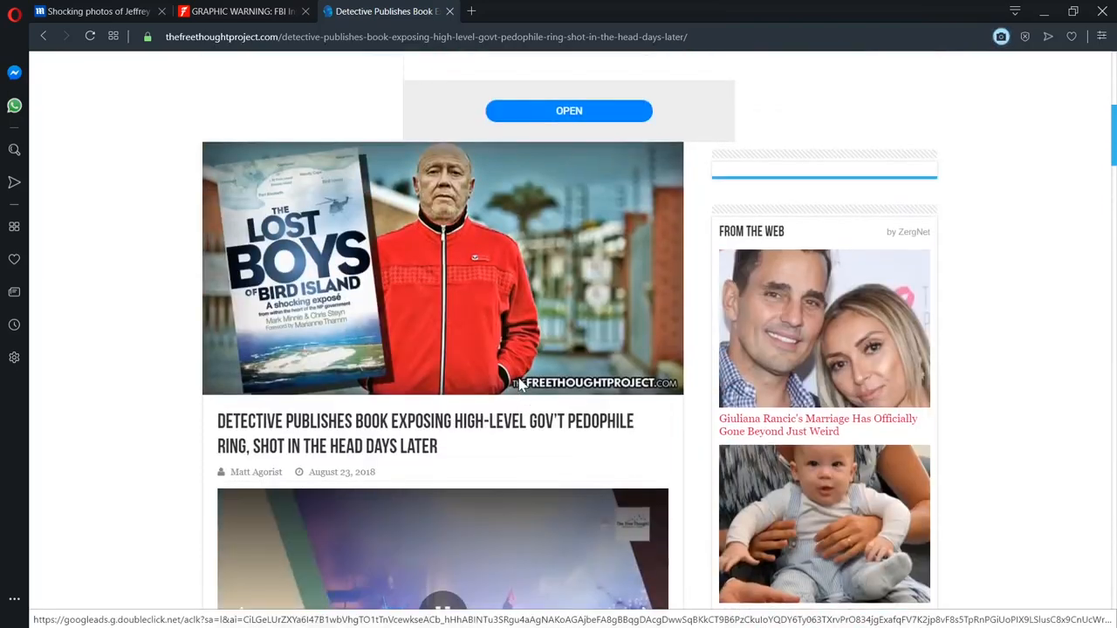
mouse_move(523, 323)
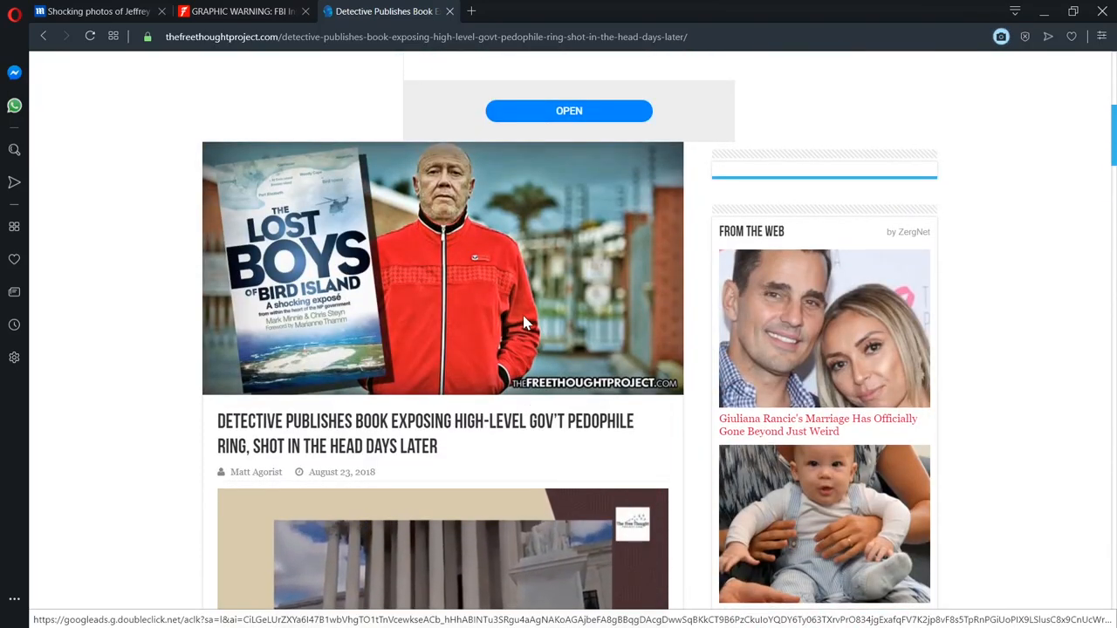
scroll(down, 3)
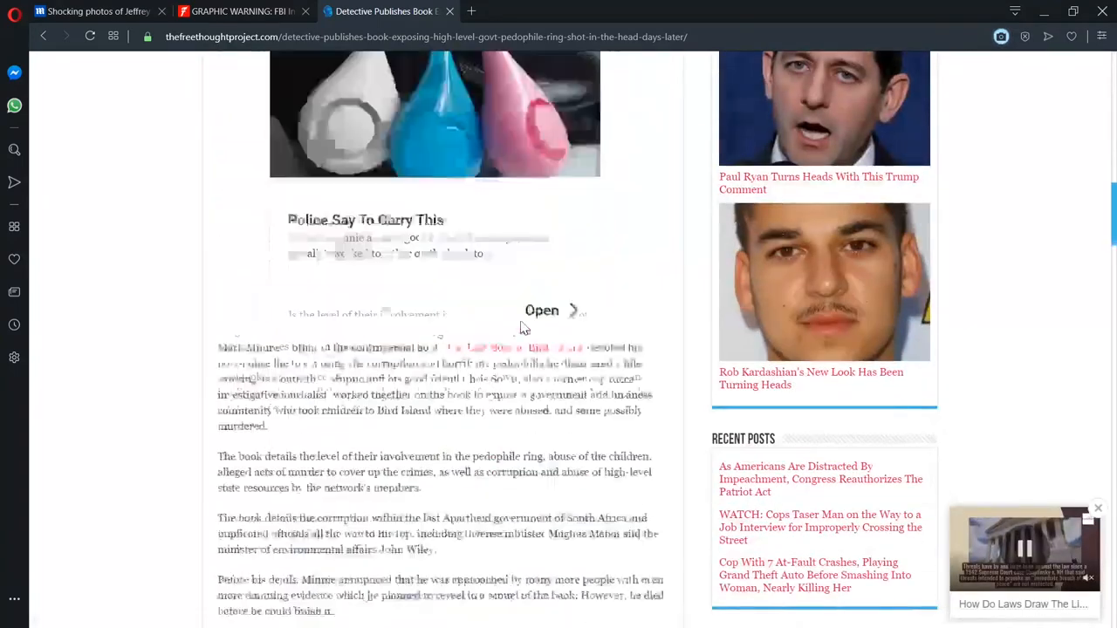
scroll(down, 3)
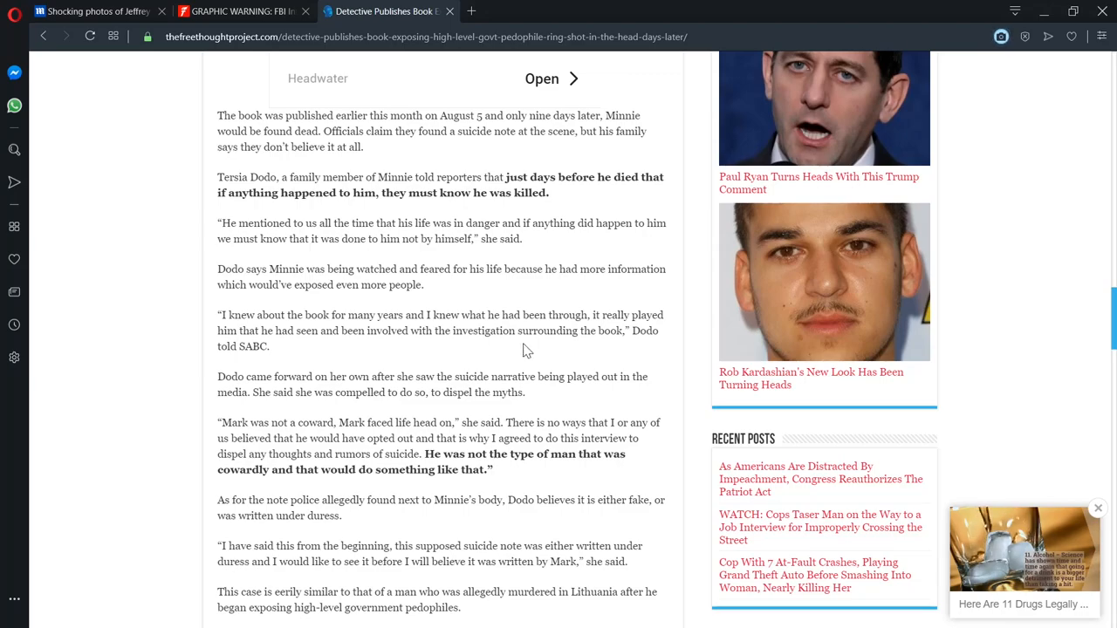
Step: Return to the headline and reveal the embedded drug-legality video's controls
scroll(down, 3)
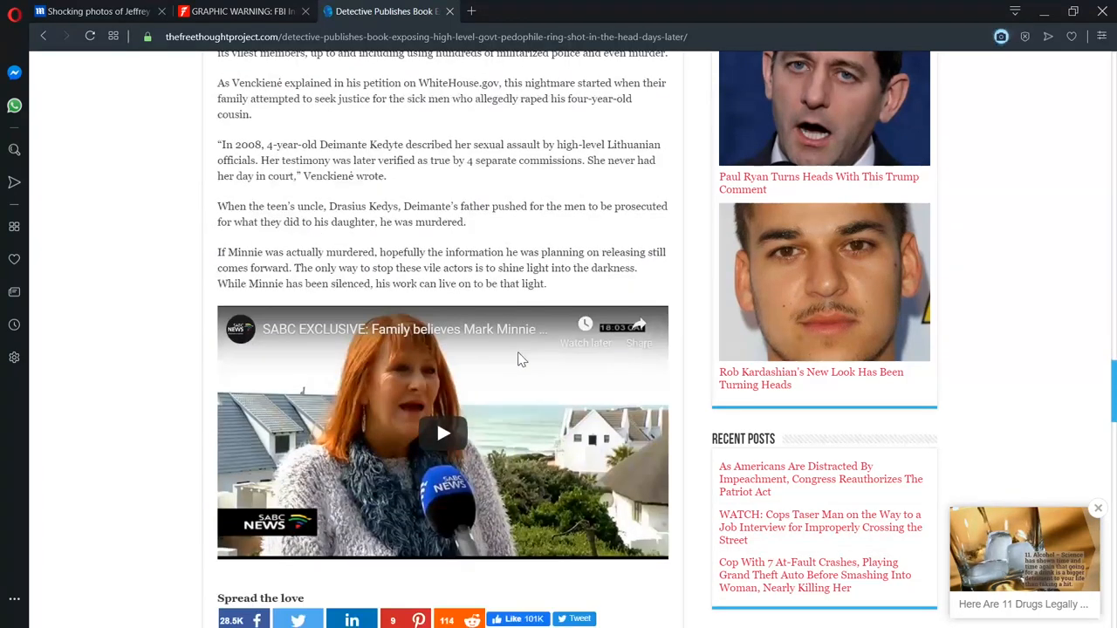
scroll(up, 3)
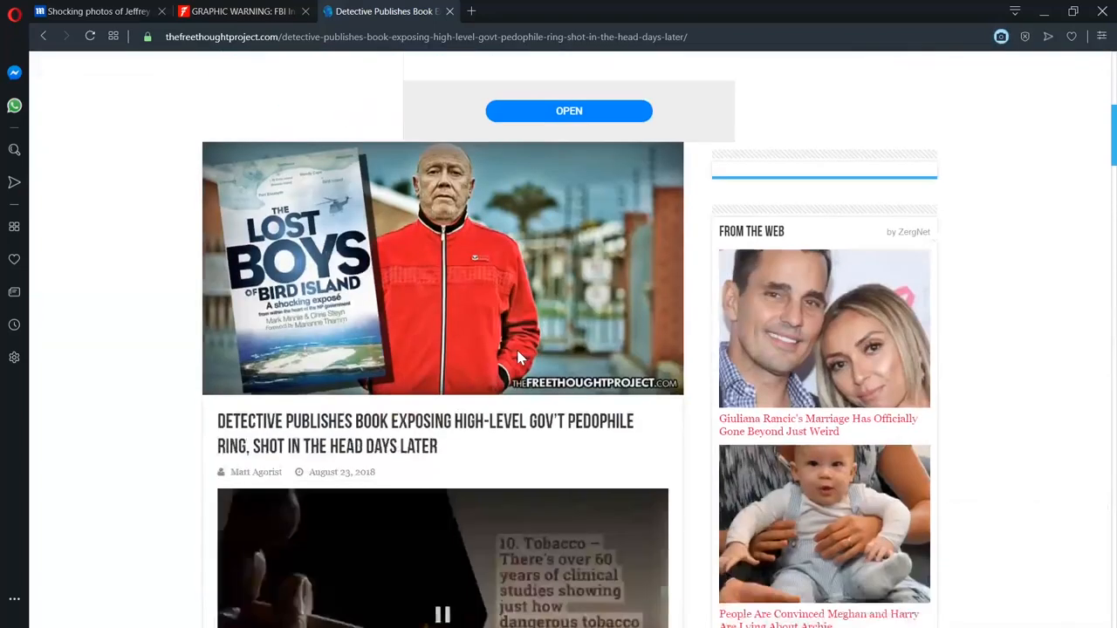
scroll(down, 3)
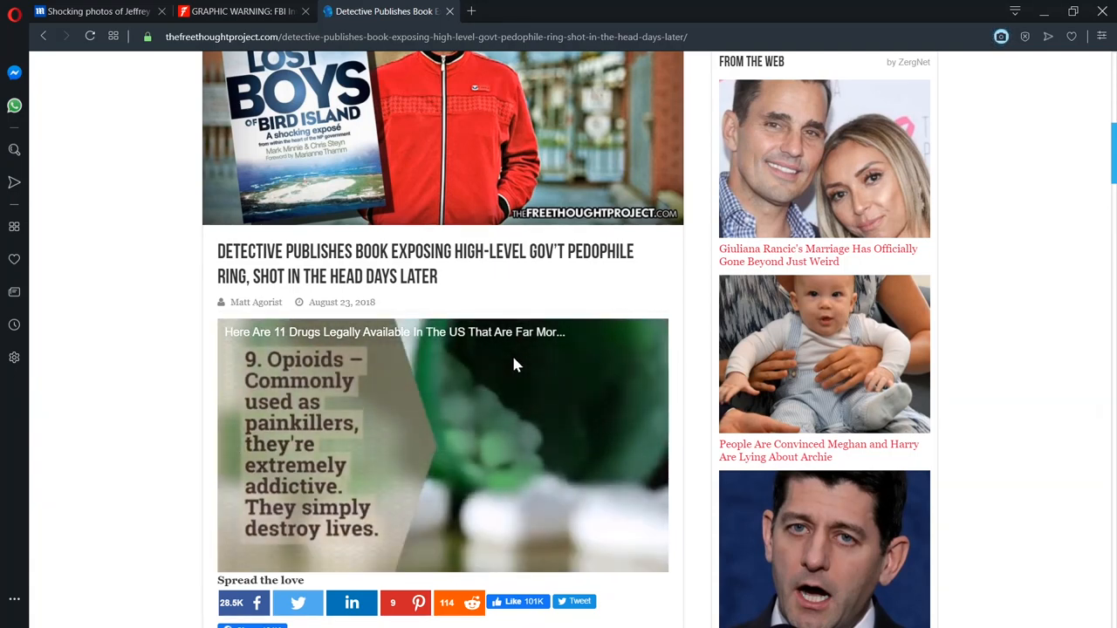
click(515, 367)
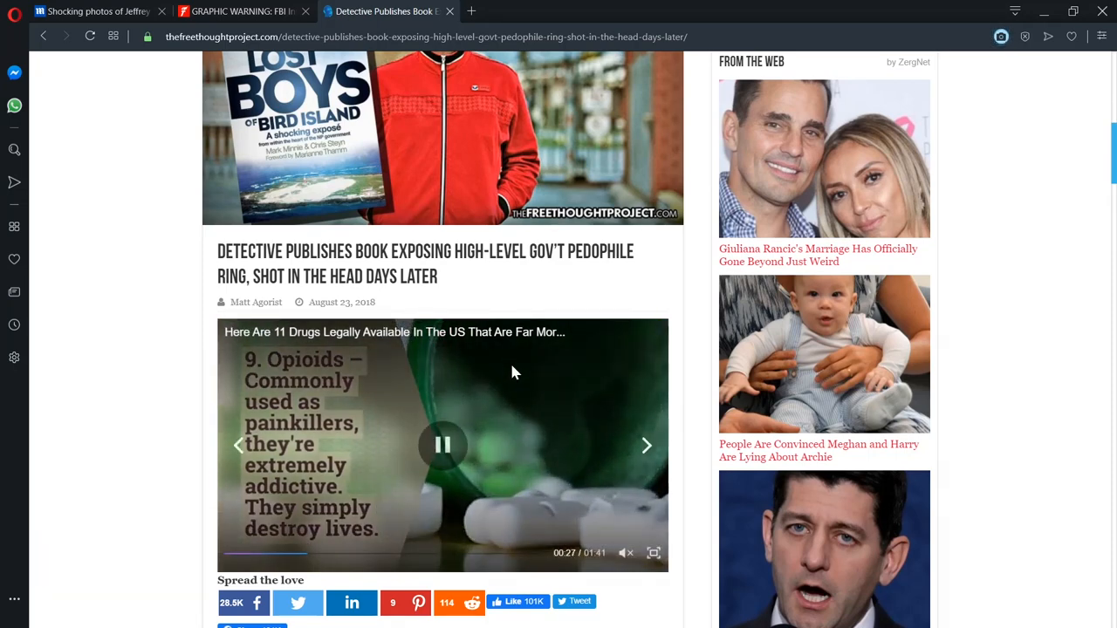
mouse_move(535, 360)
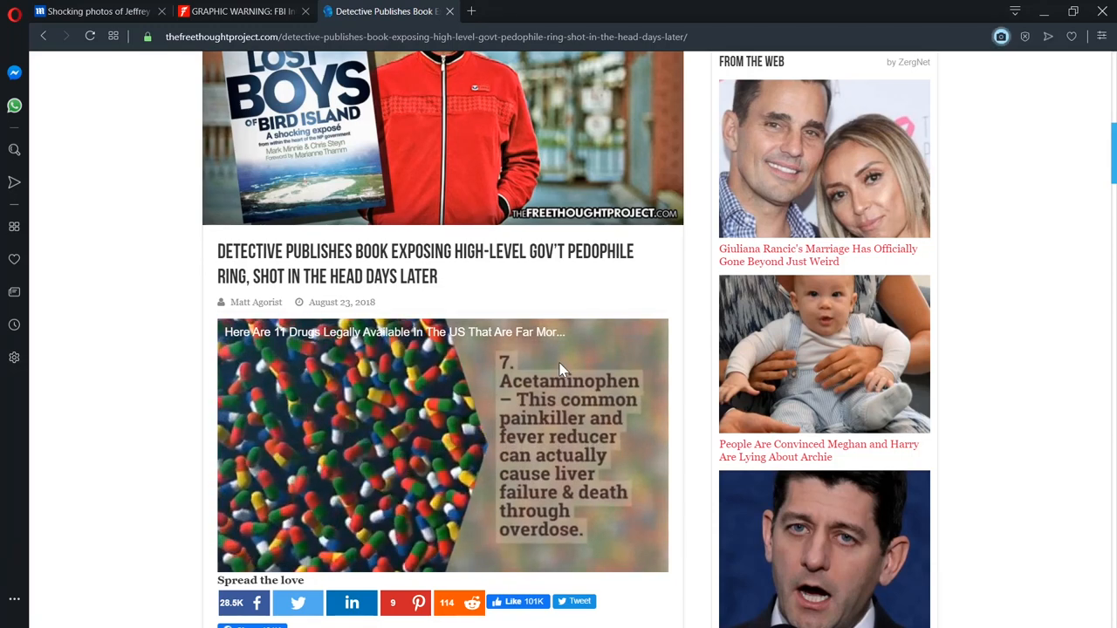
mouse_move(390, 340)
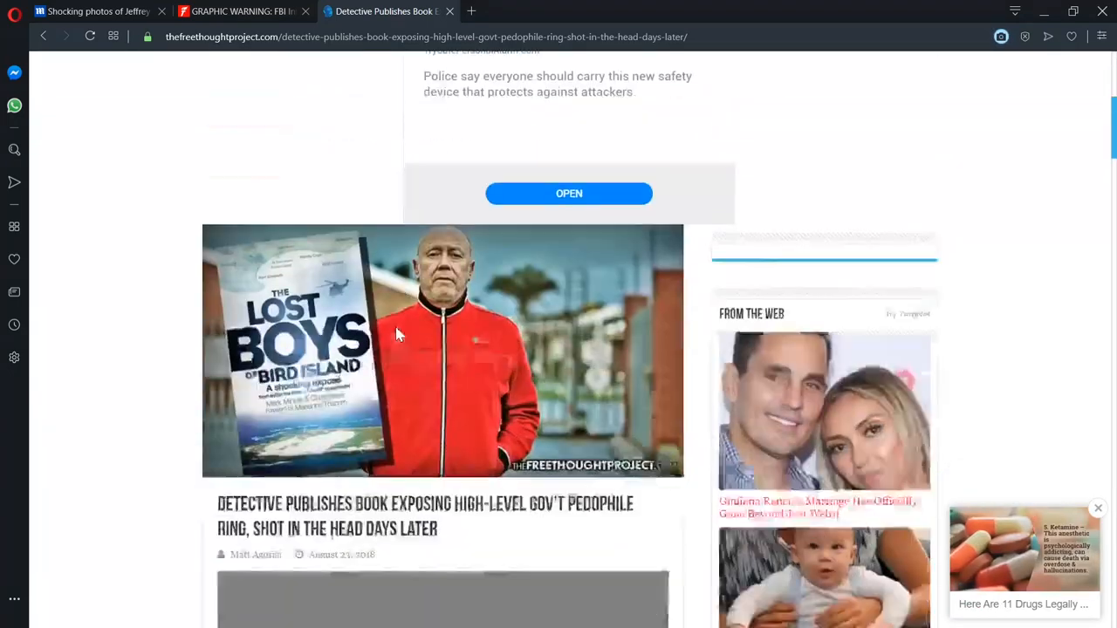
Step: Let the drug slideshow video play beneath the headline, adjusting the view slightly
scroll(down, 3)
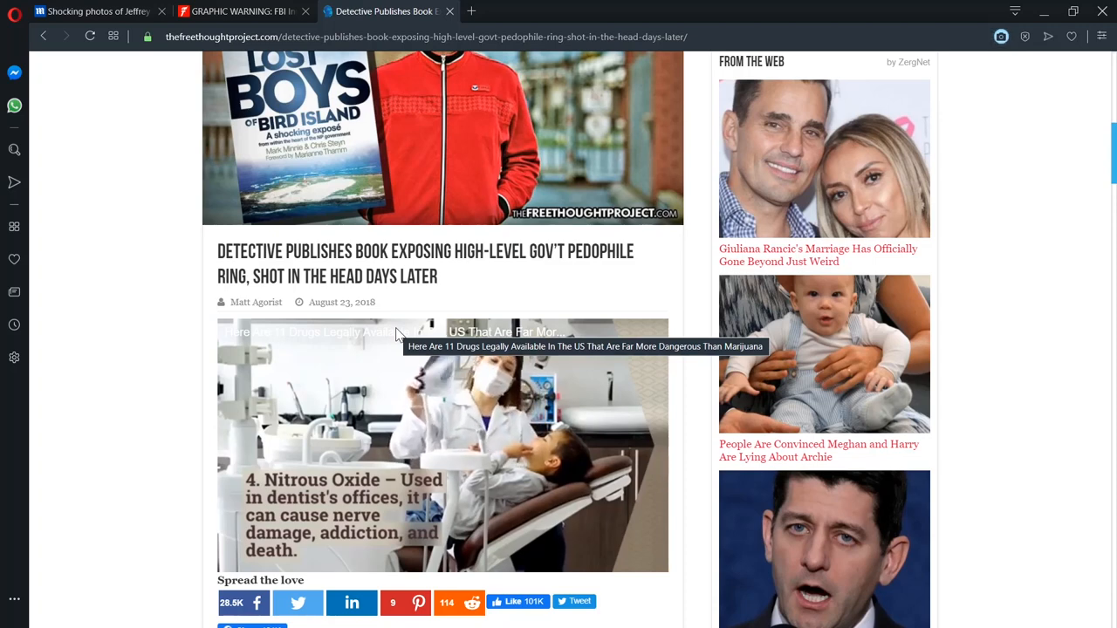
mouse_move(706, 413)
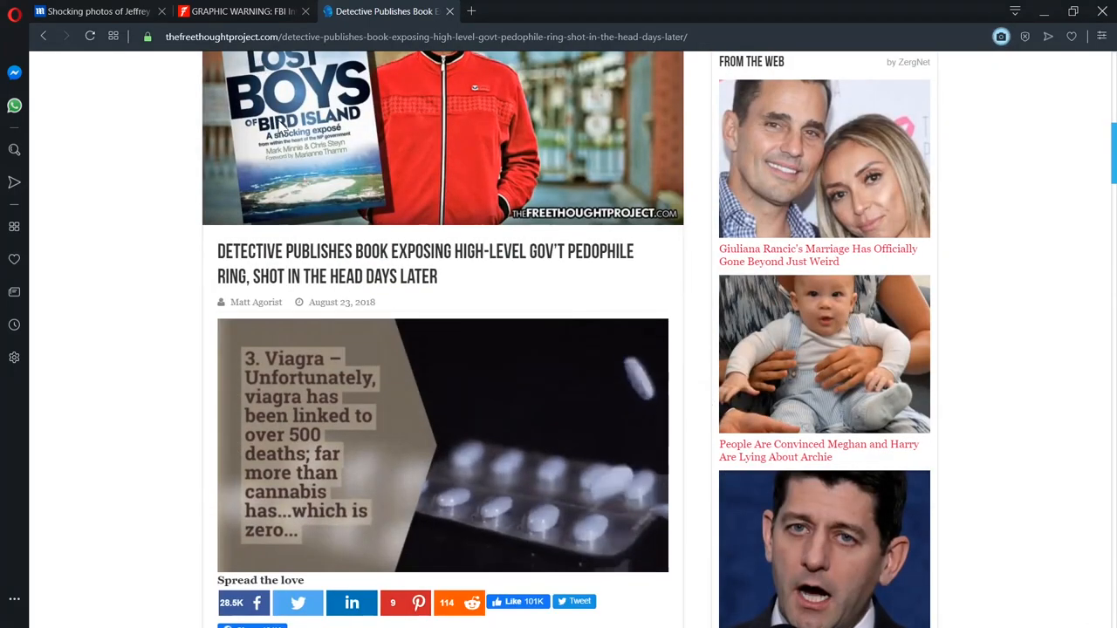
click(442, 445)
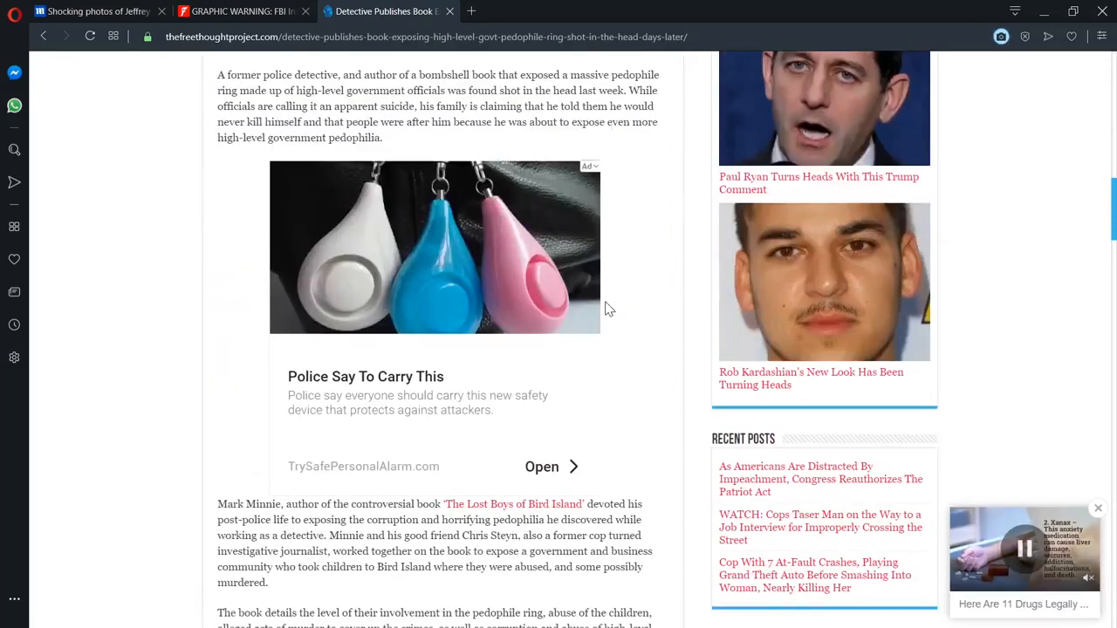
scroll(down, 3)
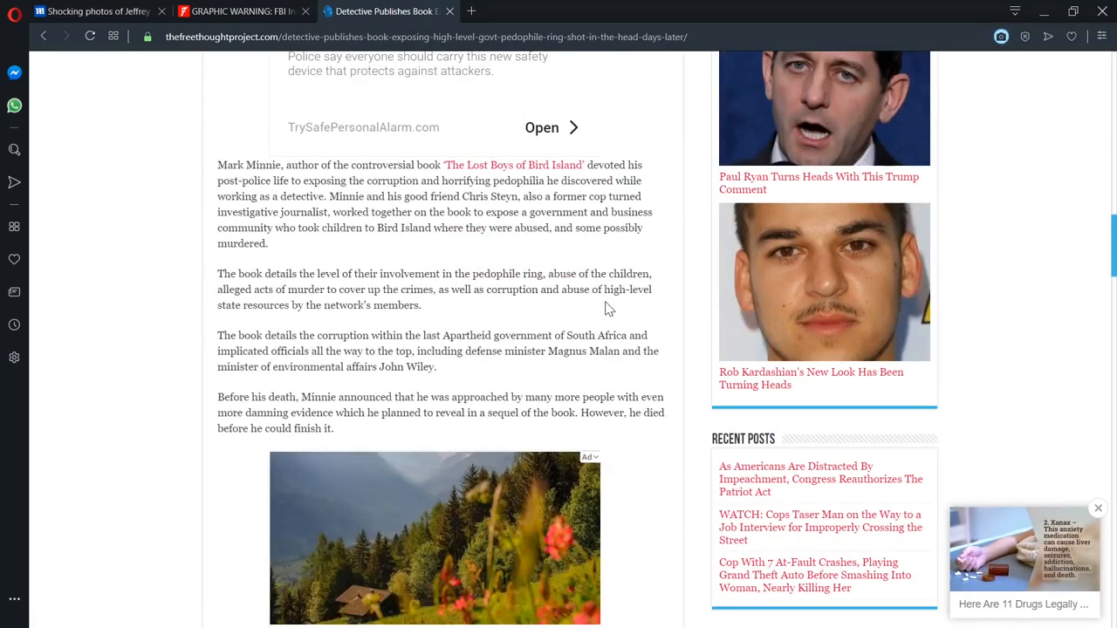
scroll(up, 3)
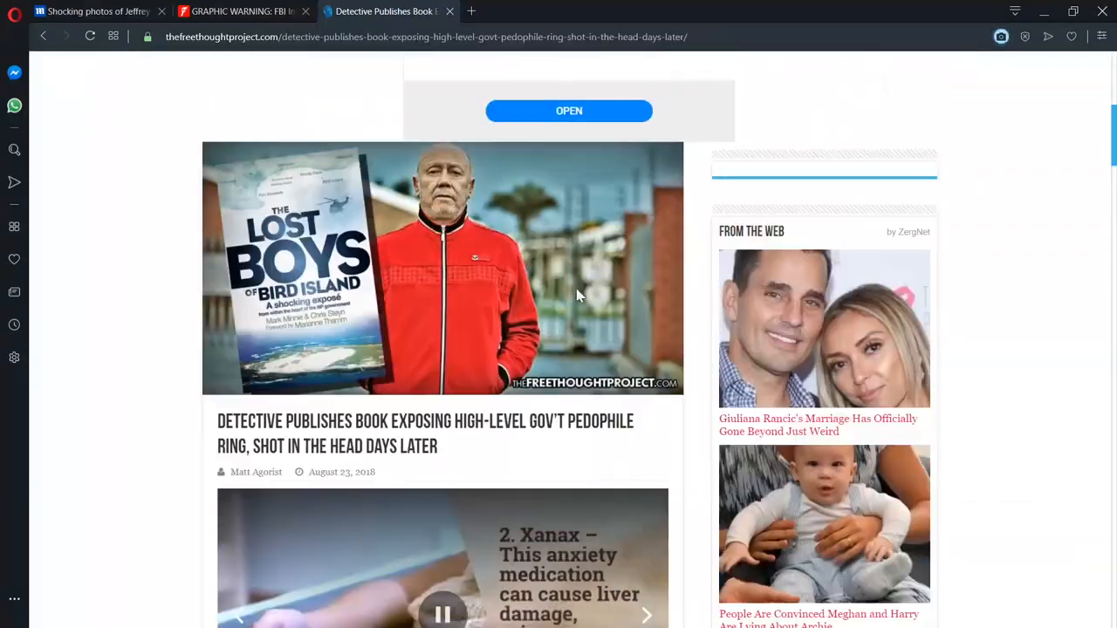
mouse_move(498, 284)
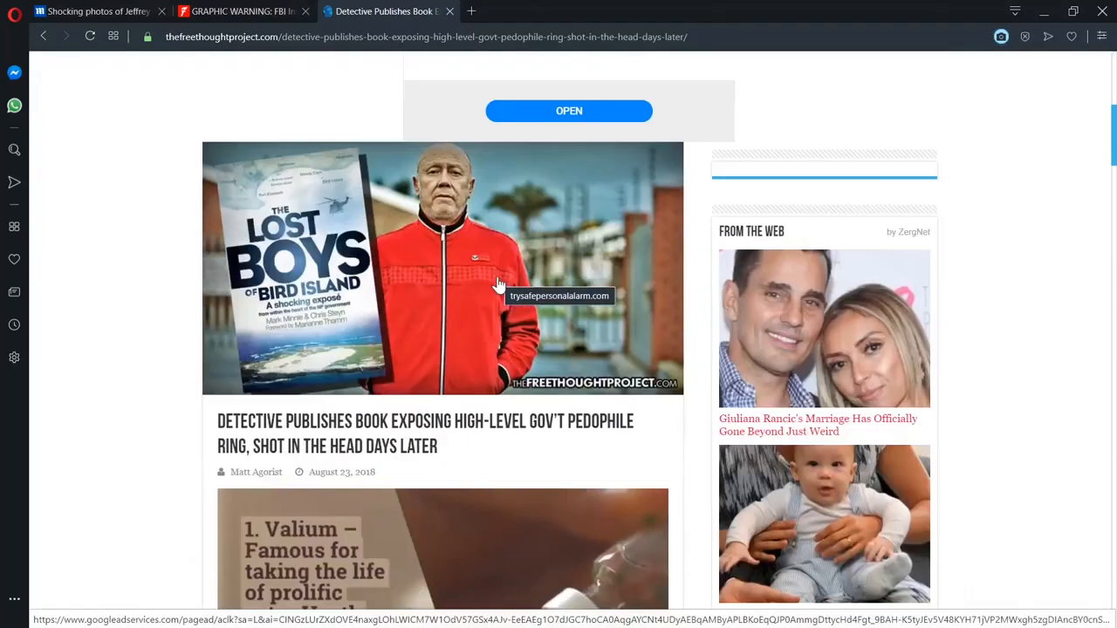
scroll(down, 3)
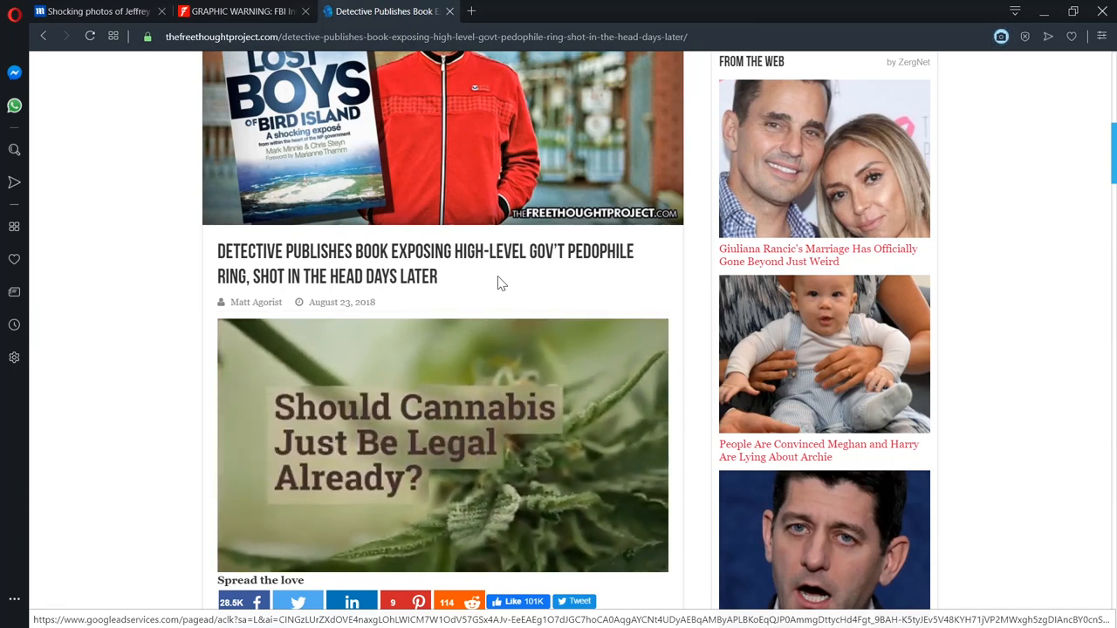
Step: Switch to the True Pundit tab, scroll through the Jen Moore paragraphs, and return to the headline
click(245, 12)
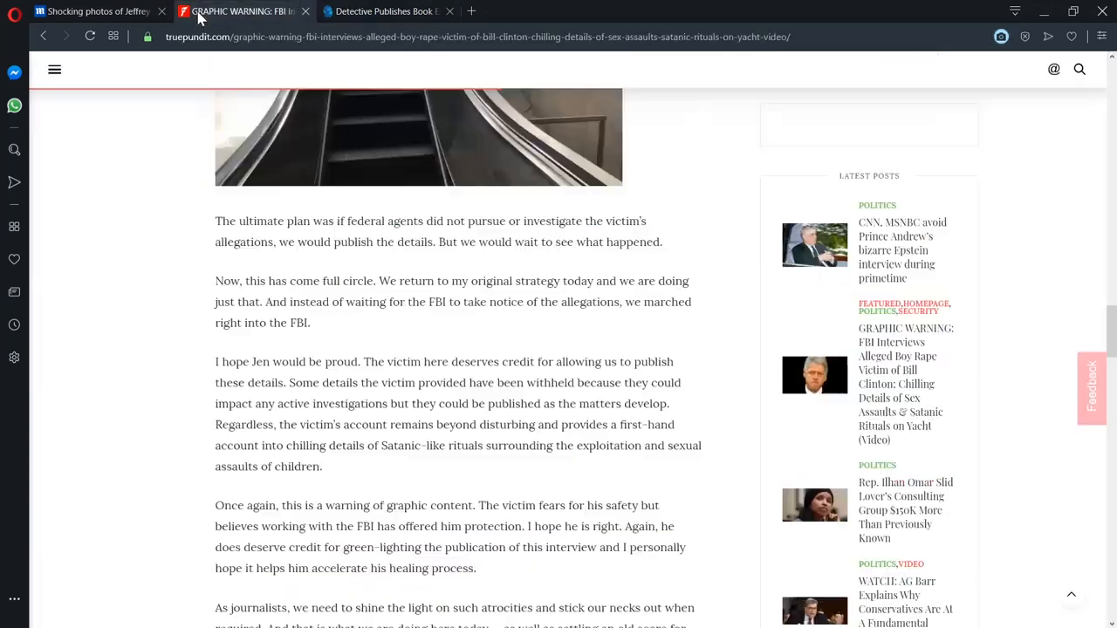
scroll(down, 3)
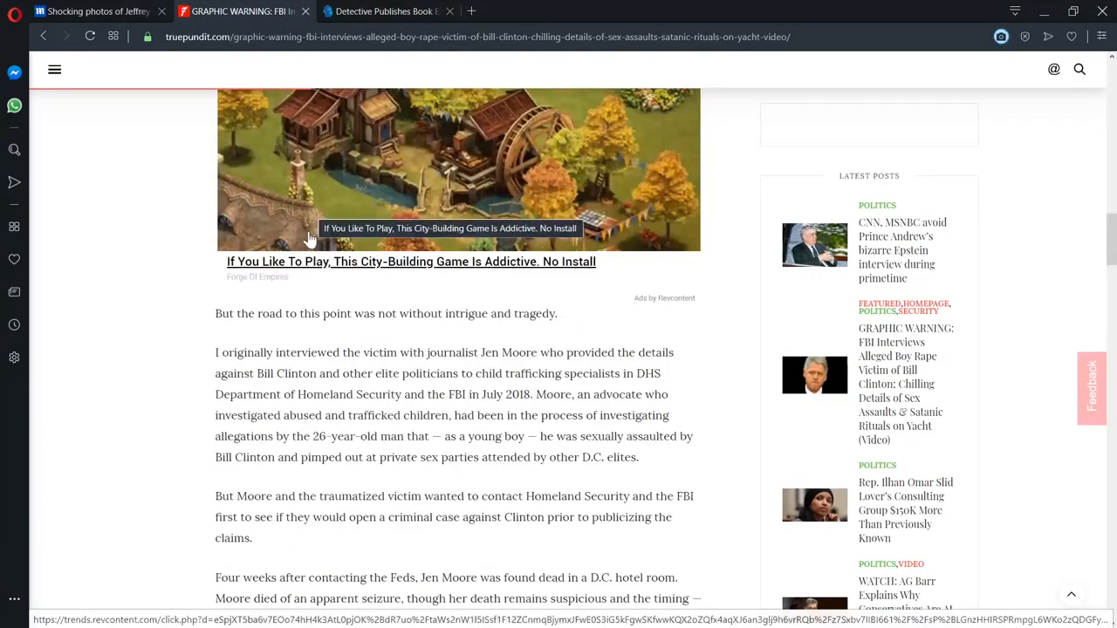
scroll(down, 3)
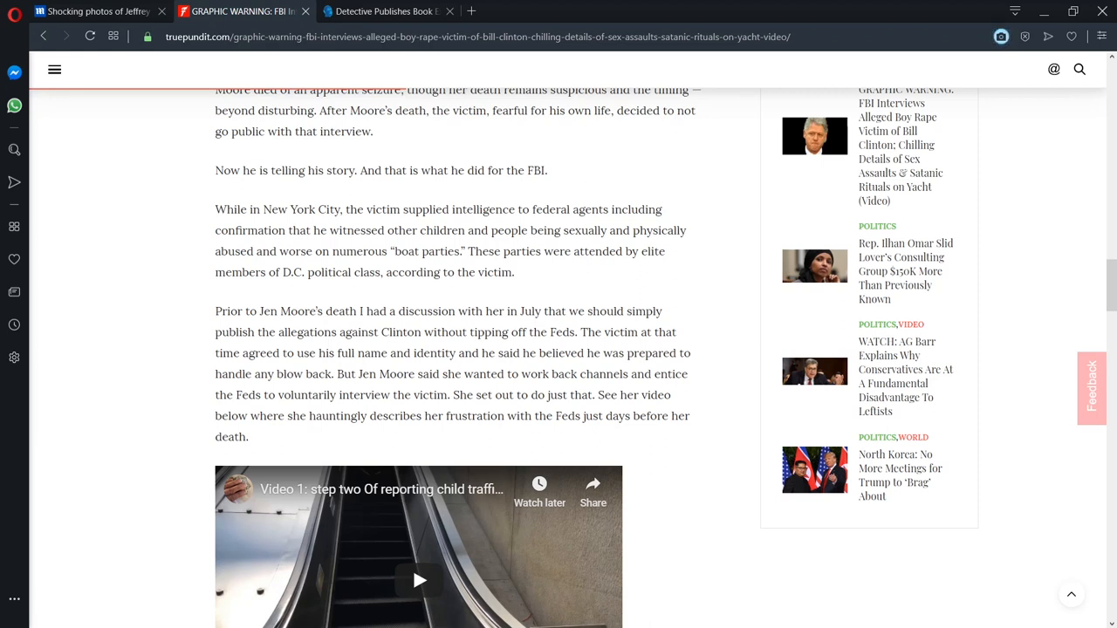
mouse_move(316, 269)
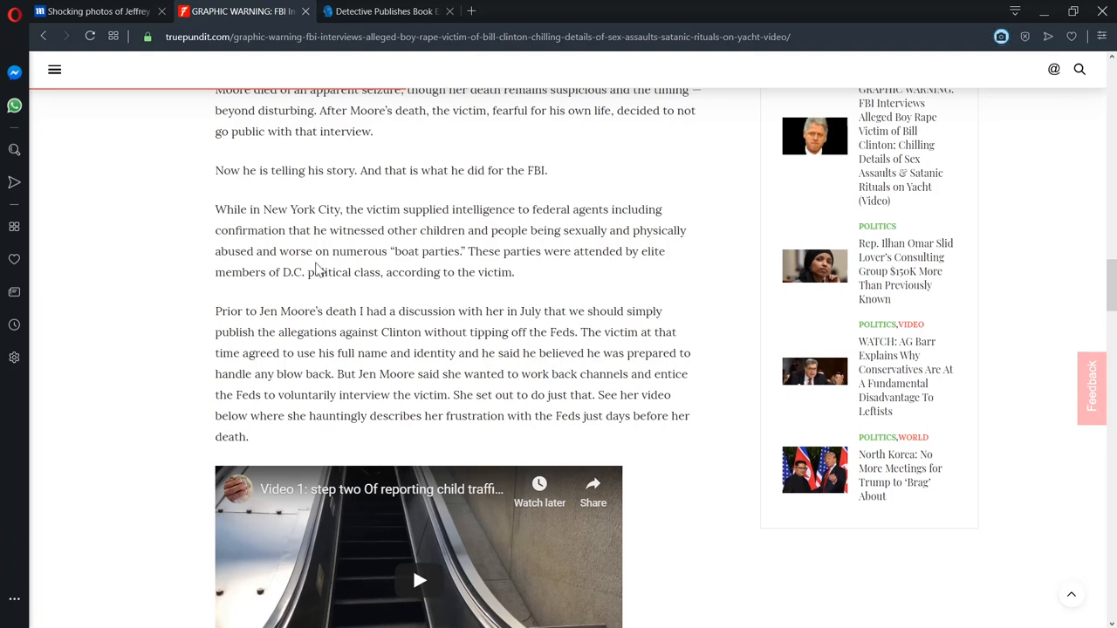
mouse_move(316, 269)
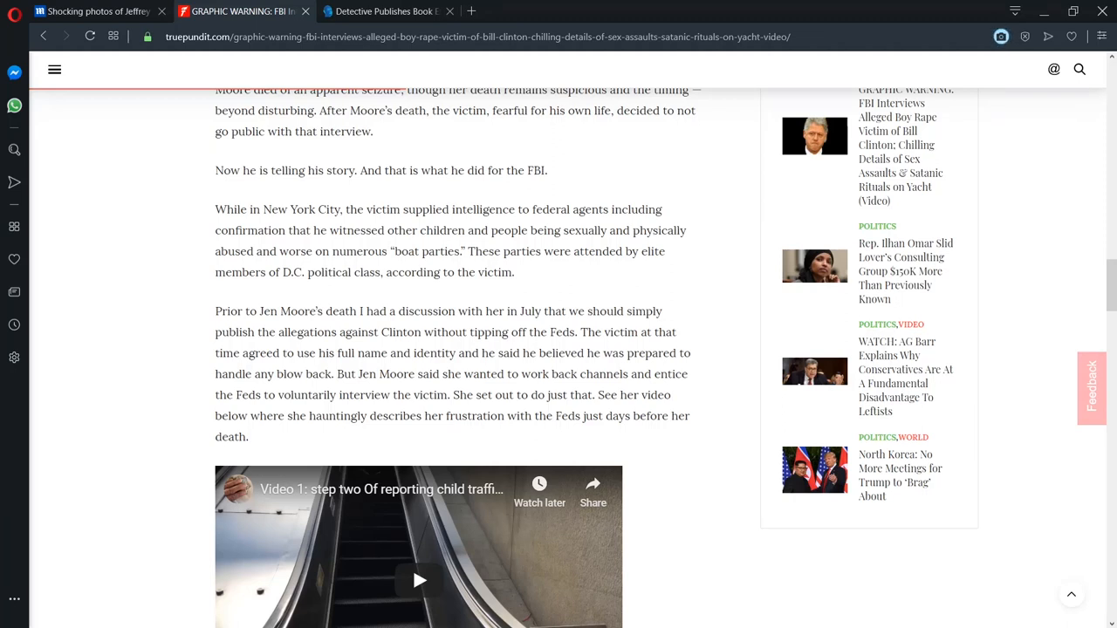
mouse_move(4, 424)
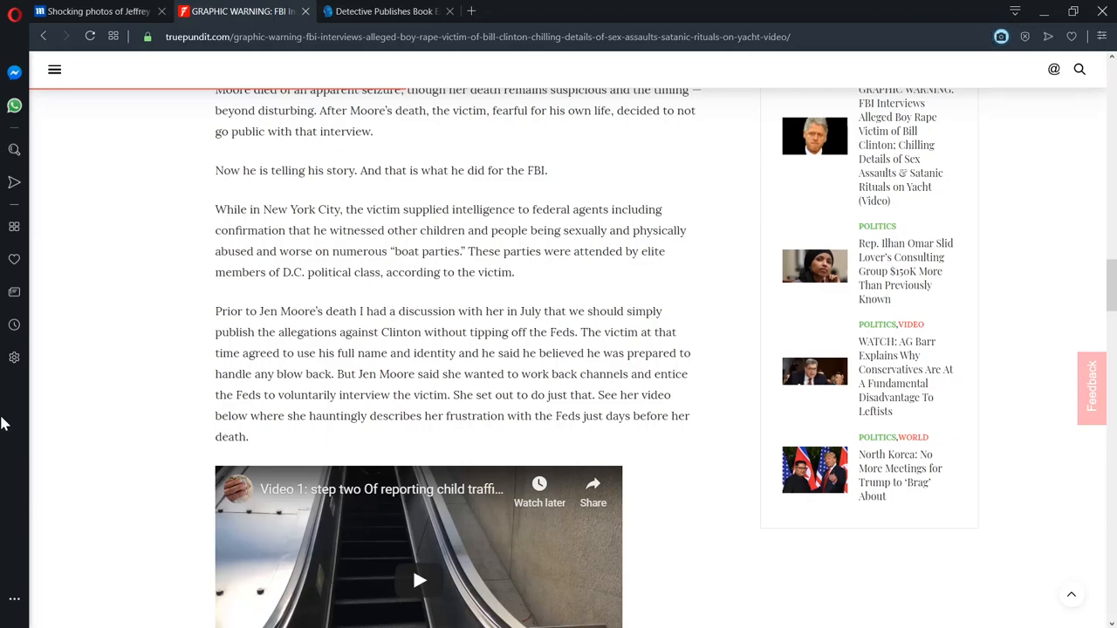
scroll(up, 3)
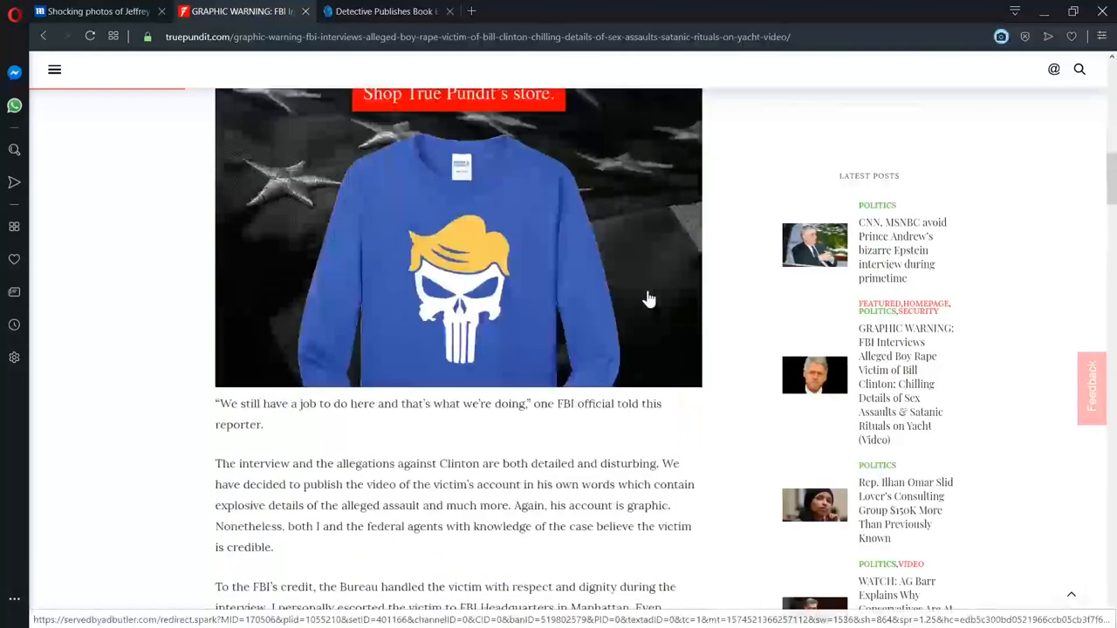
scroll(up, 3)
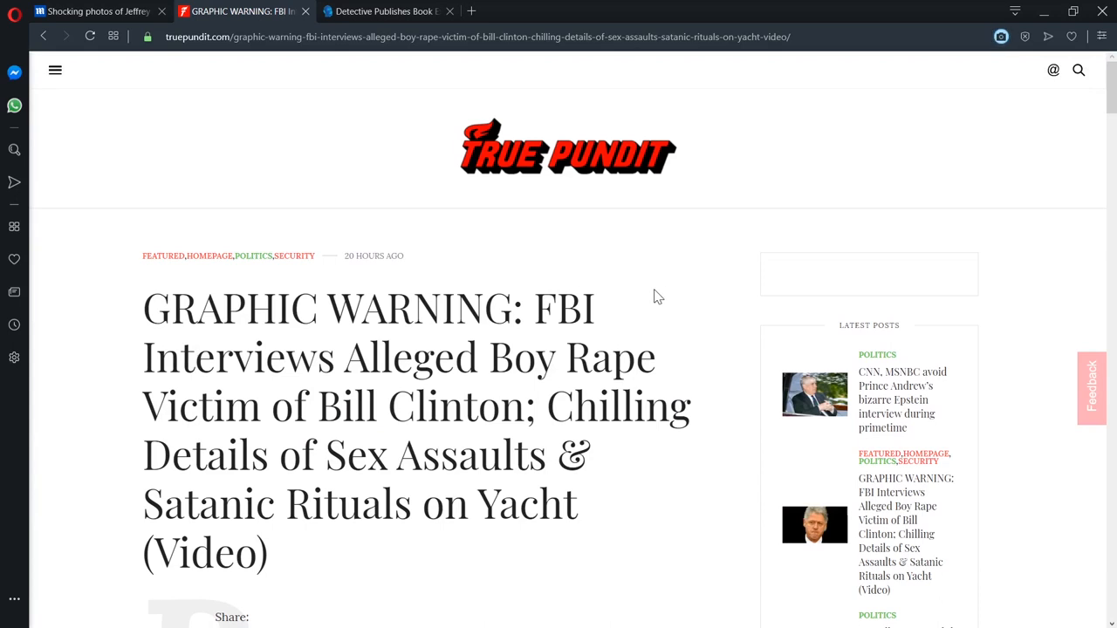